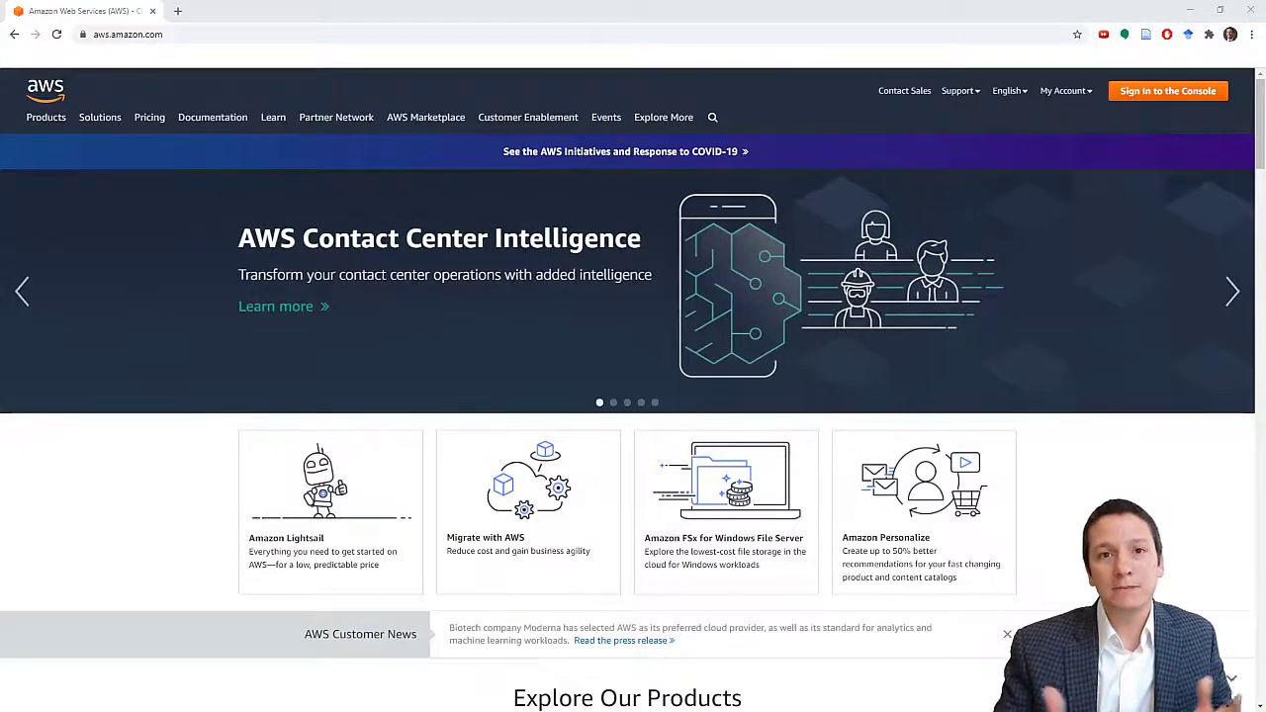
mouse_move(72, 151)
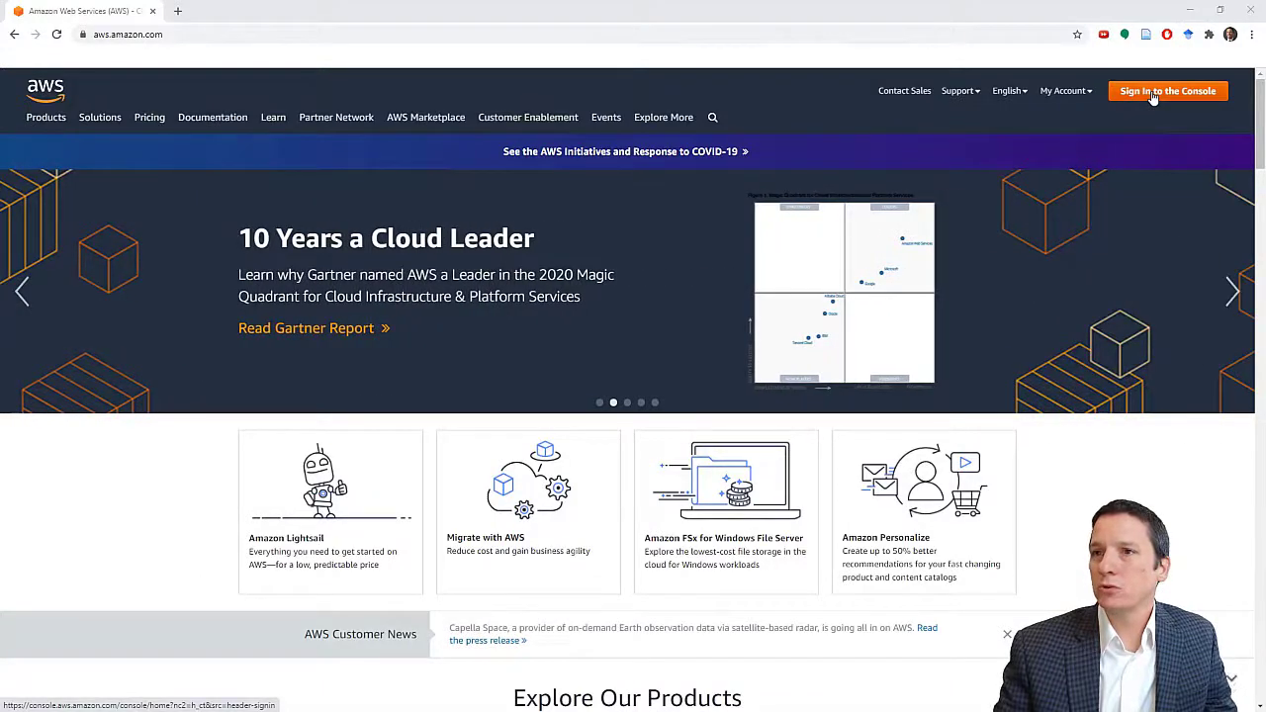
- Sign in from aws.amazon.com to reach the console home in the Ohio region
click(1167, 90)
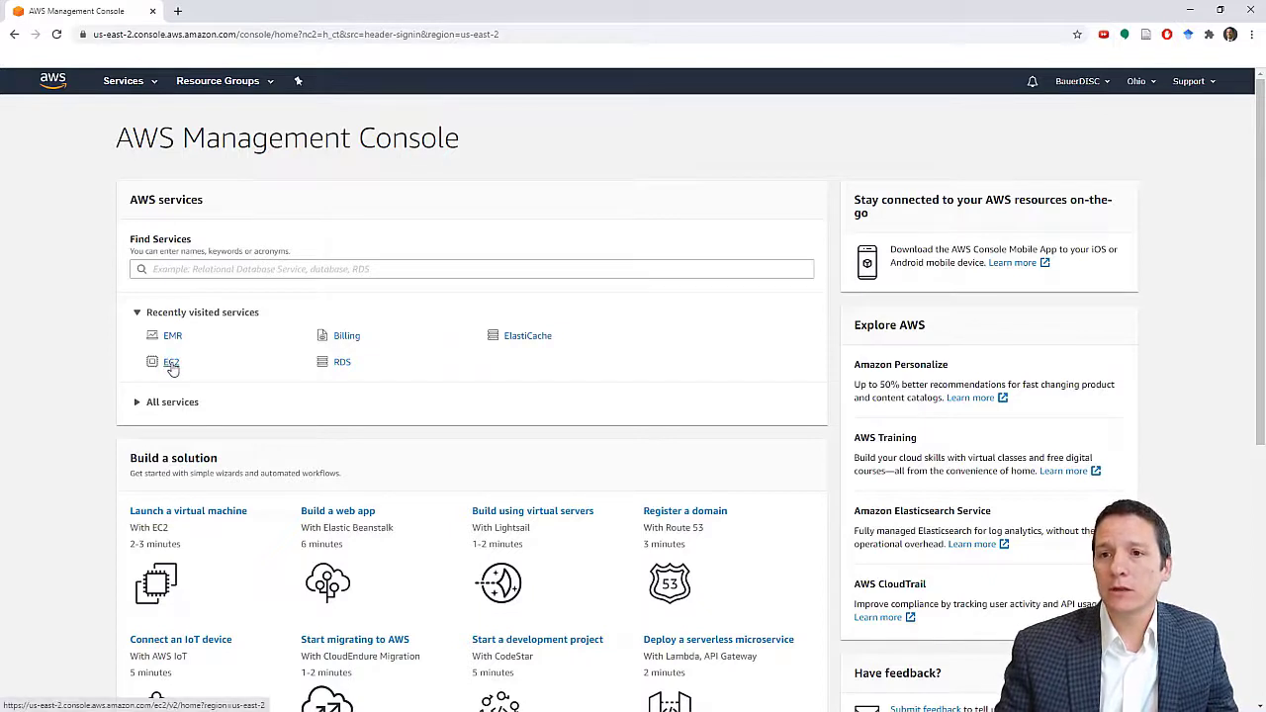
- Go from EC2 to Key Pairs, listing the existing DiscAWS key pair
click(171, 362)
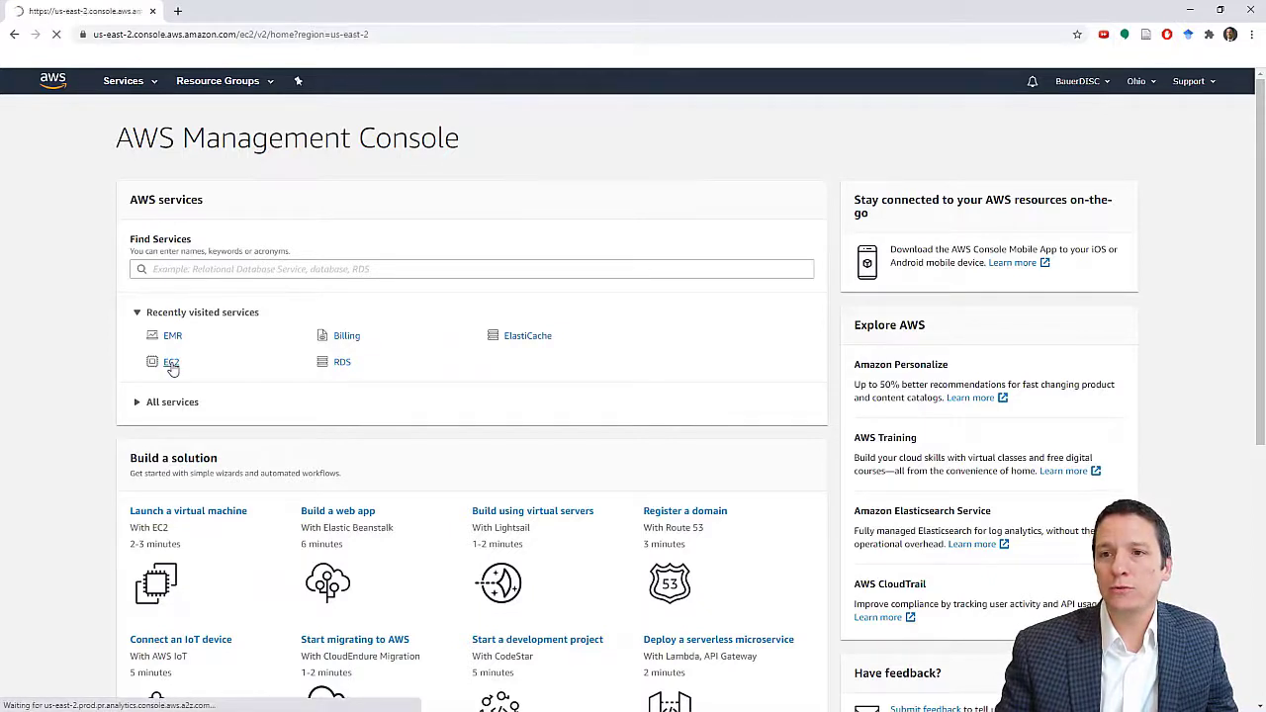
click(172, 361)
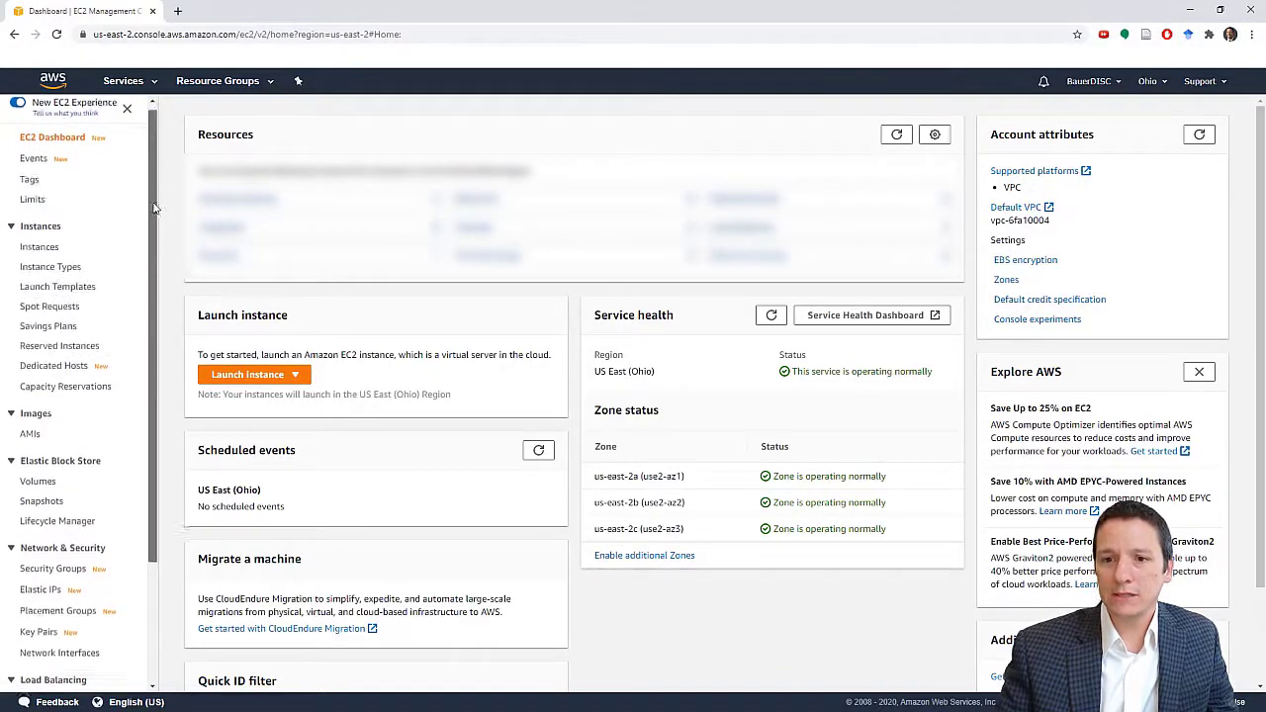
scroll(down, 3)
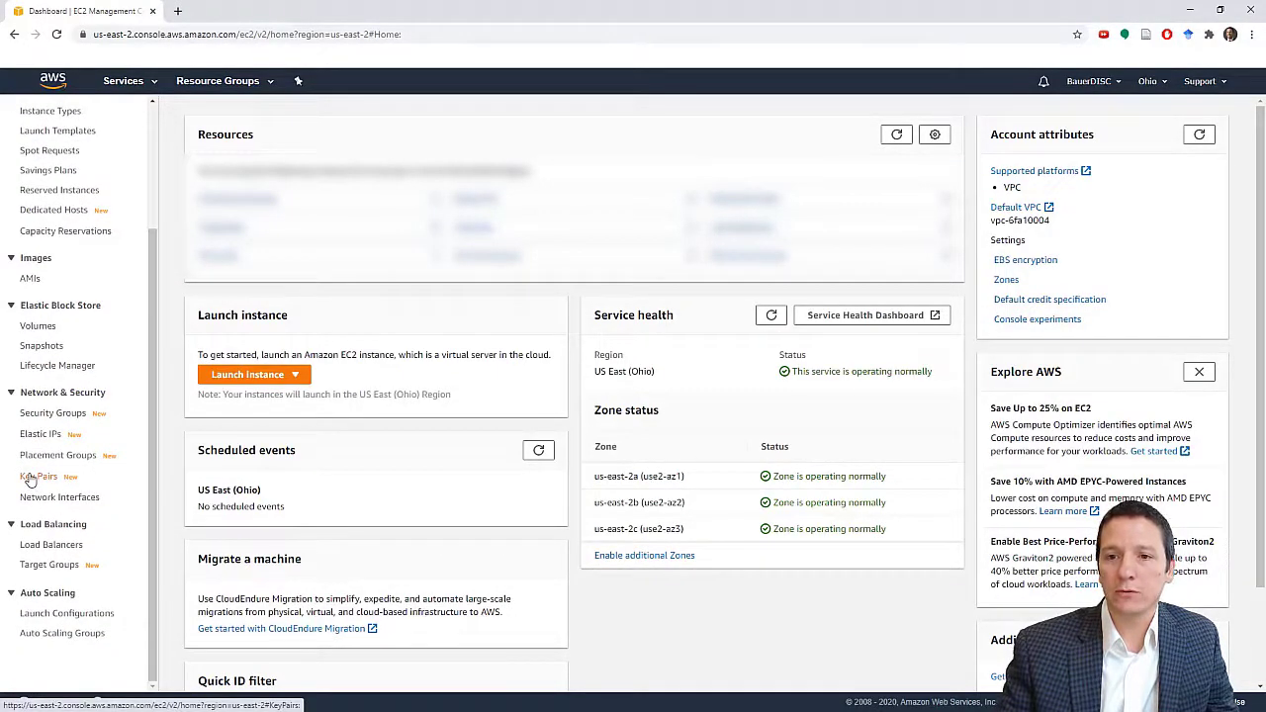
click(38, 476)
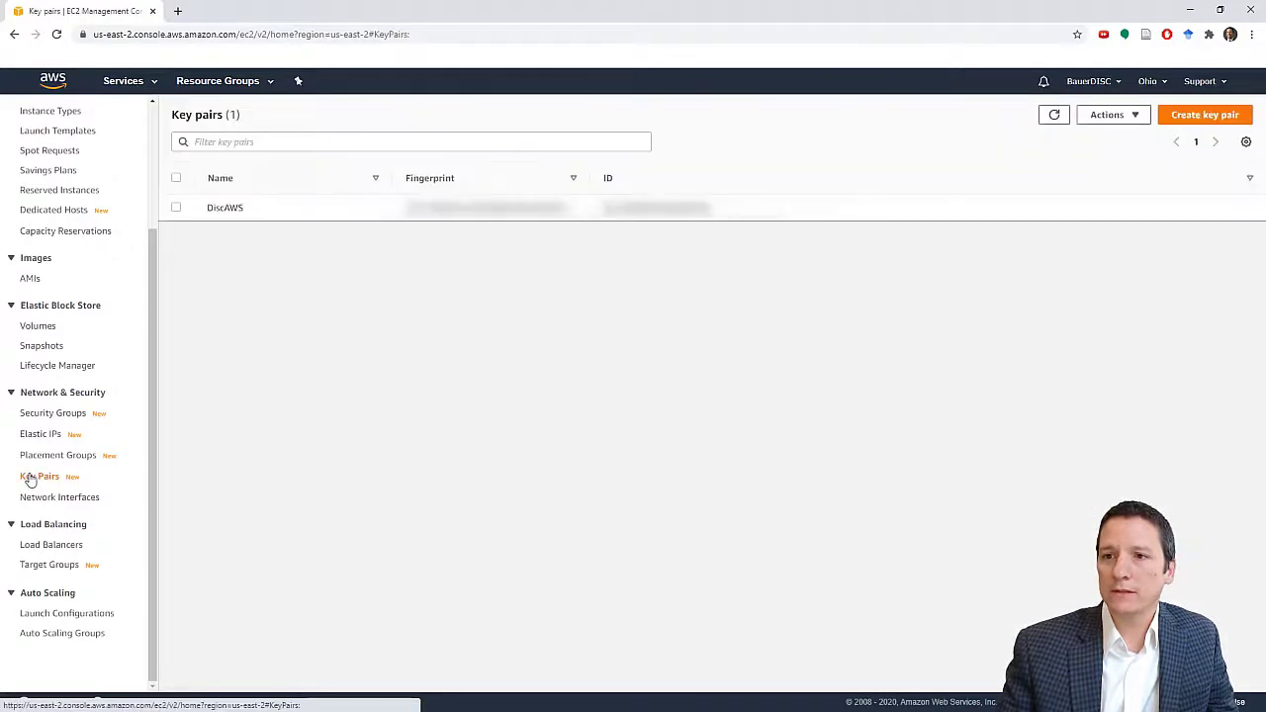
mouse_move(203, 324)
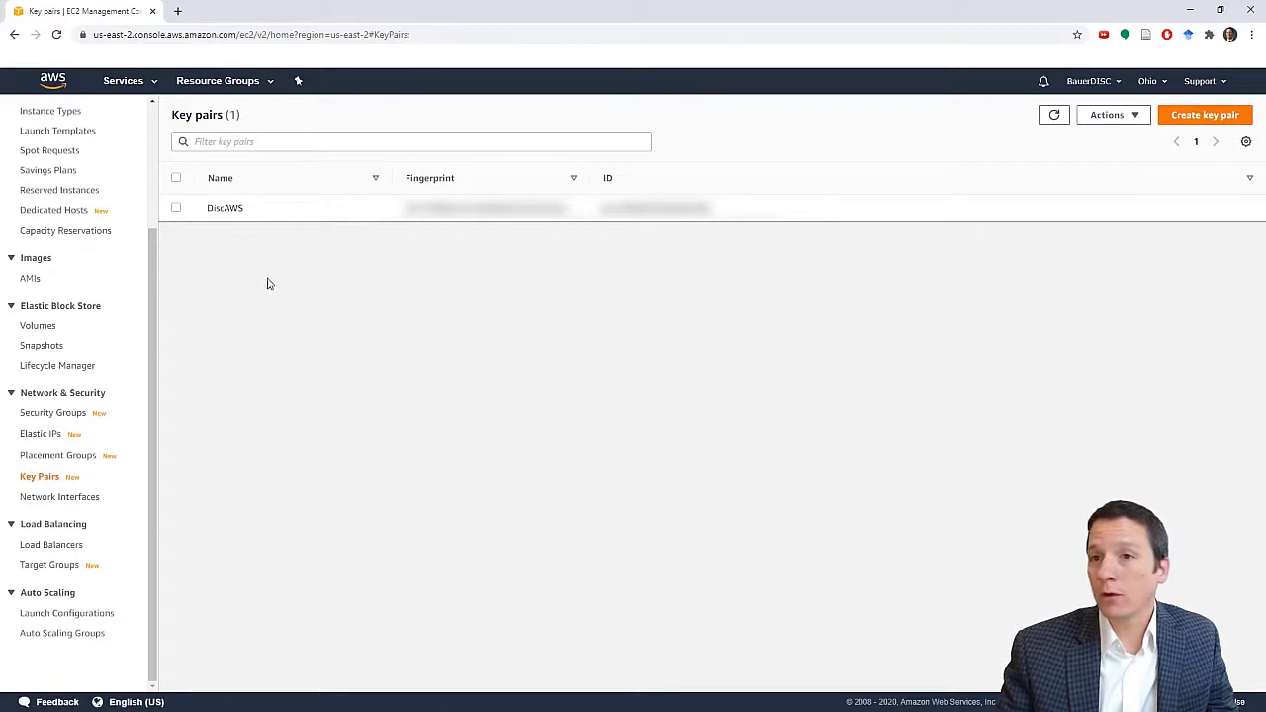
mouse_move(1067, 281)
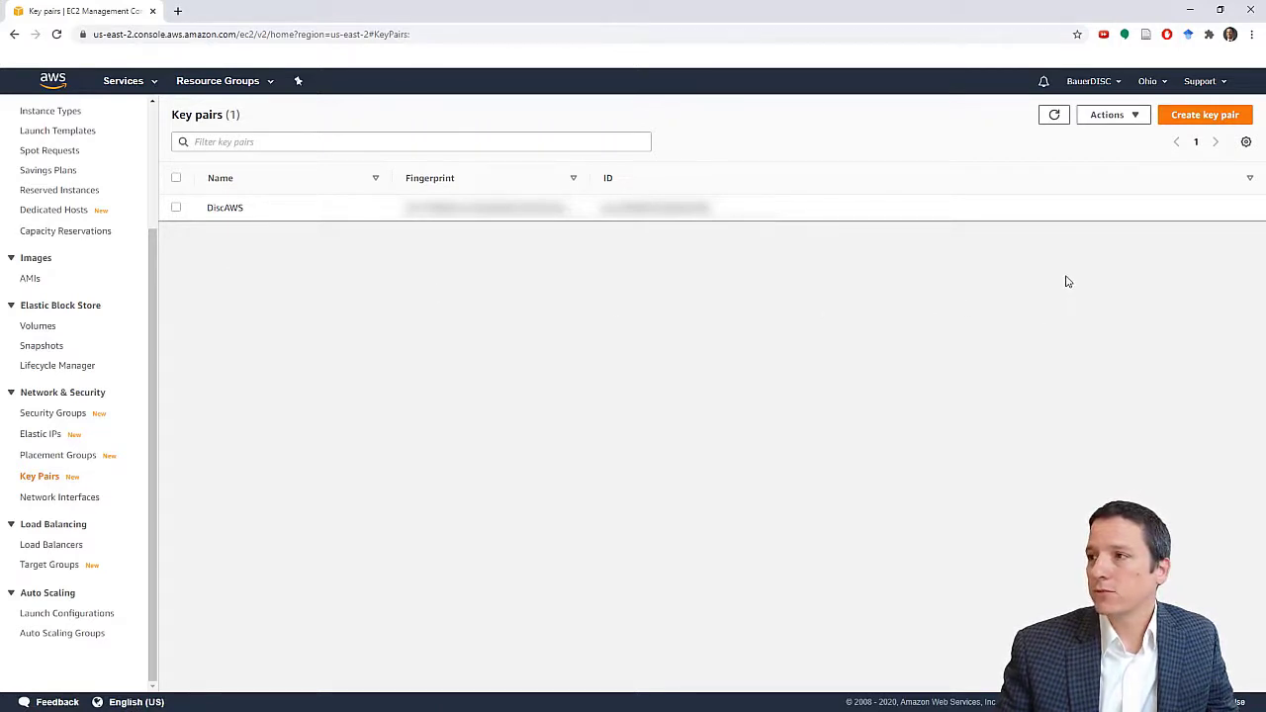
mouse_move(1185, 140)
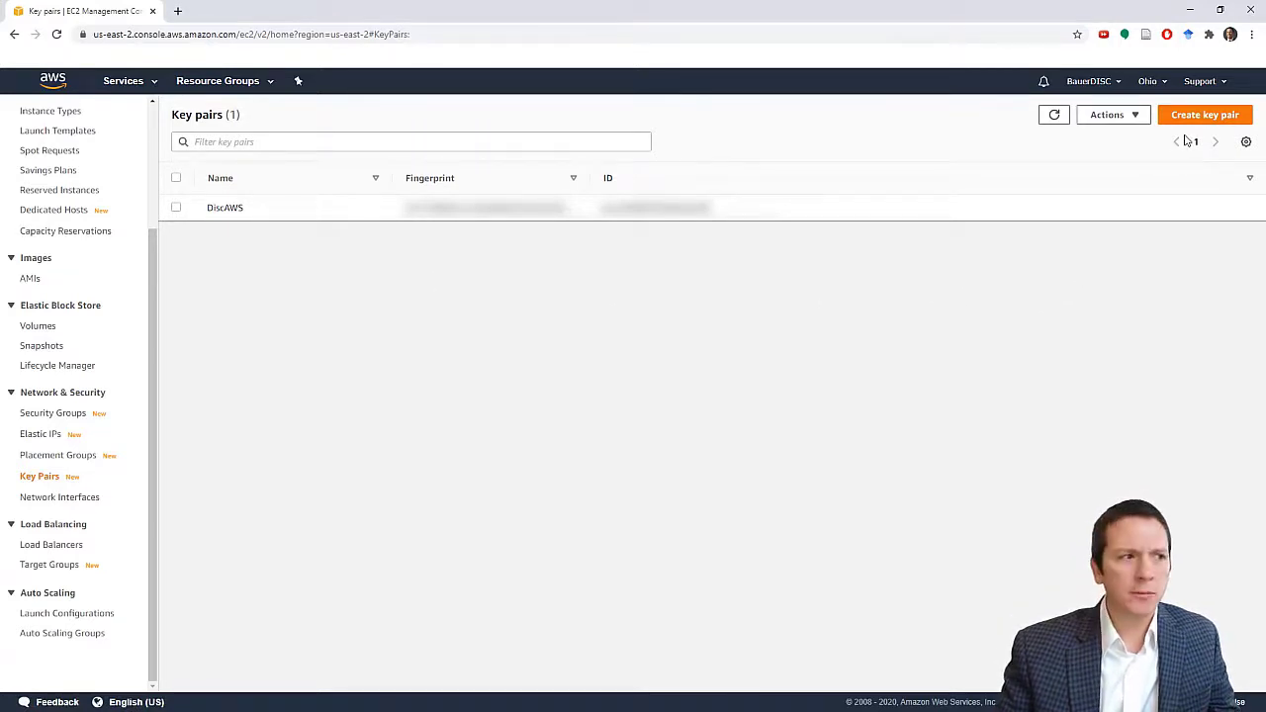
mouse_move(1205, 115)
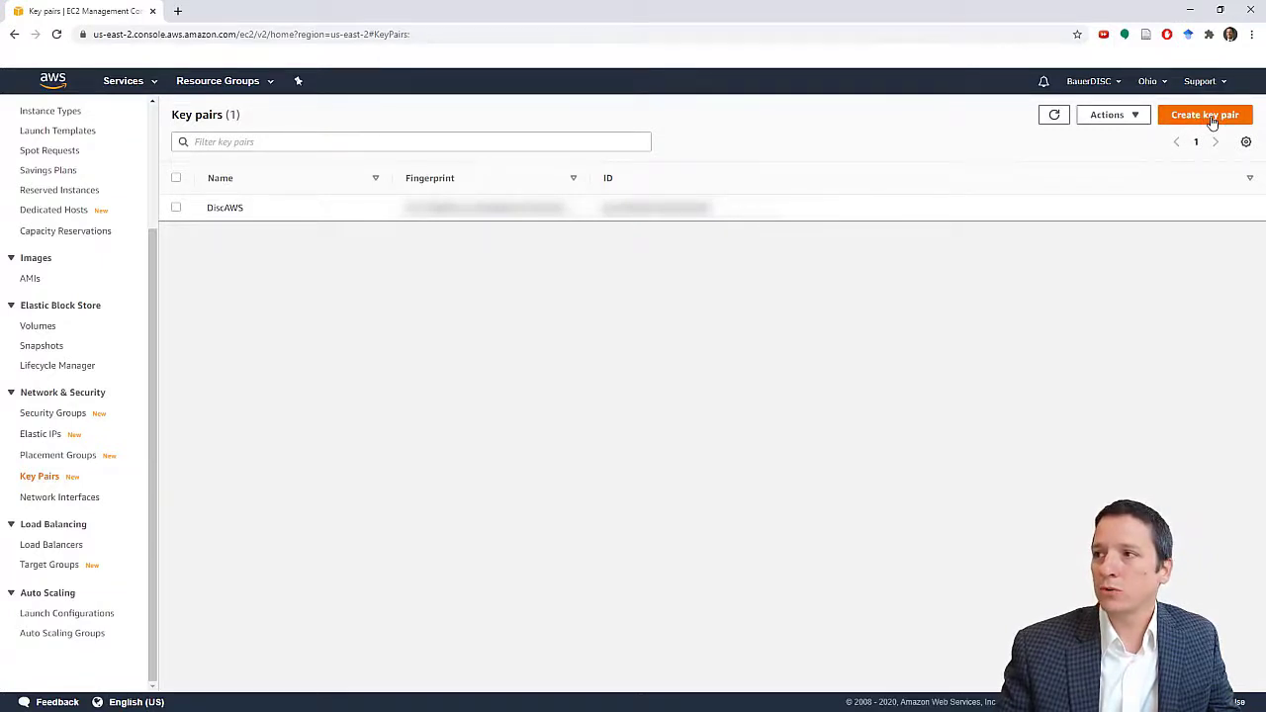
- Create key pair 'EMRDemo' in ppk format and download its key file
click(1205, 115)
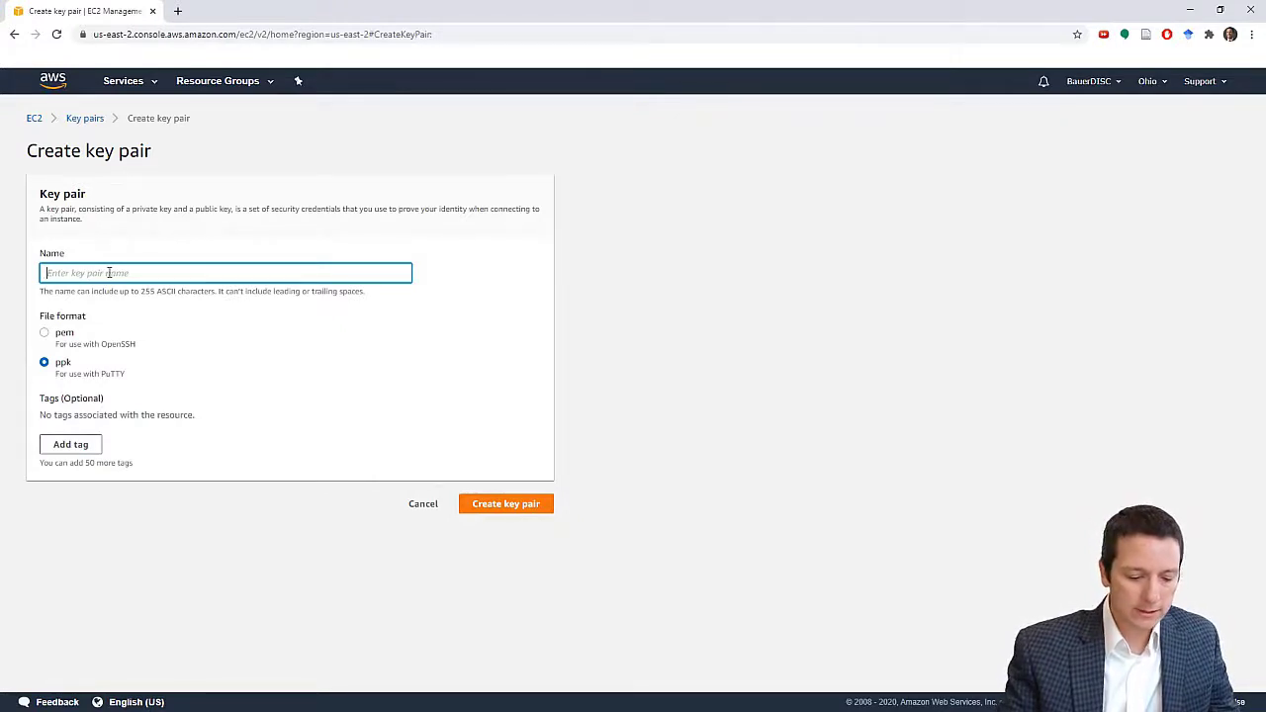
text(EMRD)
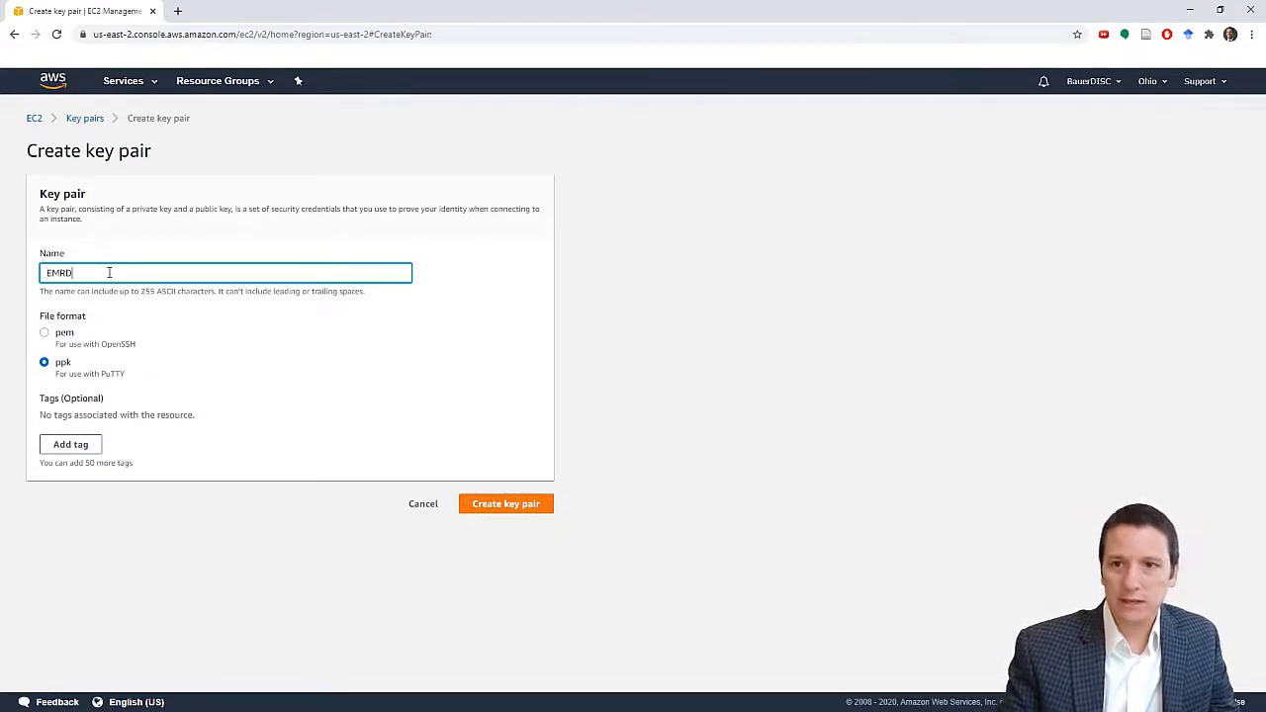
text(emo)
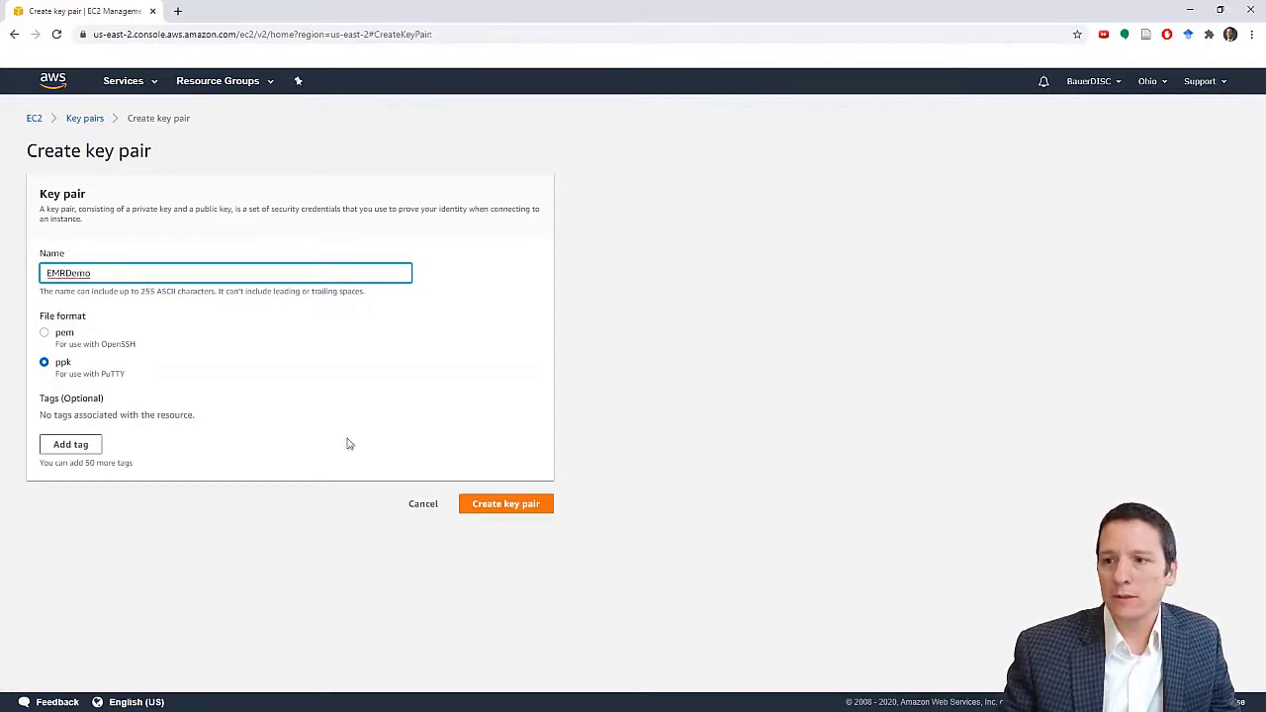
mouse_move(505, 503)
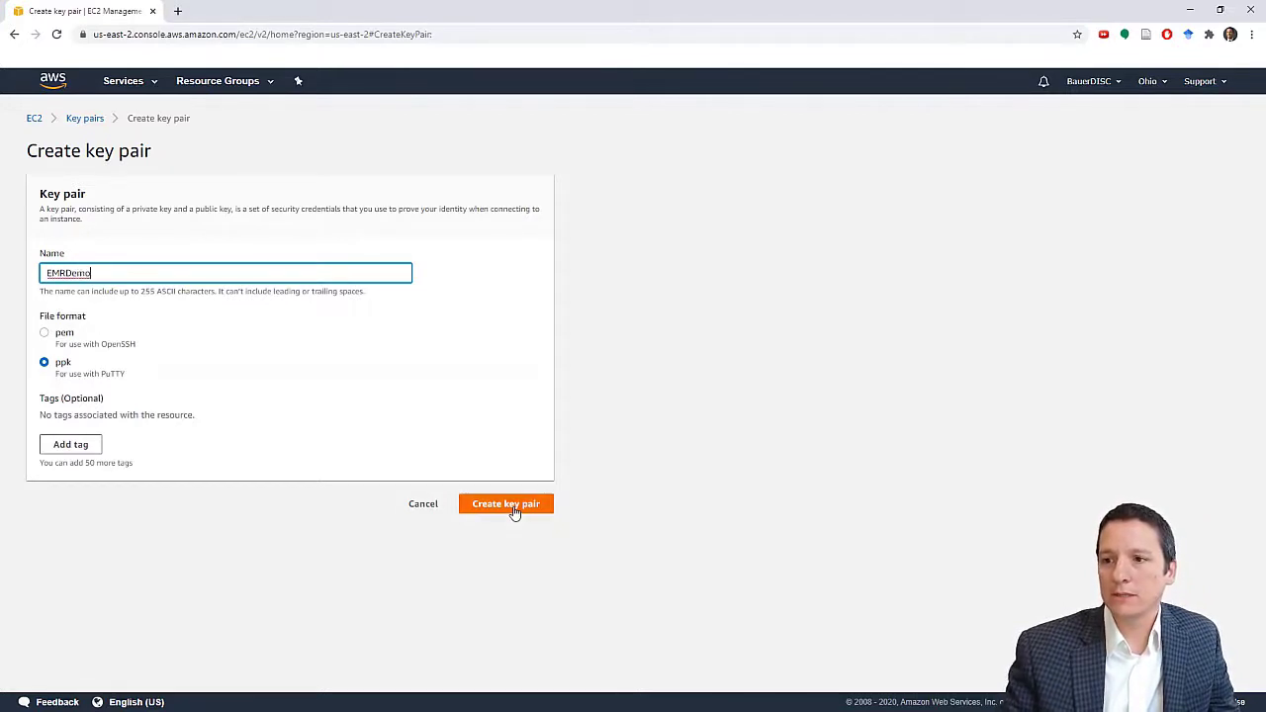
click(505, 504)
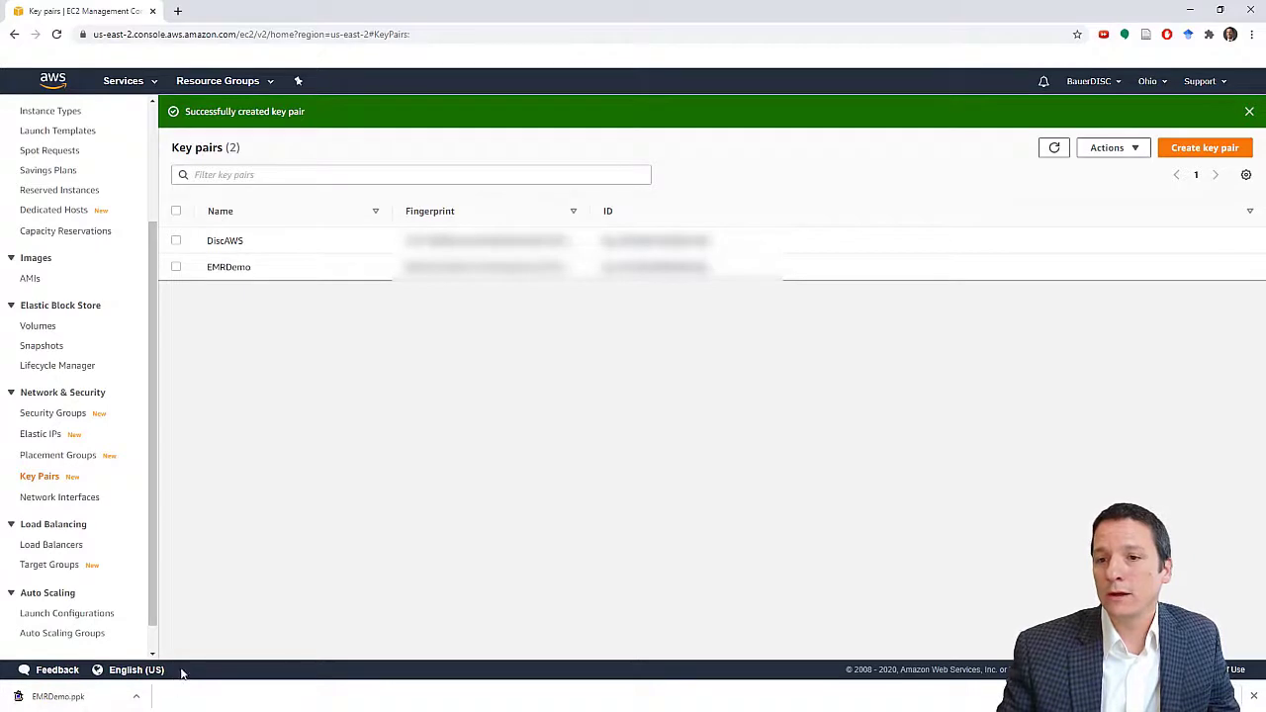
mouse_move(214, 636)
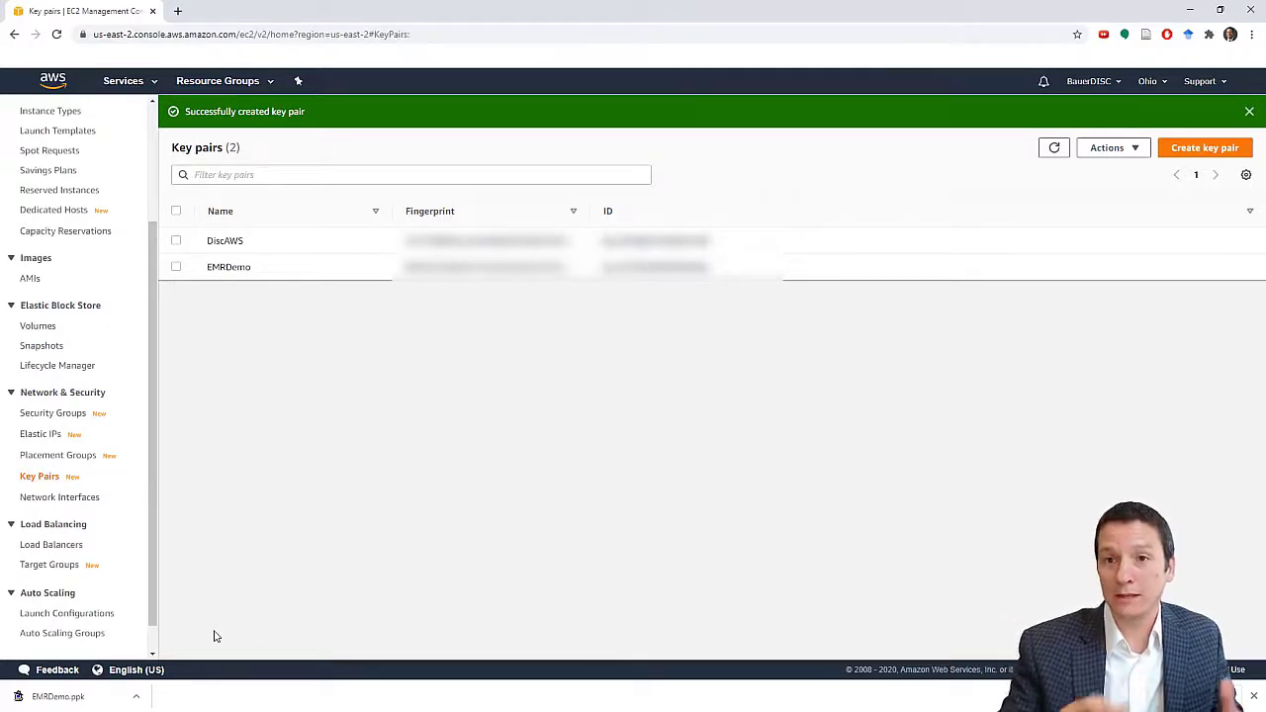
mouse_move(329, 548)
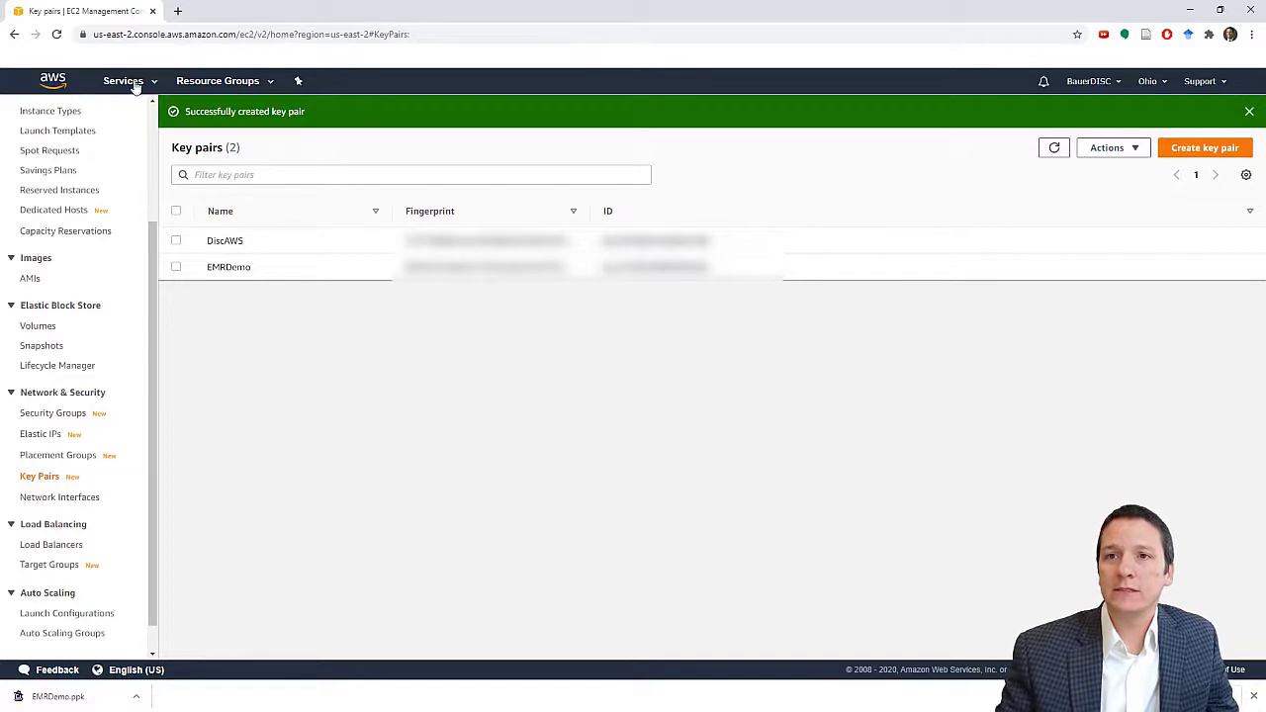
- Go to EMR under Analytics in Services and open the quick-options Create cluster form
click(122, 80)
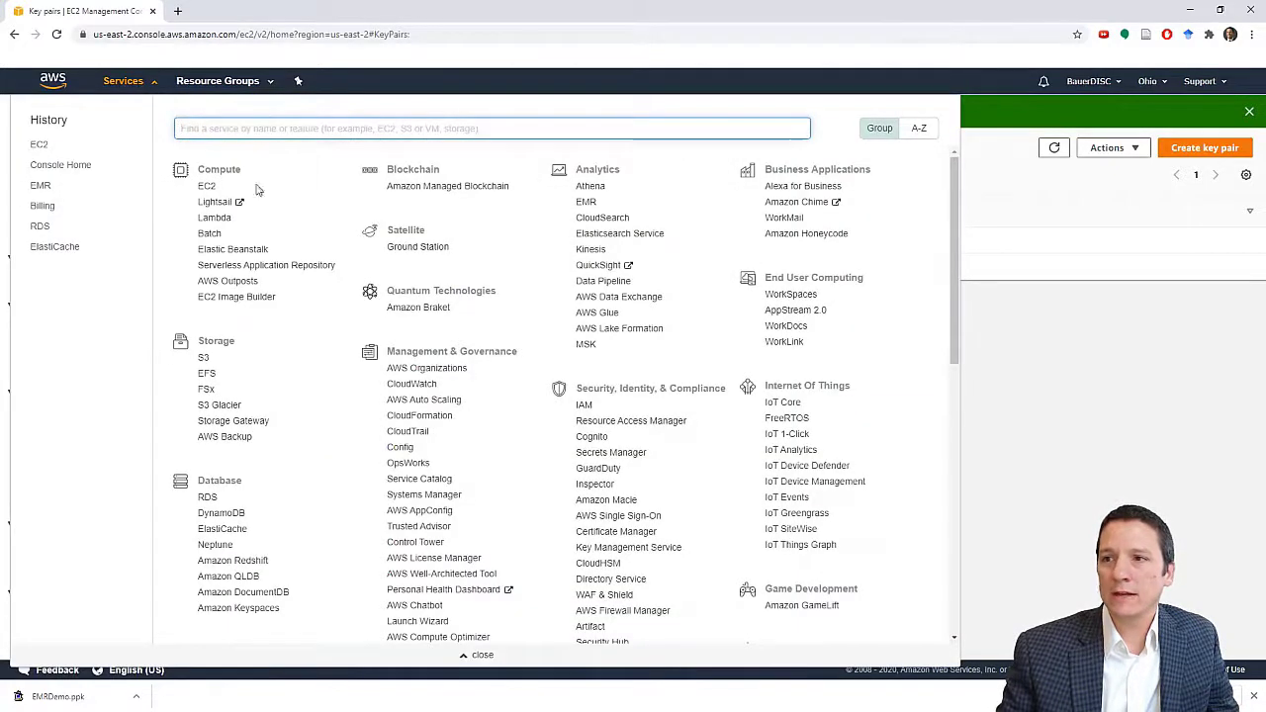
mouse_move(586, 202)
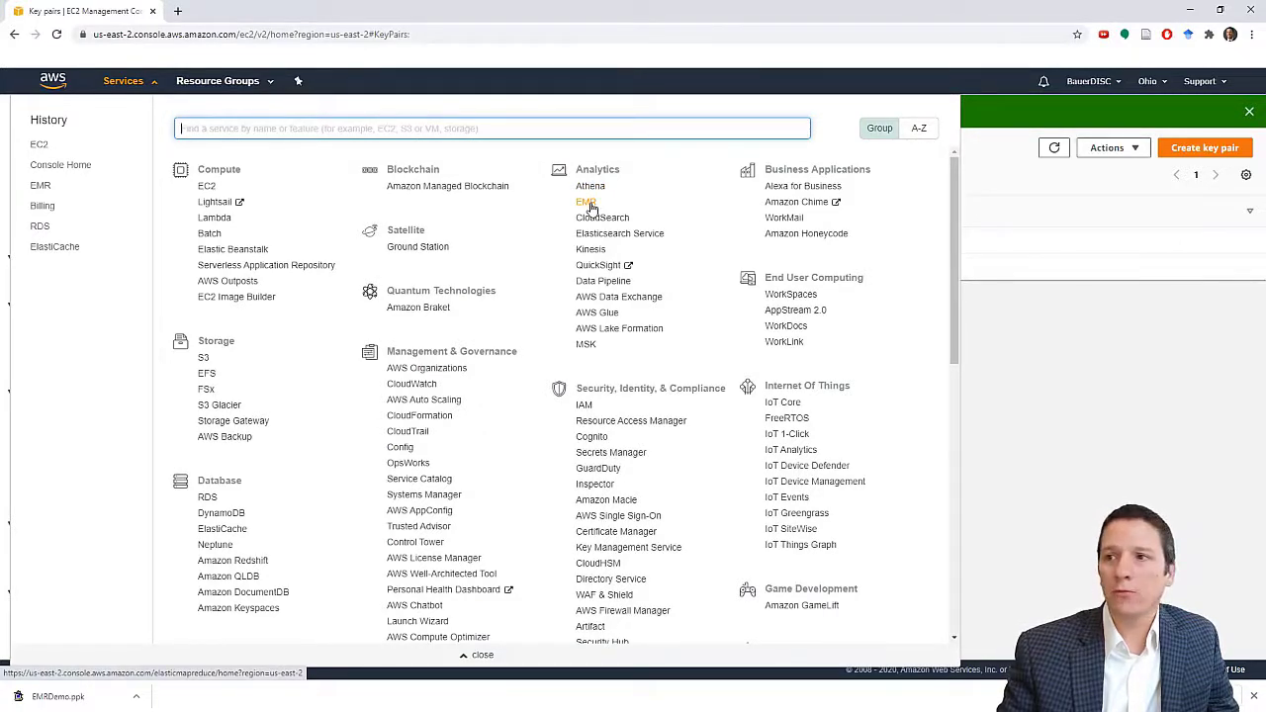
click(586, 202)
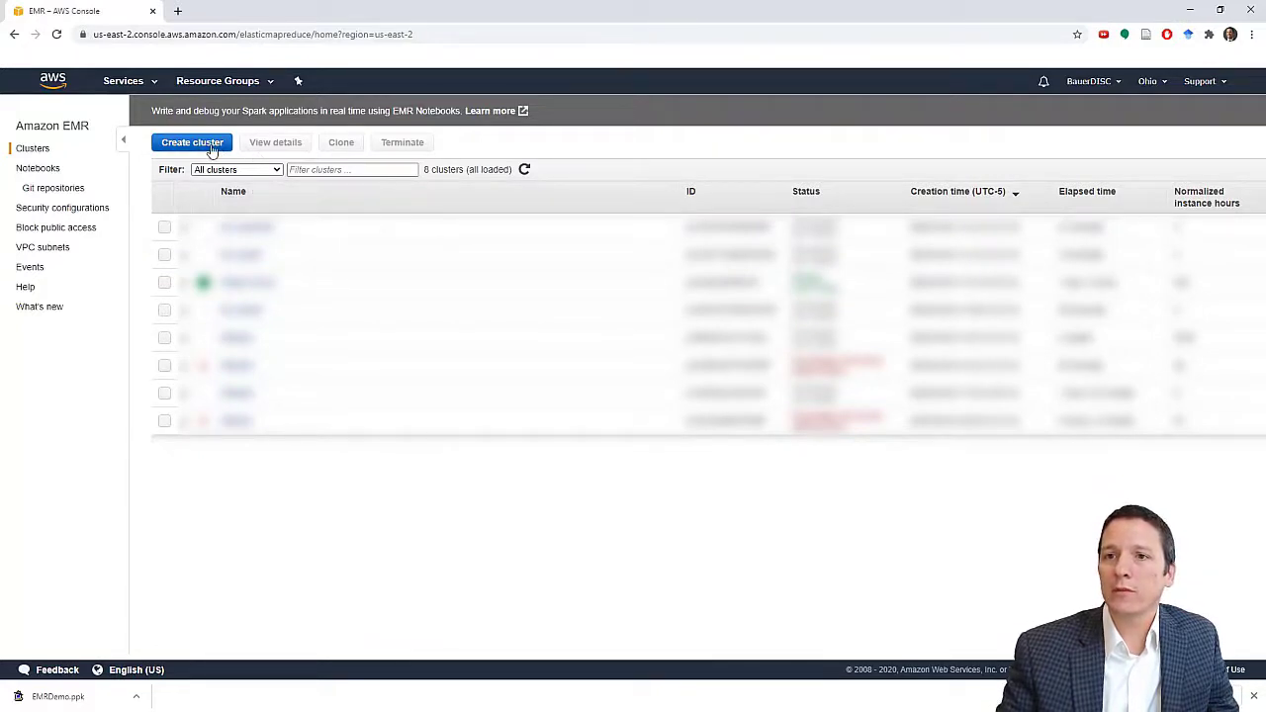
click(191, 142)
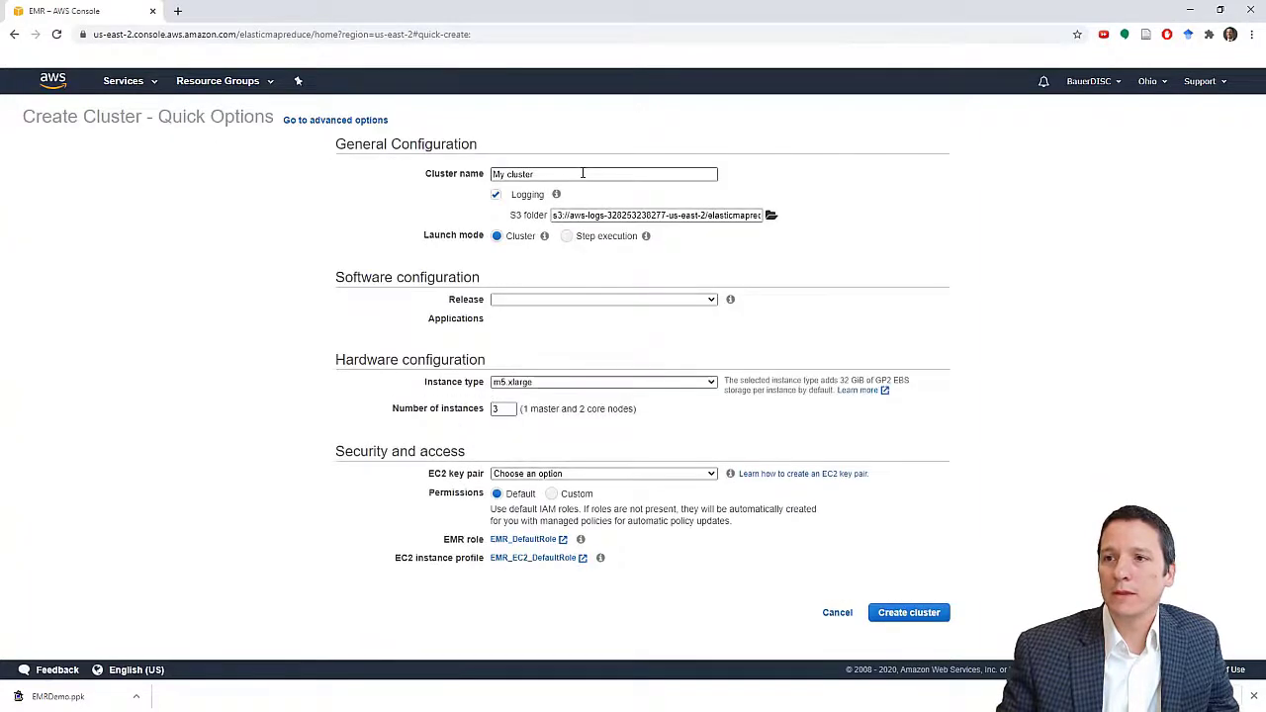
- Name the cluster 'EMR HBase Demo' and select the HBase bundle on emr-5.30.1
click(603, 298)
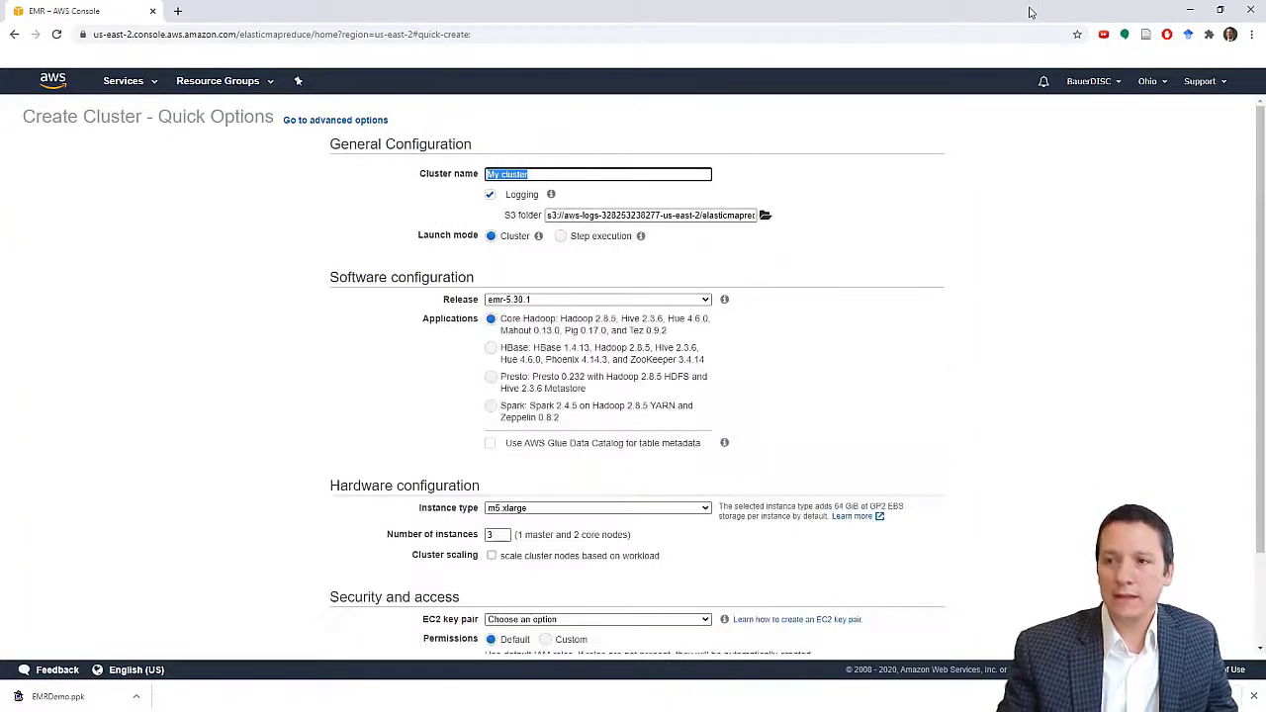
text(EMR HBase Demo)
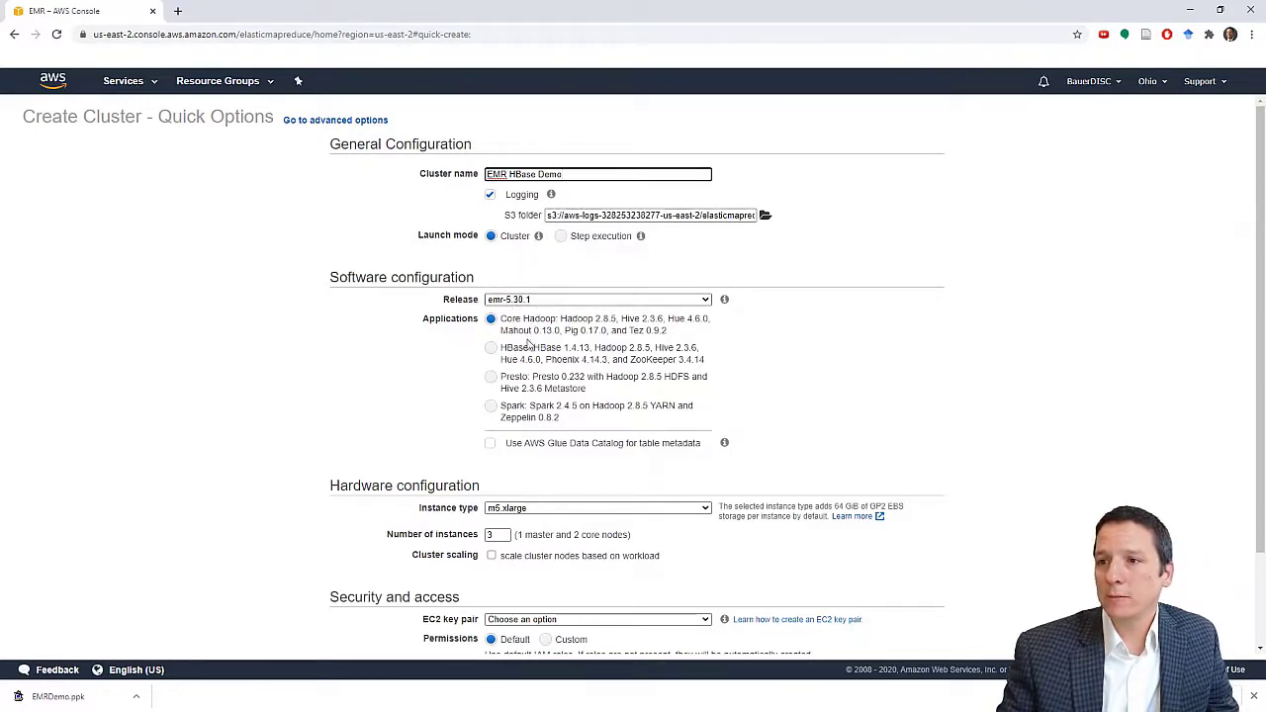
mouse_move(443, 396)
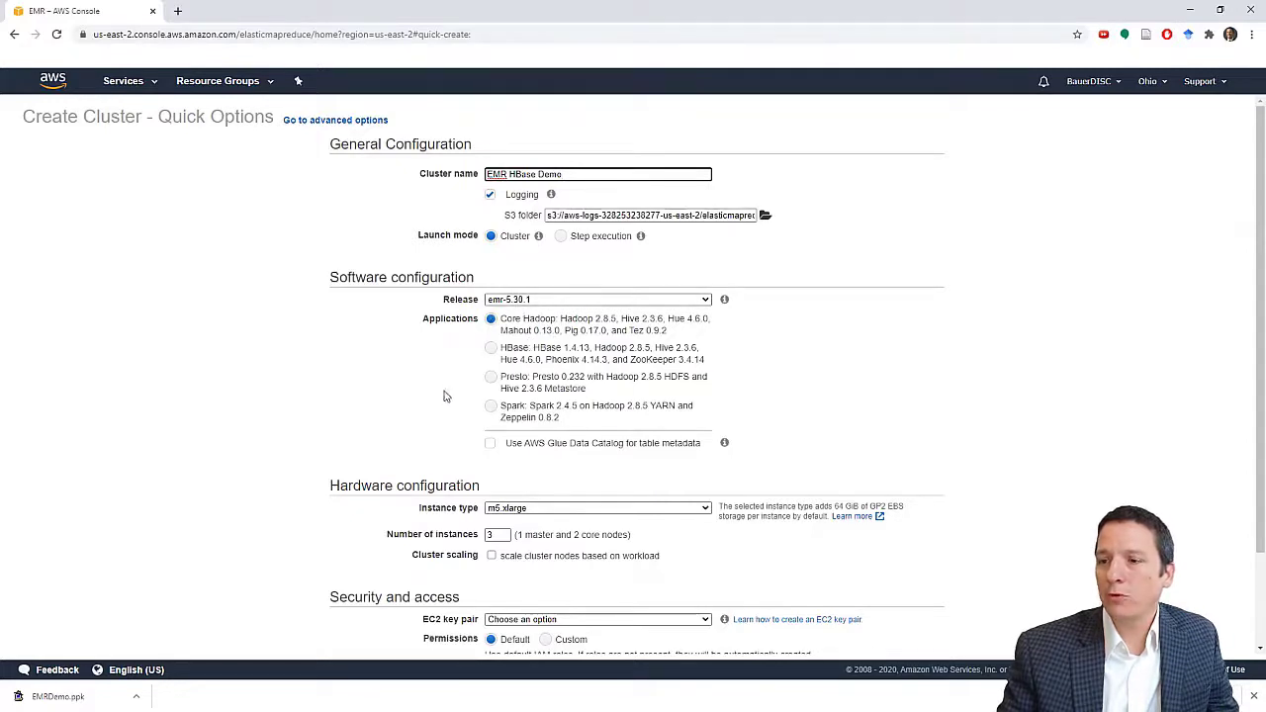
mouse_move(588, 314)
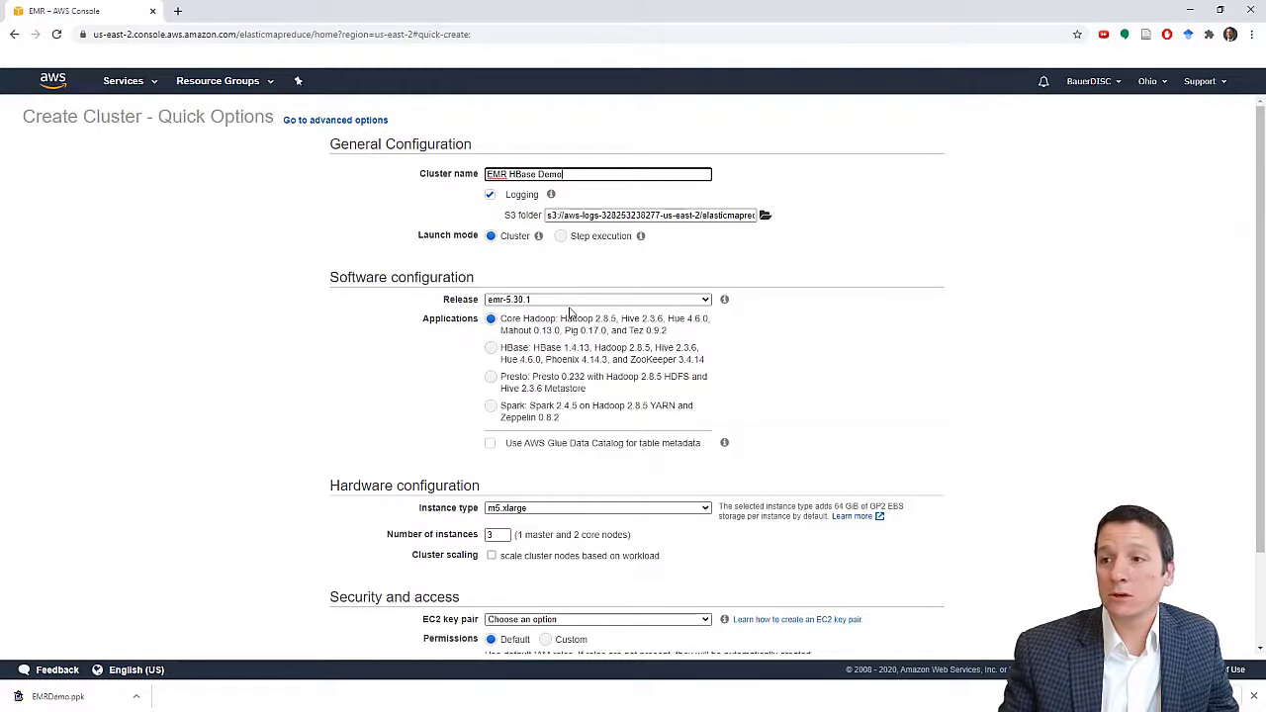
mouse_move(495, 367)
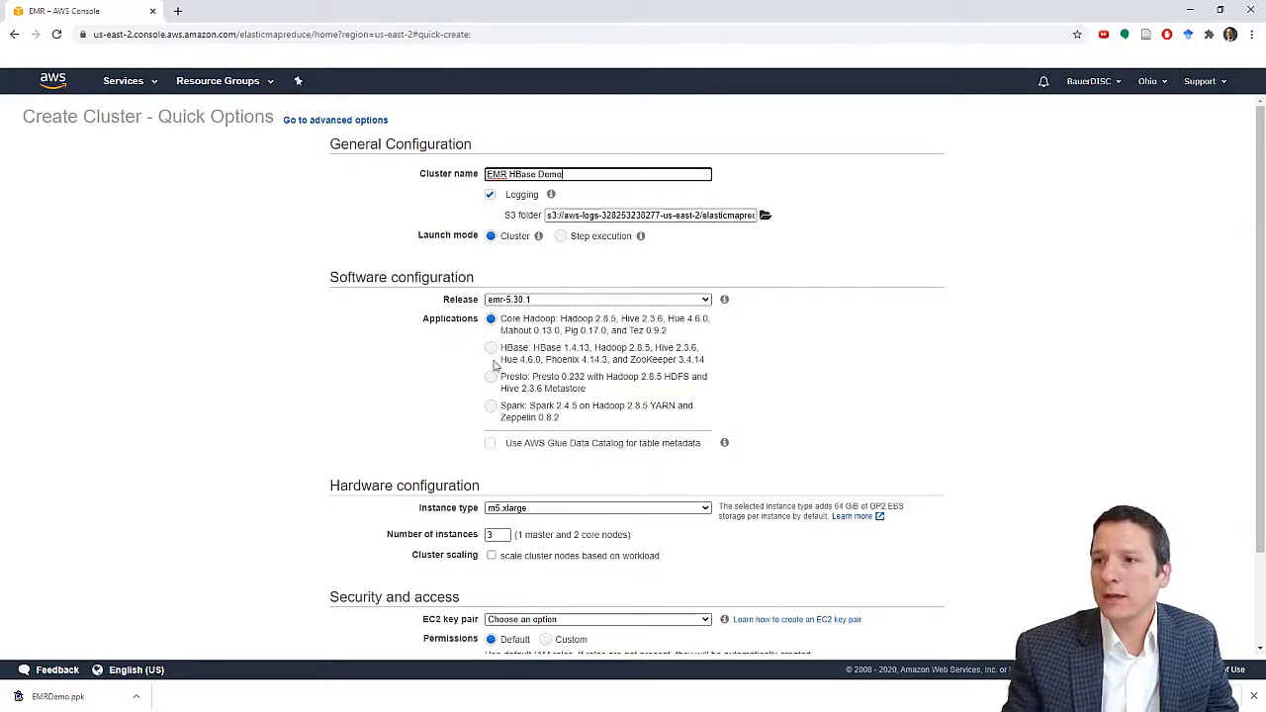
click(491, 348)
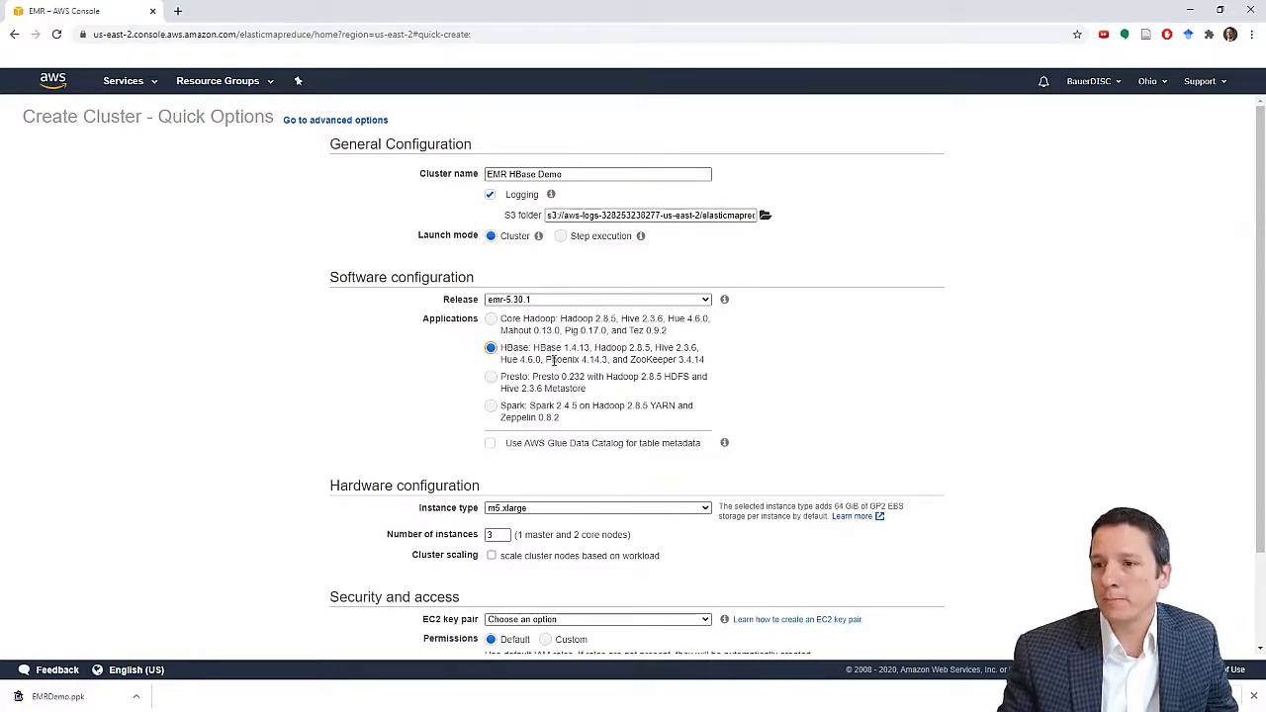
mouse_move(567, 474)
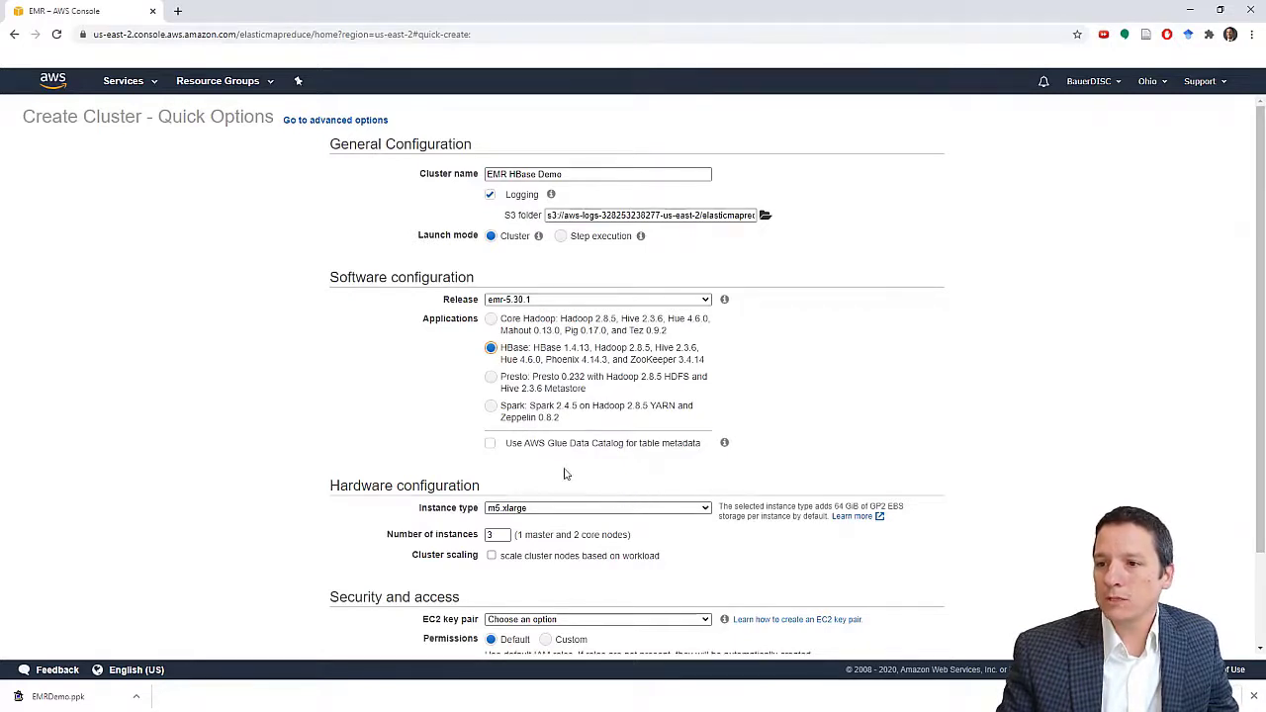
mouse_move(689, 541)
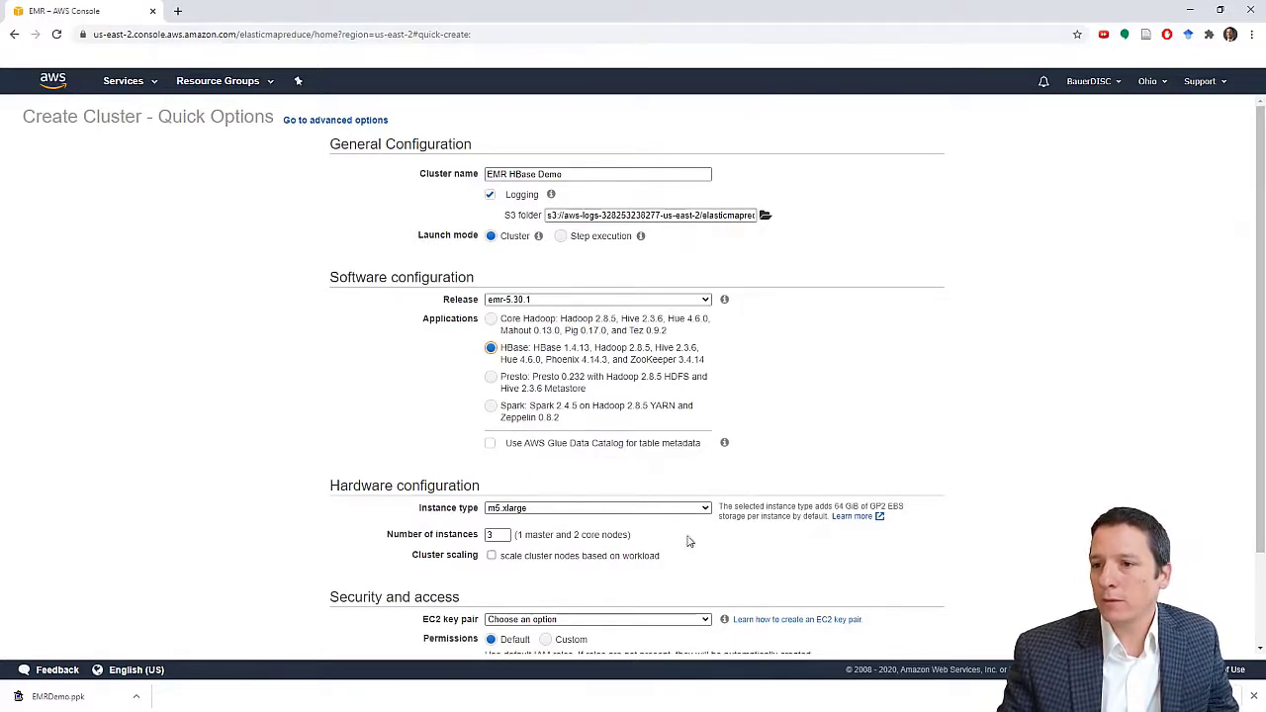
mouse_move(527, 591)
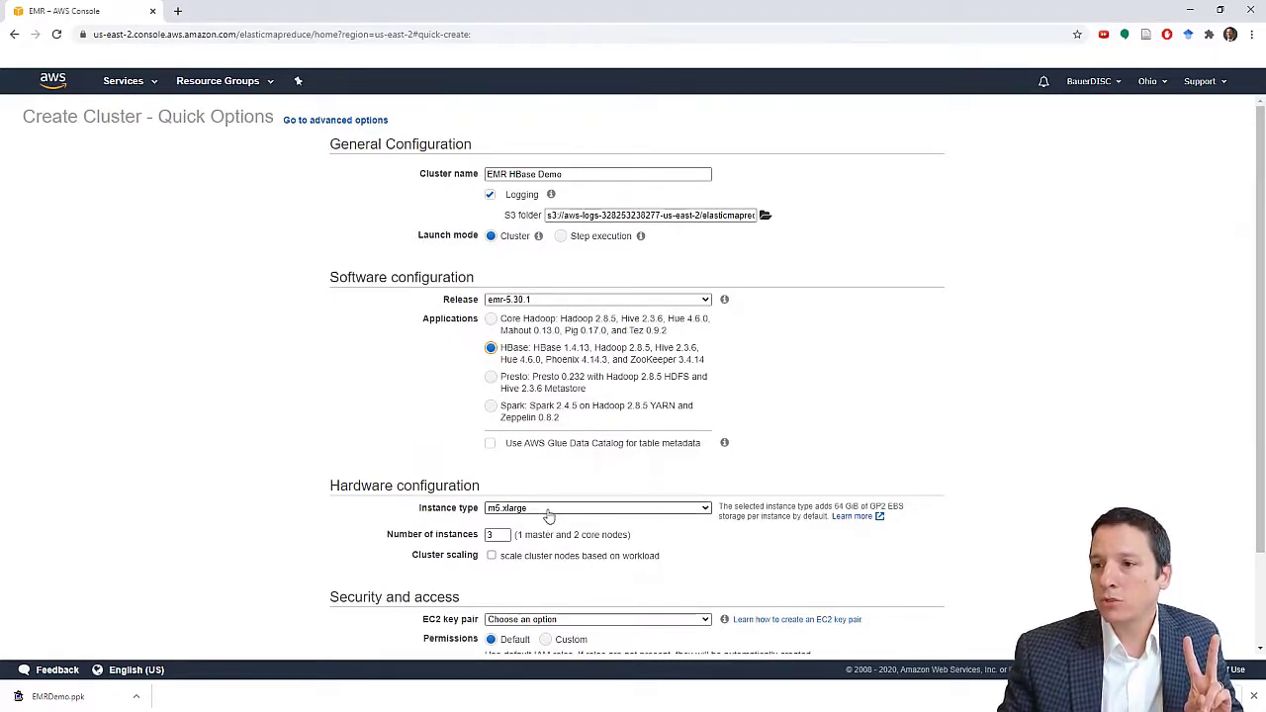
mouse_move(530, 514)
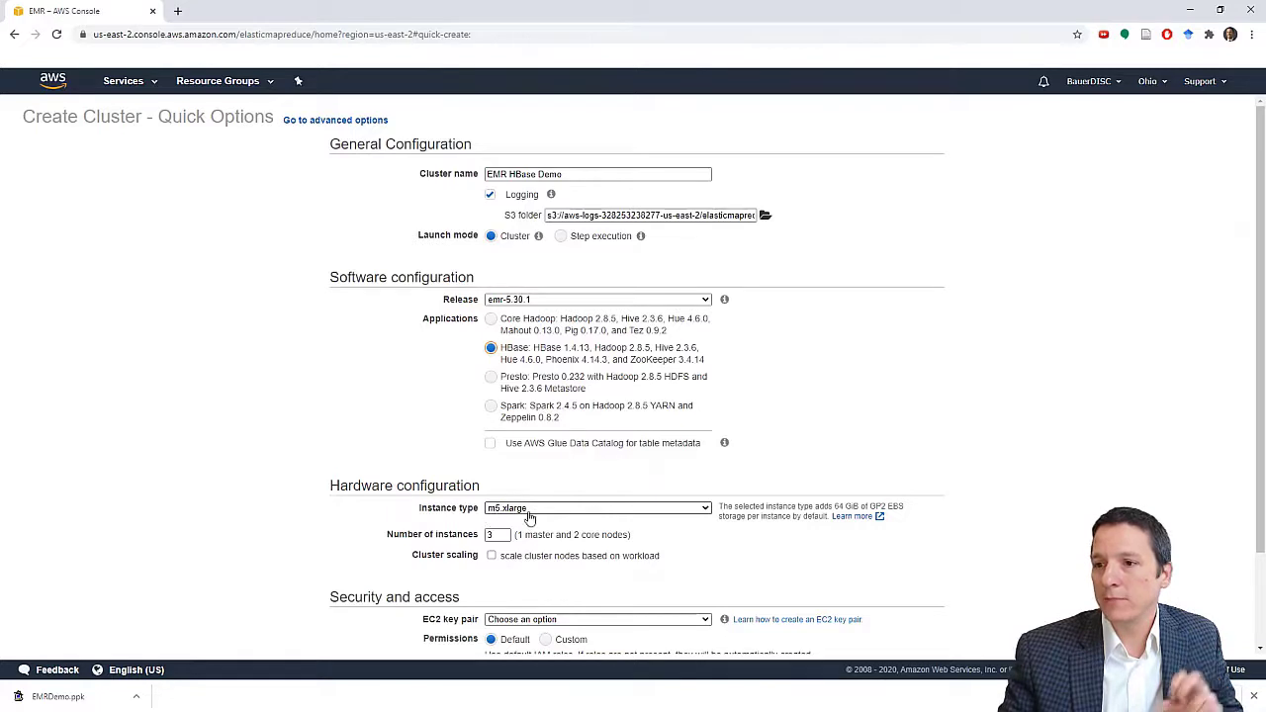
- Set instance type to m4.large with 1 instance
click(597, 507)
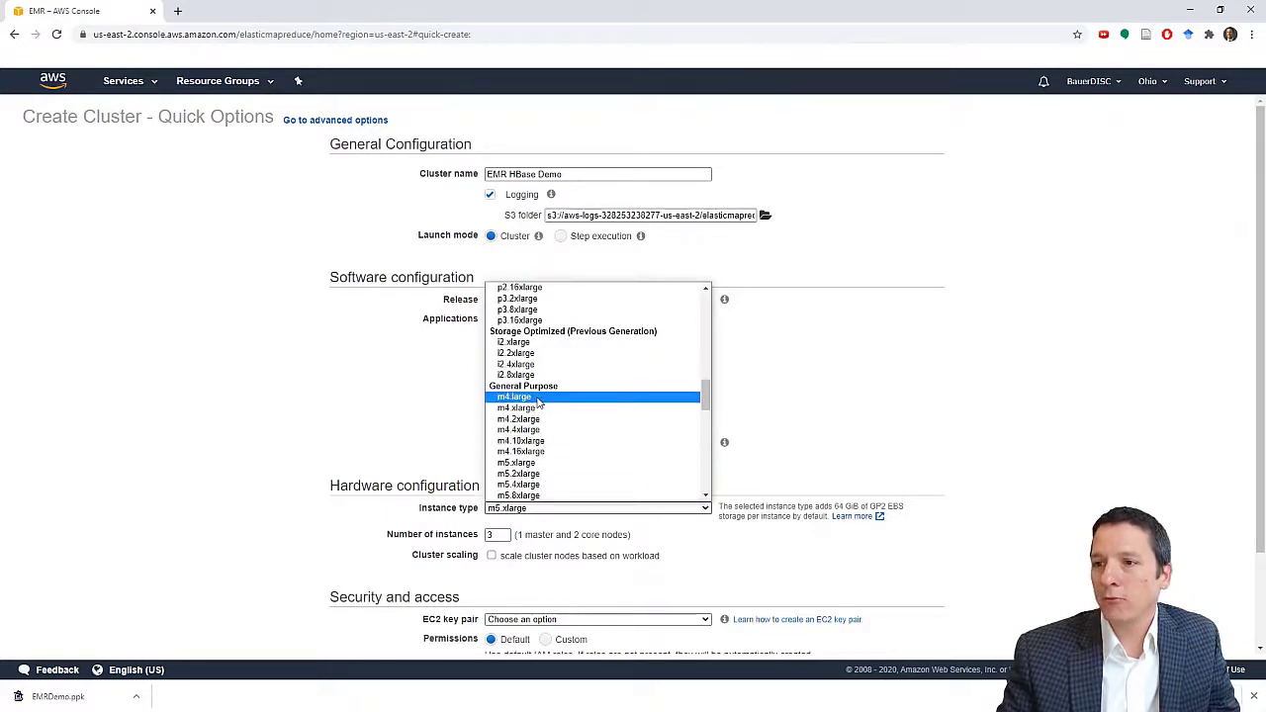
click(514, 397)
text(1)
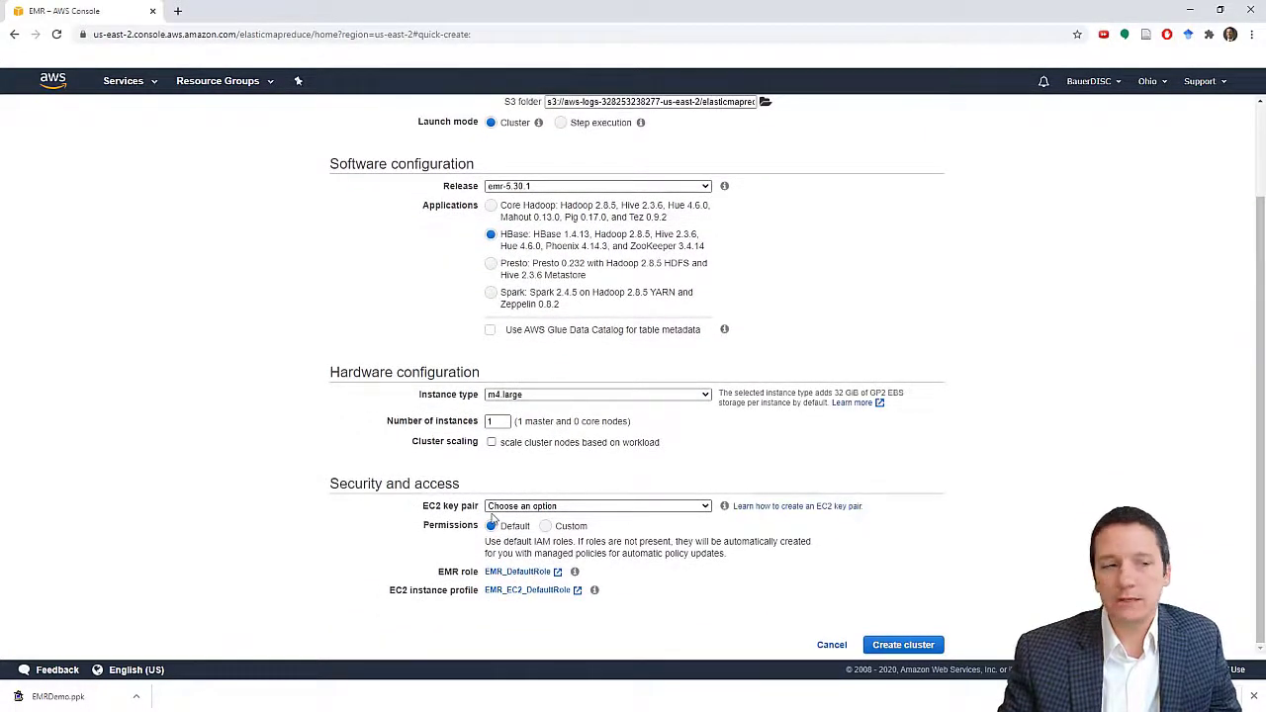
mouse_move(593, 514)
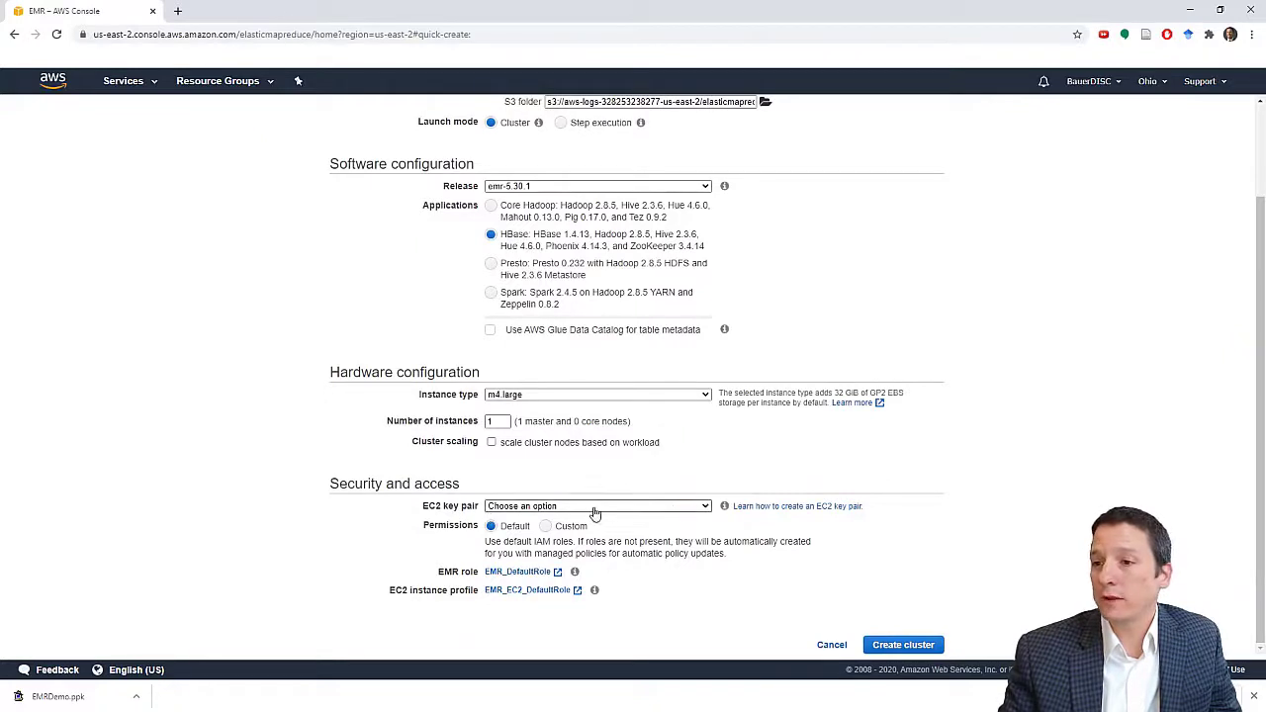
- Choose EMRDemo as the cluster's EC2 key pair
click(597, 506)
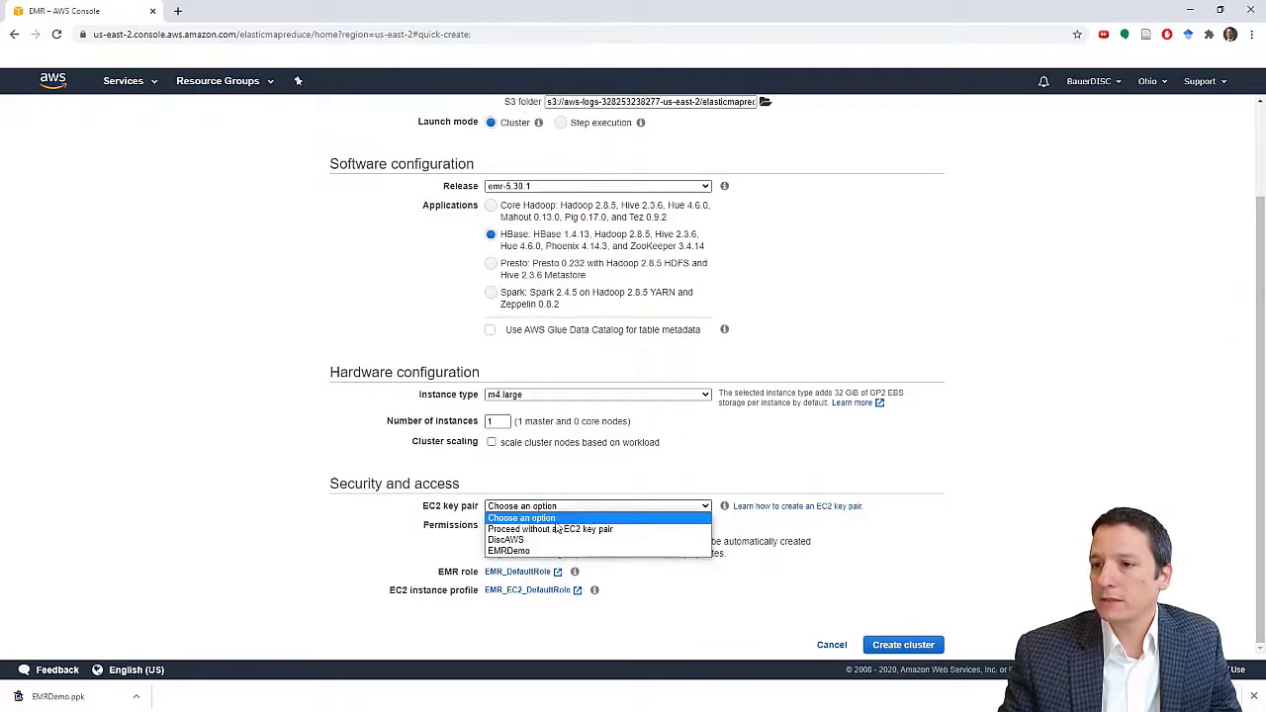
mouse_move(510, 551)
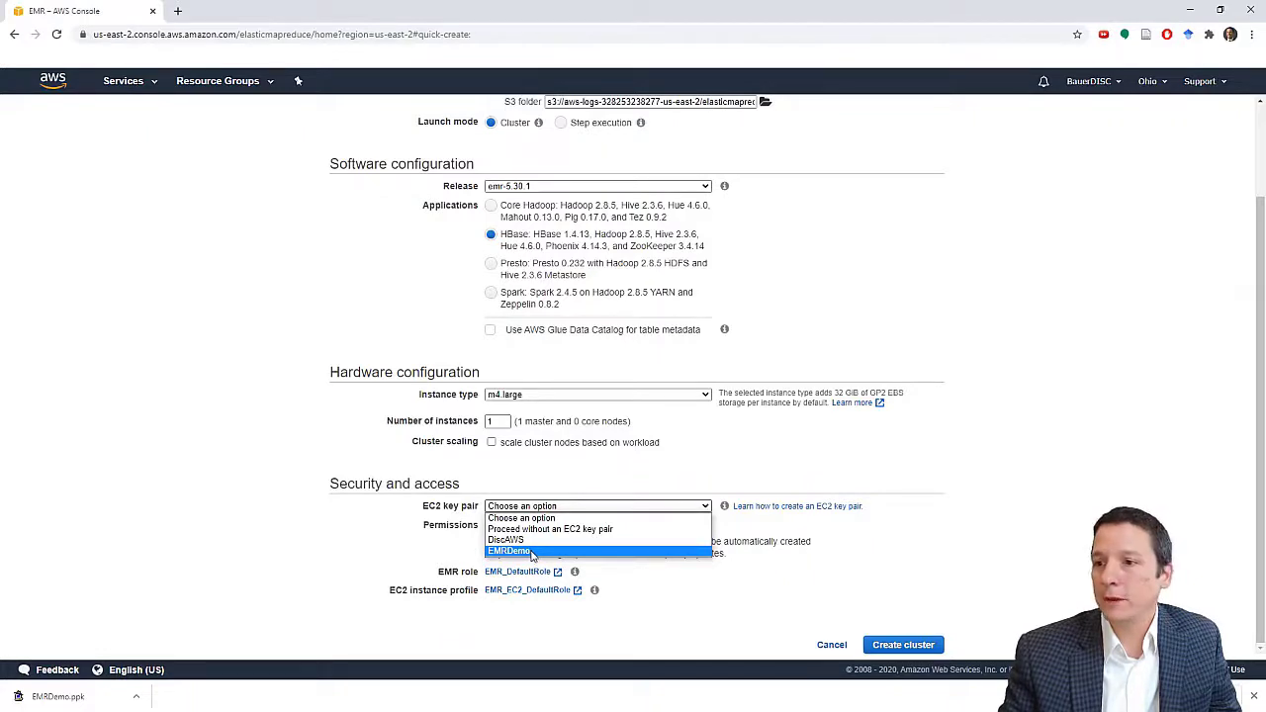
click(508, 551)
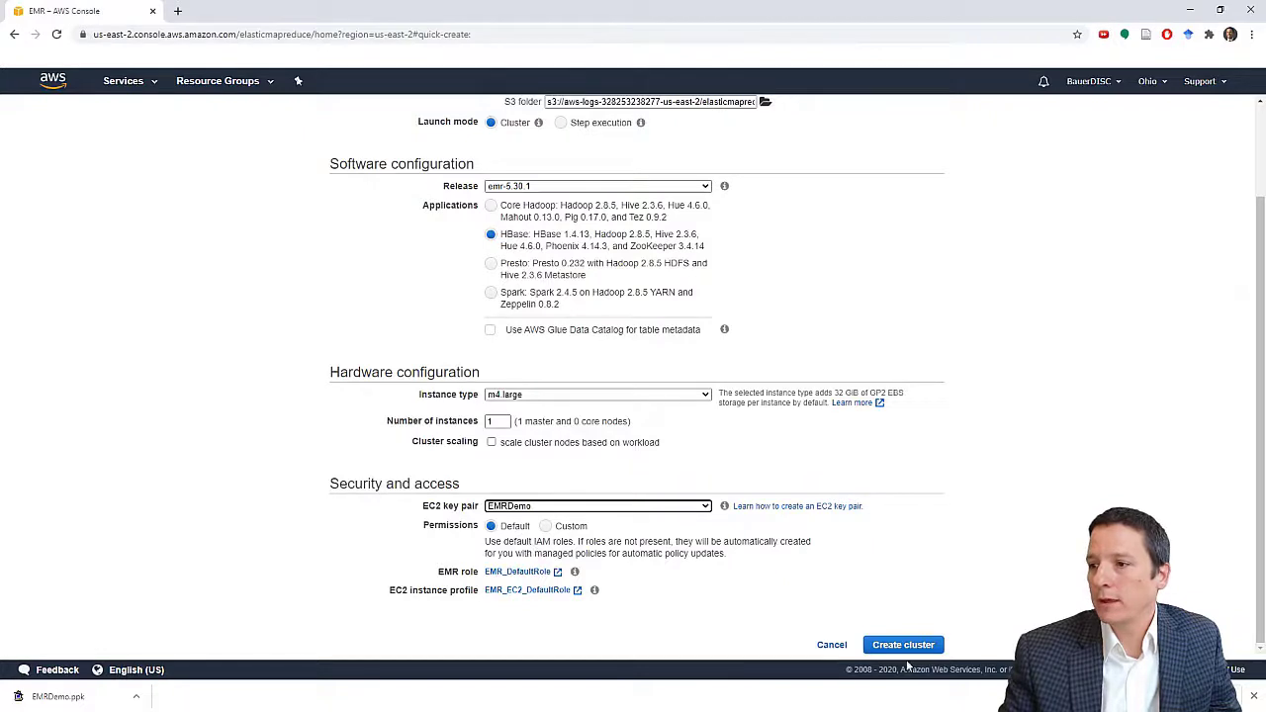
- Create the EMR HBase Demo cluster and wait until it shows Running
click(902, 644)
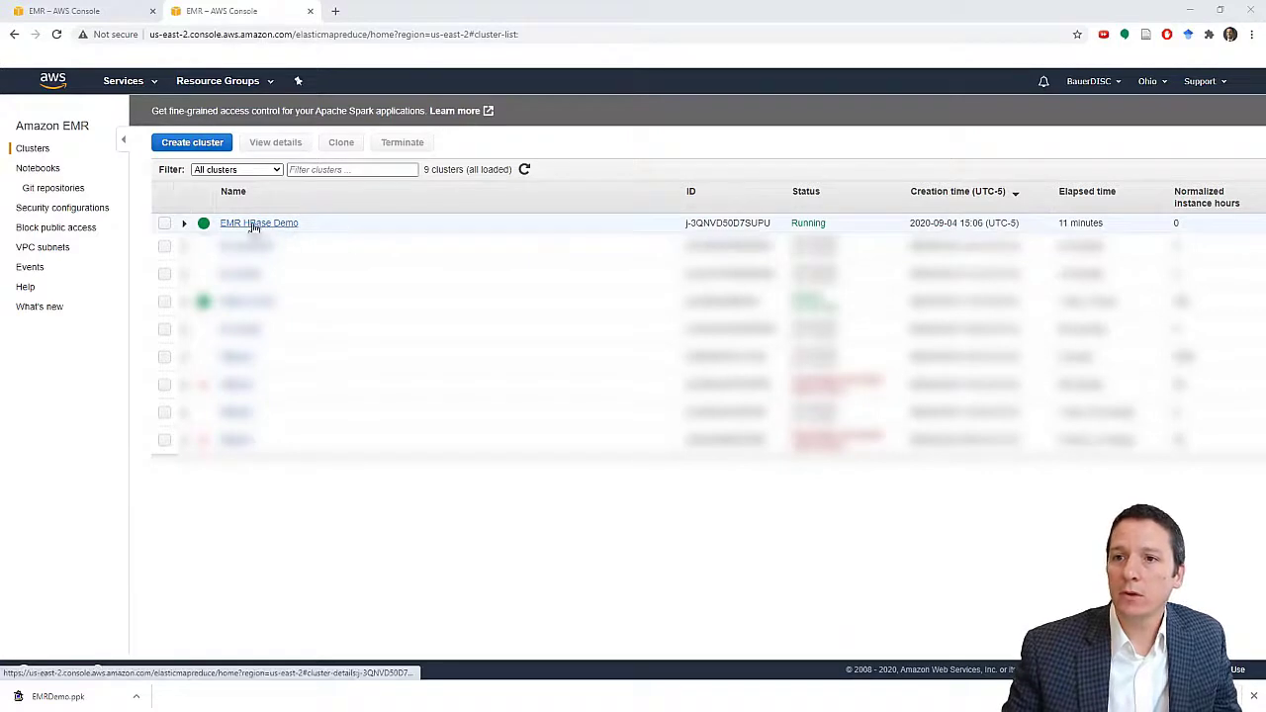
- Open EMR HBase Demo's details page showing Waiting status and master public DNS
click(258, 222)
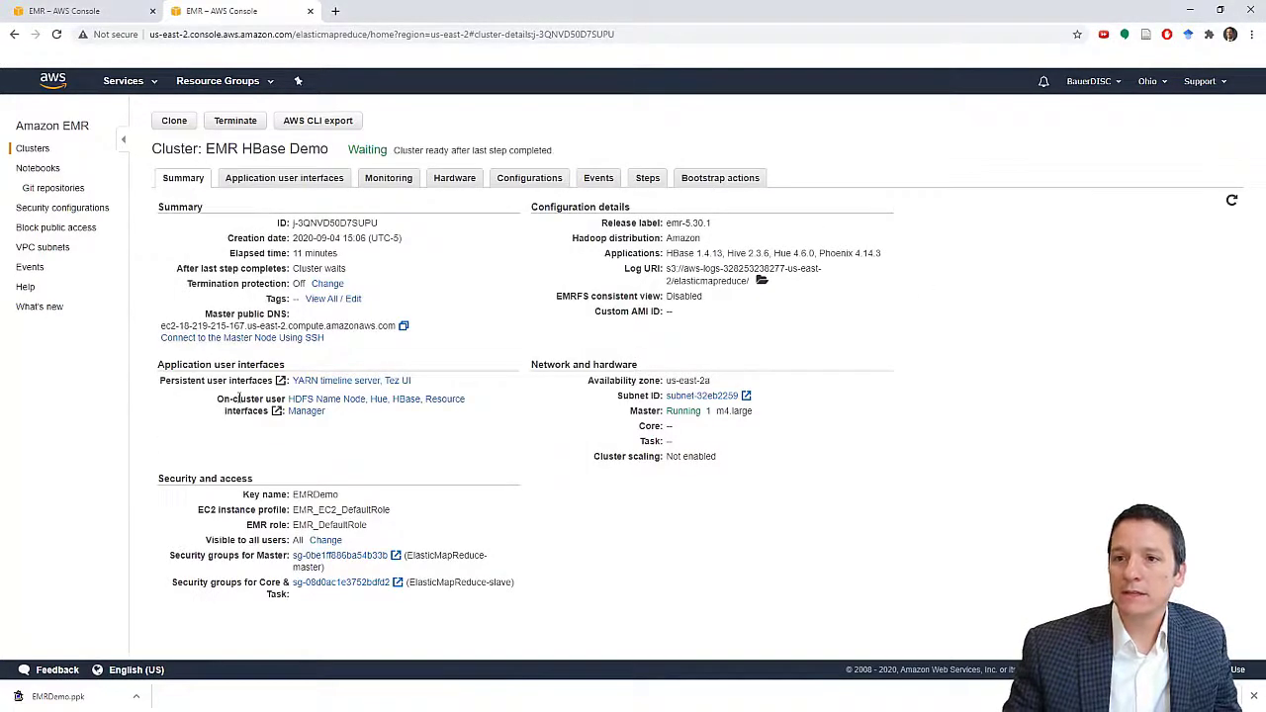
mouse_move(797, 480)
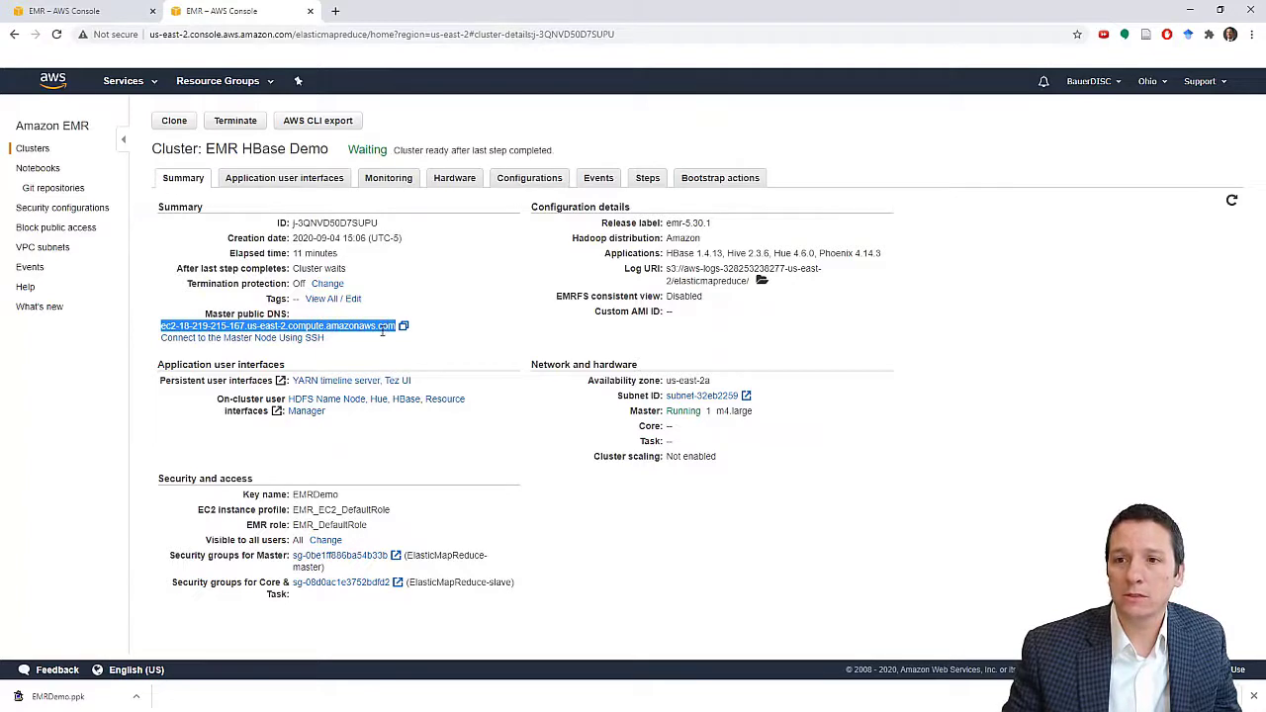
mouse_move(447, 312)
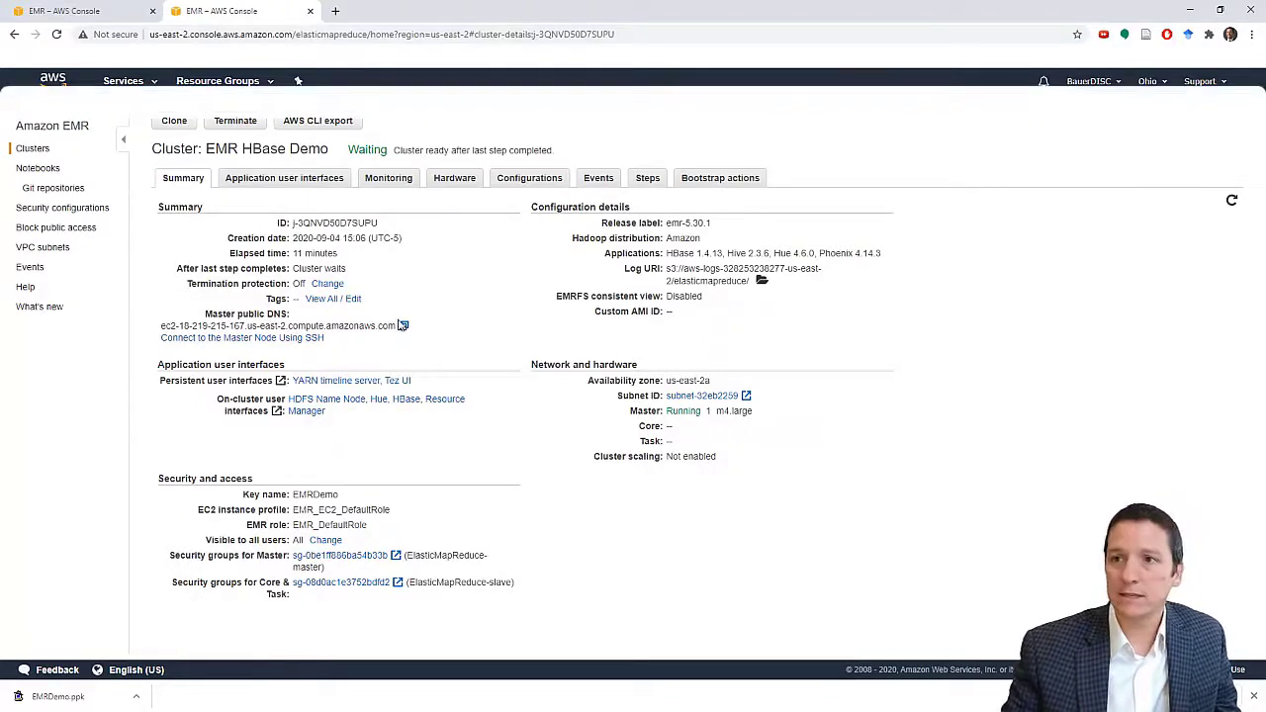
mouse_move(84, 235)
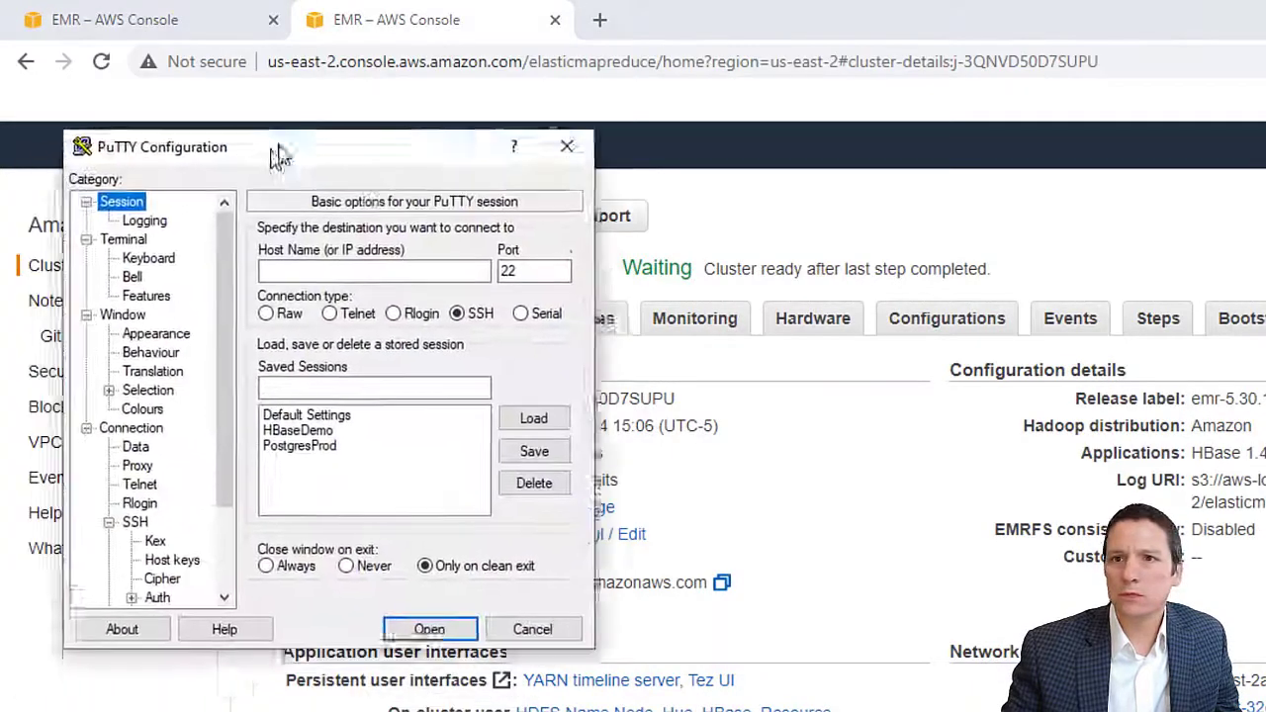
- In PuTTY, set EMRDemo.ppk as the SSH Auth key, with the master DNS host on port 22
drag(277, 147, 282, 60)
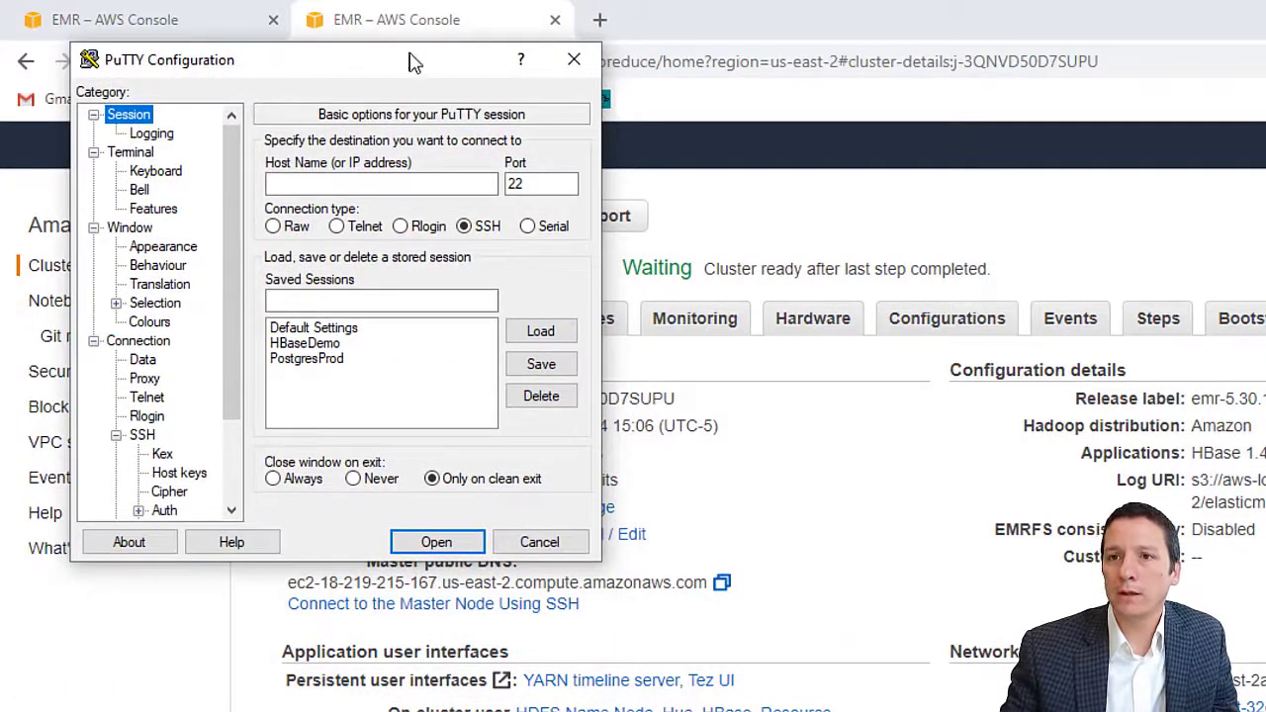
click(381, 184)
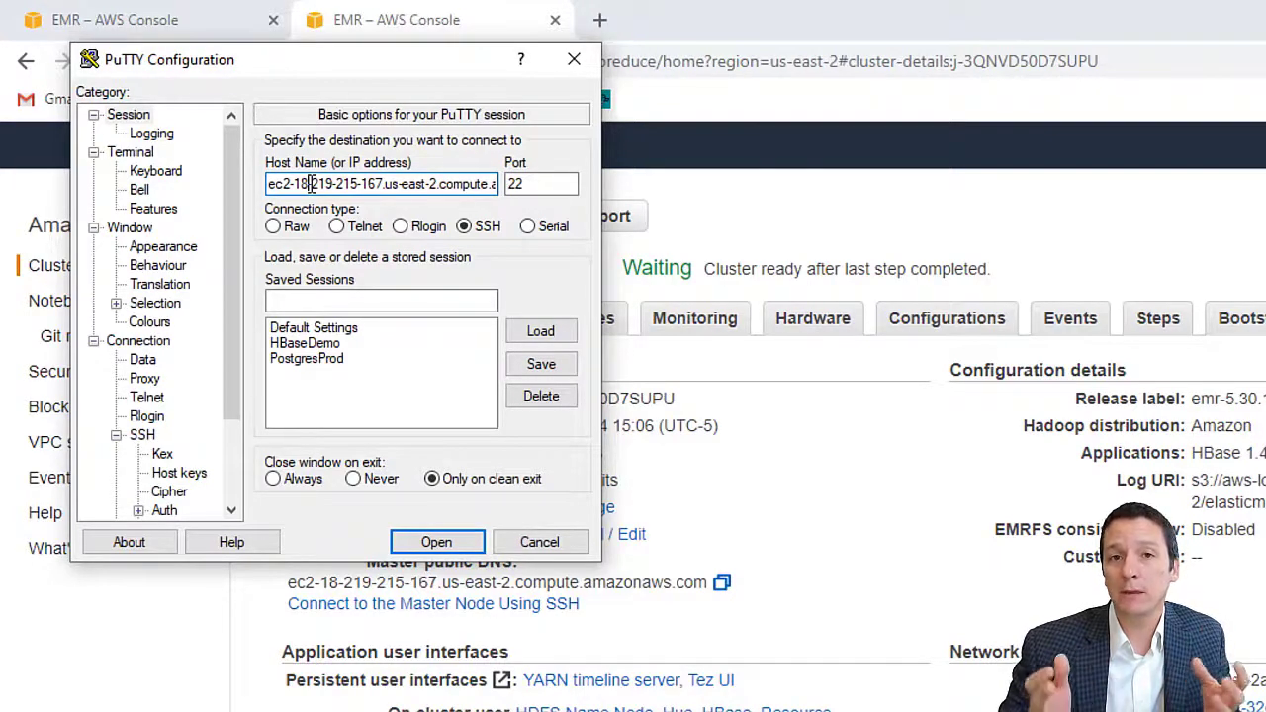
mouse_move(242, 187)
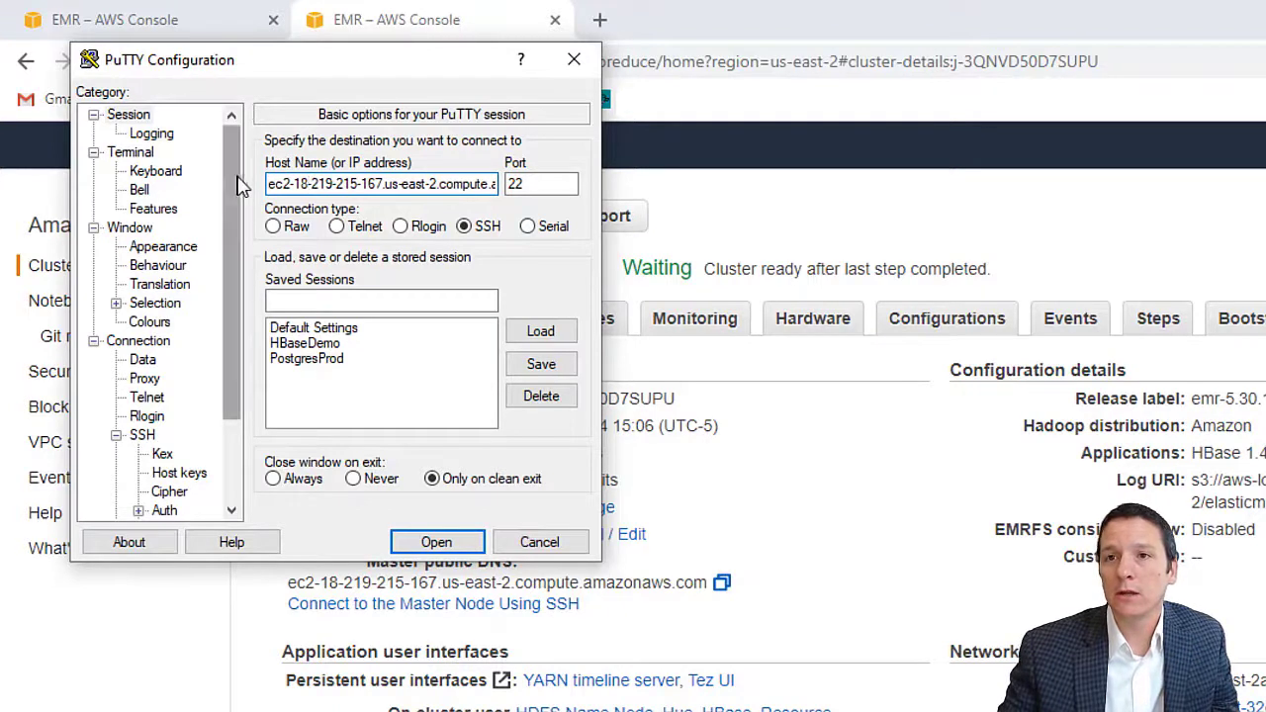
scroll(down, 3)
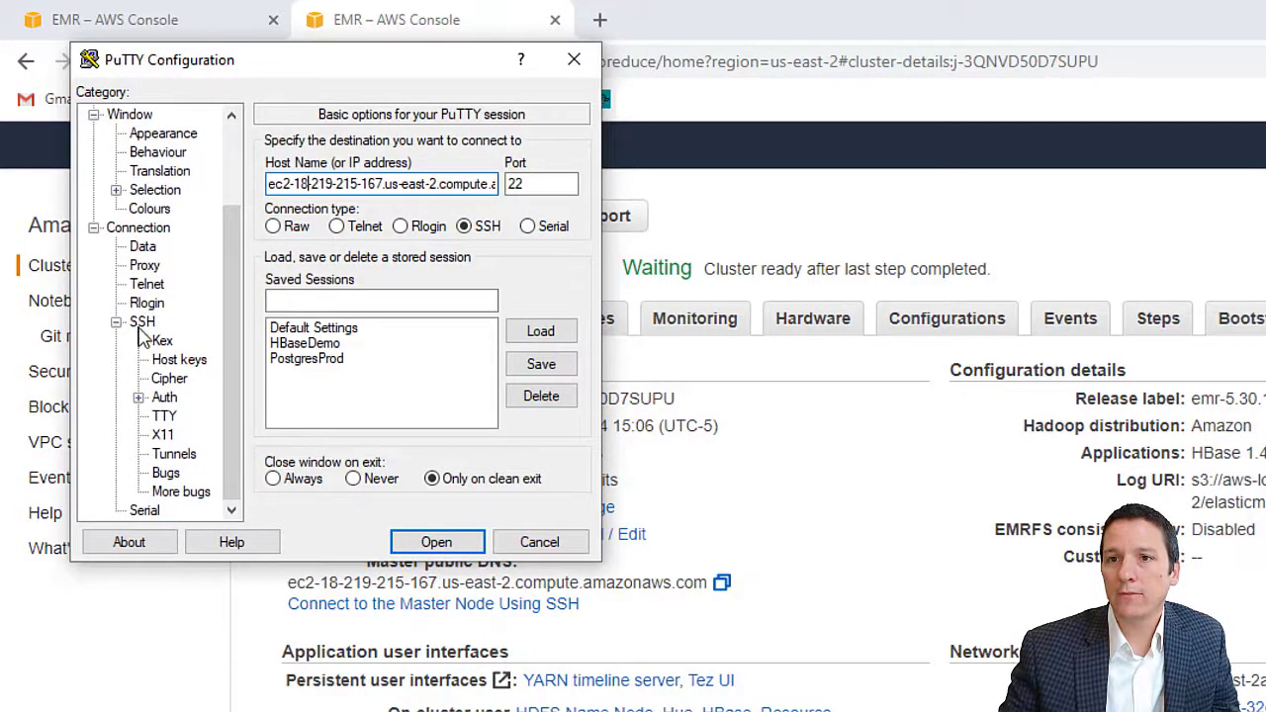
click(142, 320)
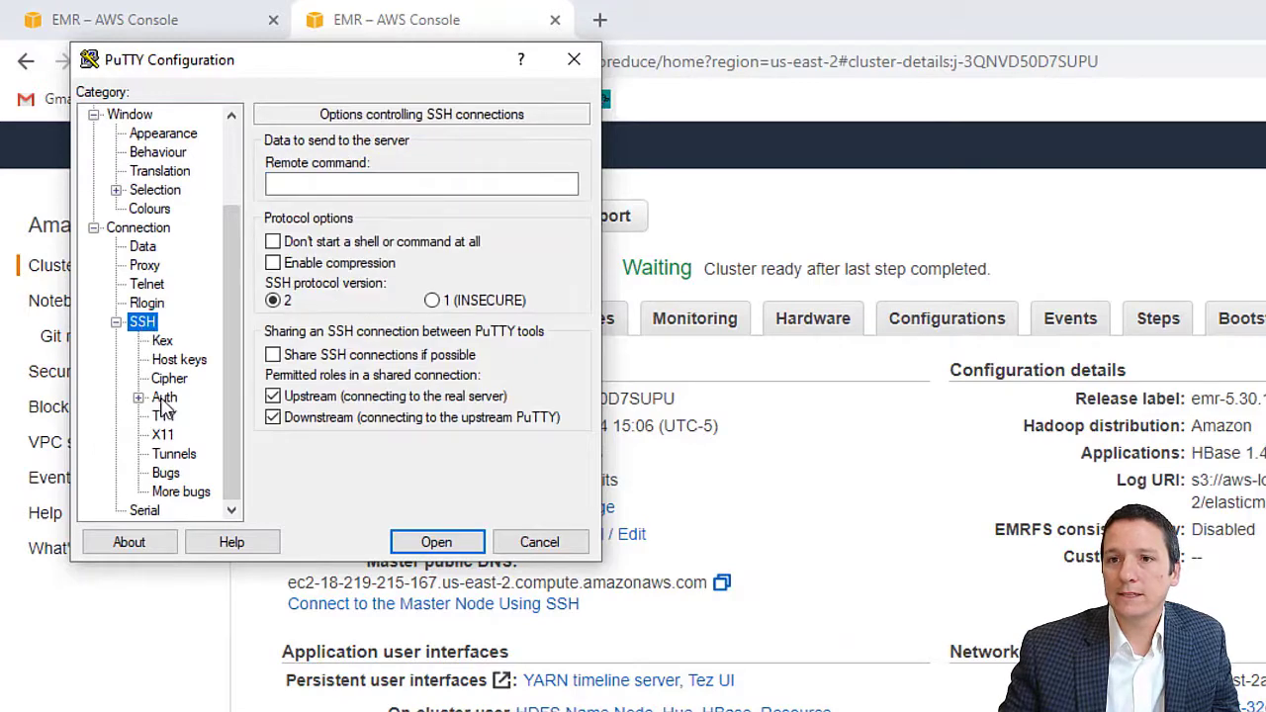
click(164, 396)
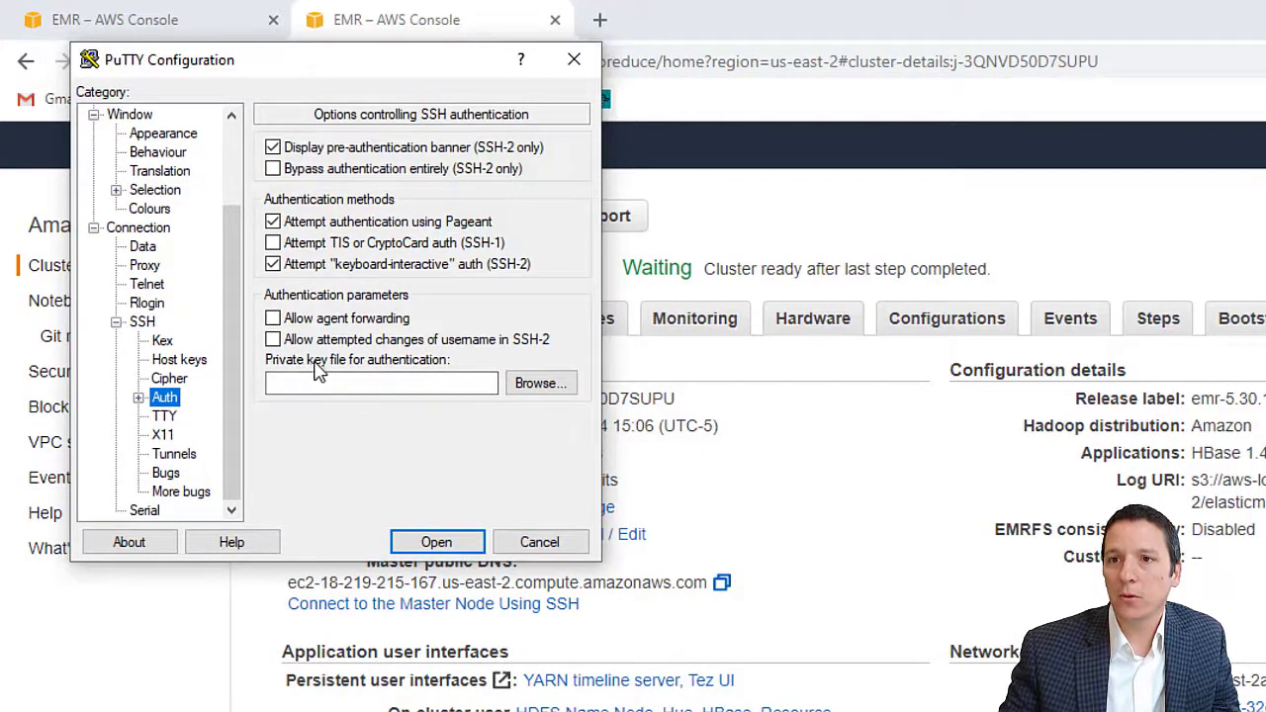
mouse_move(450, 371)
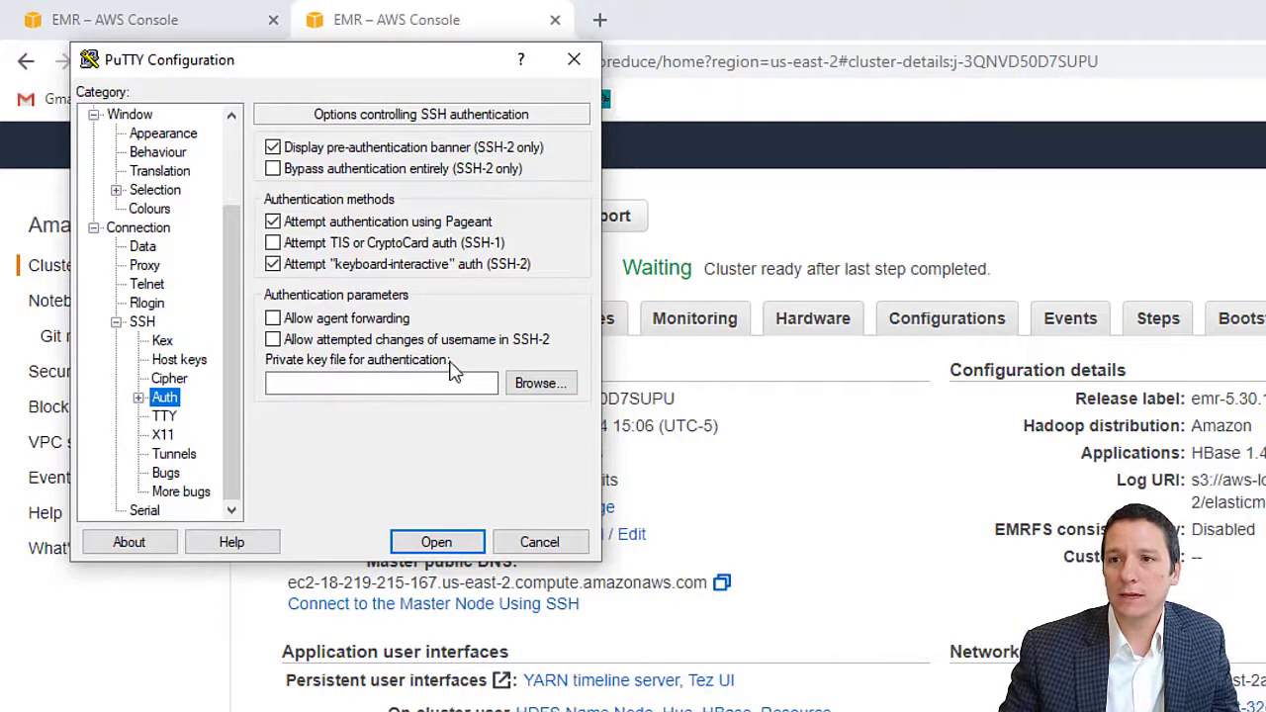
click(540, 382)
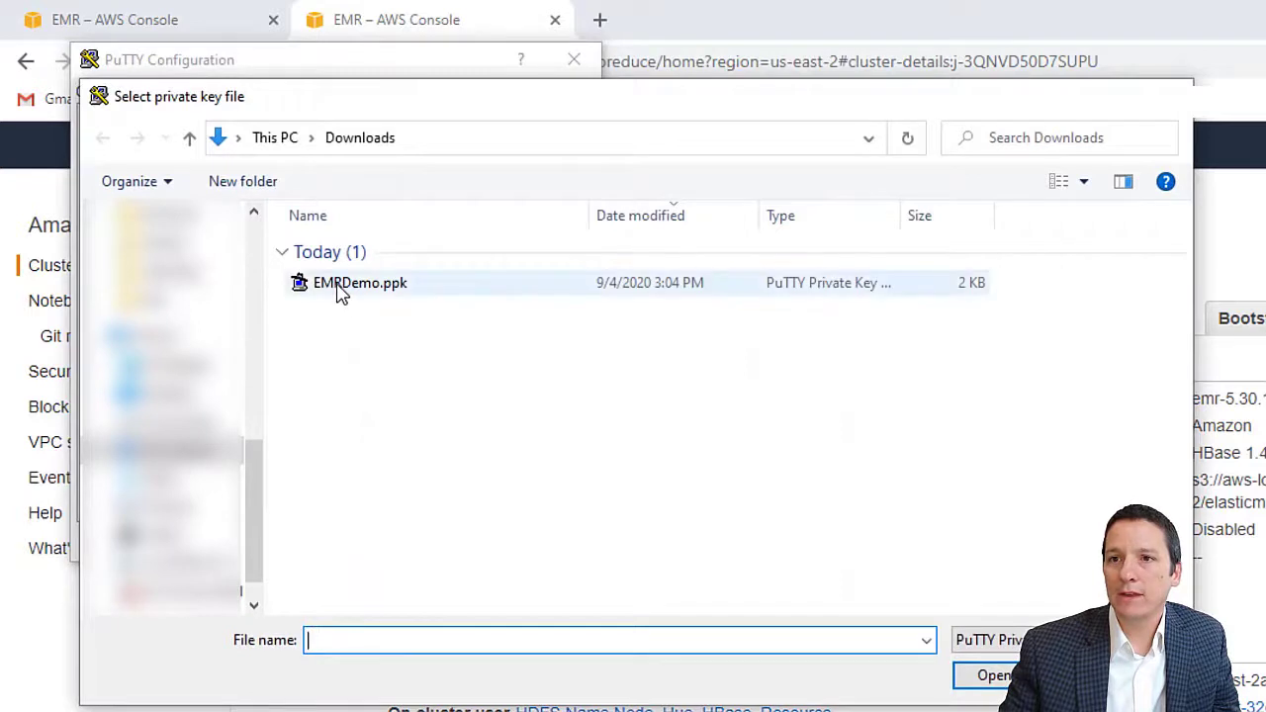
click(360, 283)
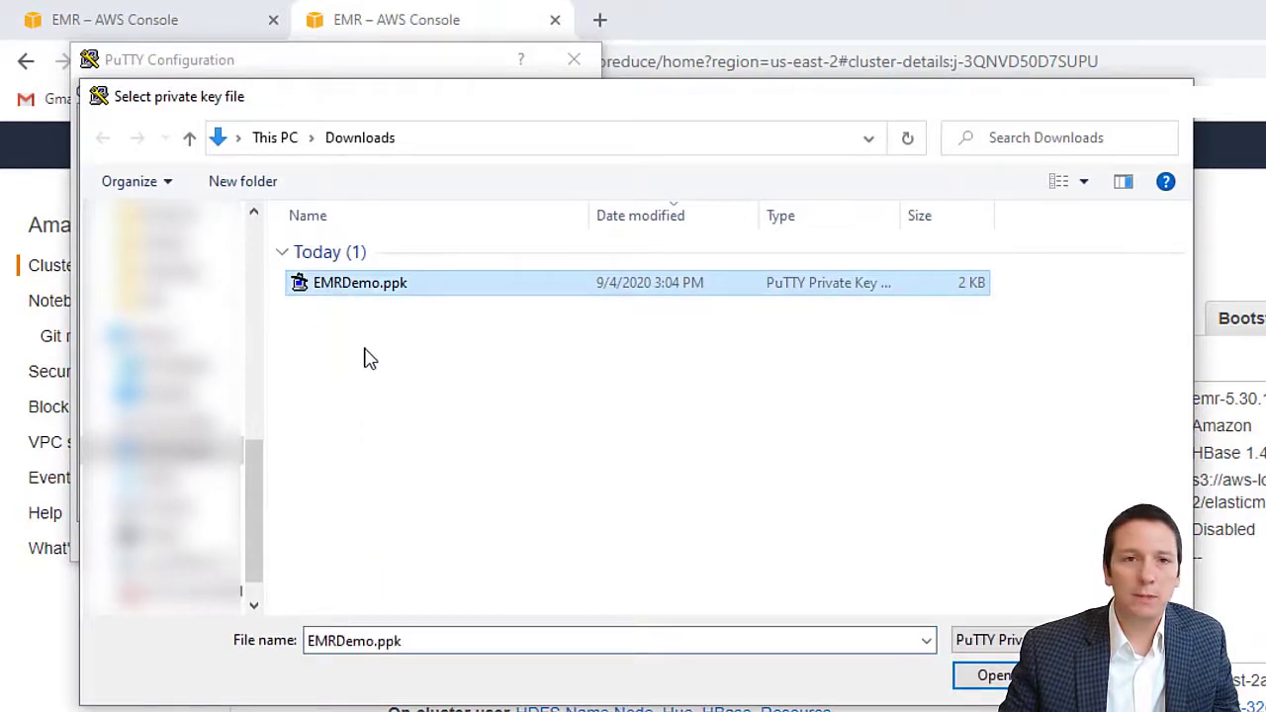
mouse_move(505, 503)
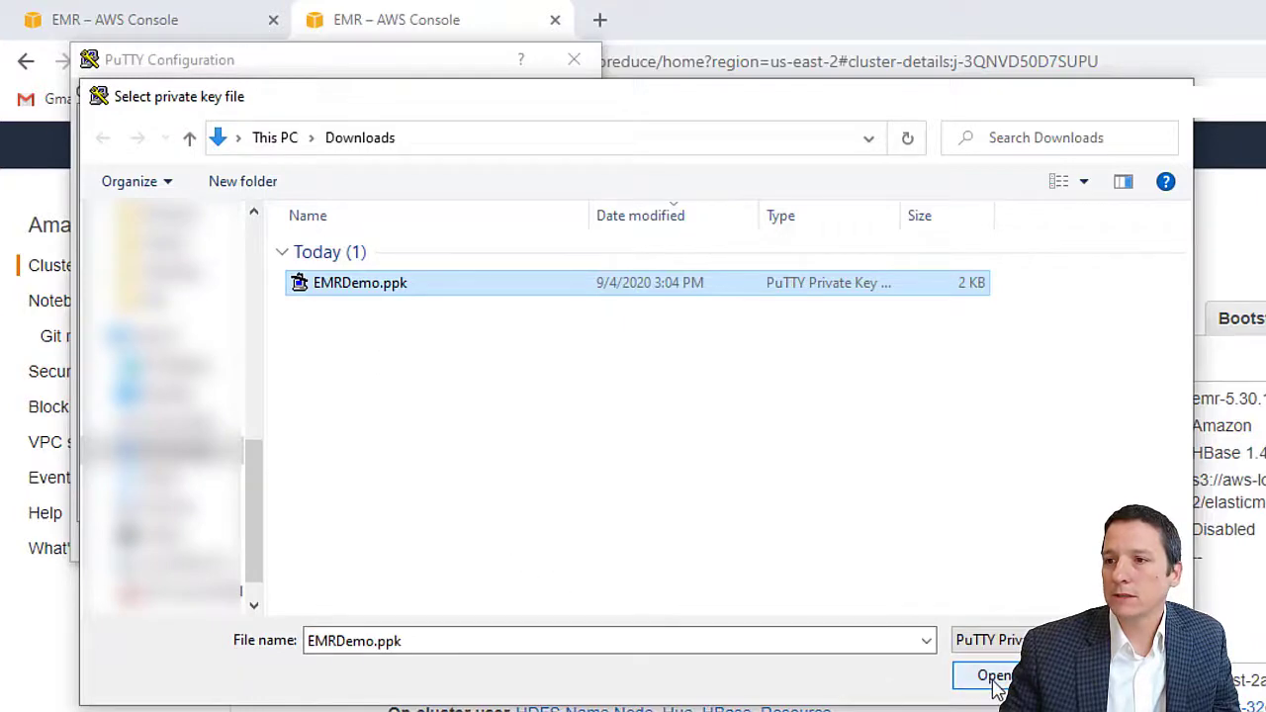
click(994, 676)
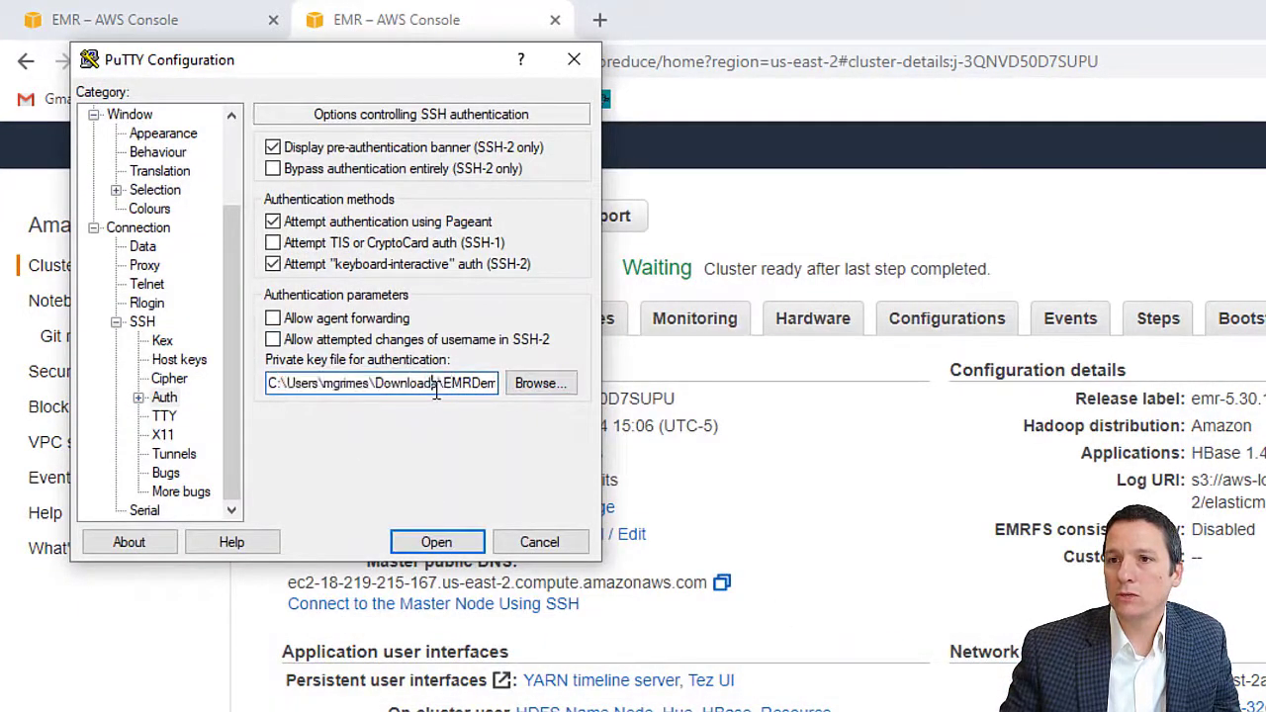
click(120, 113)
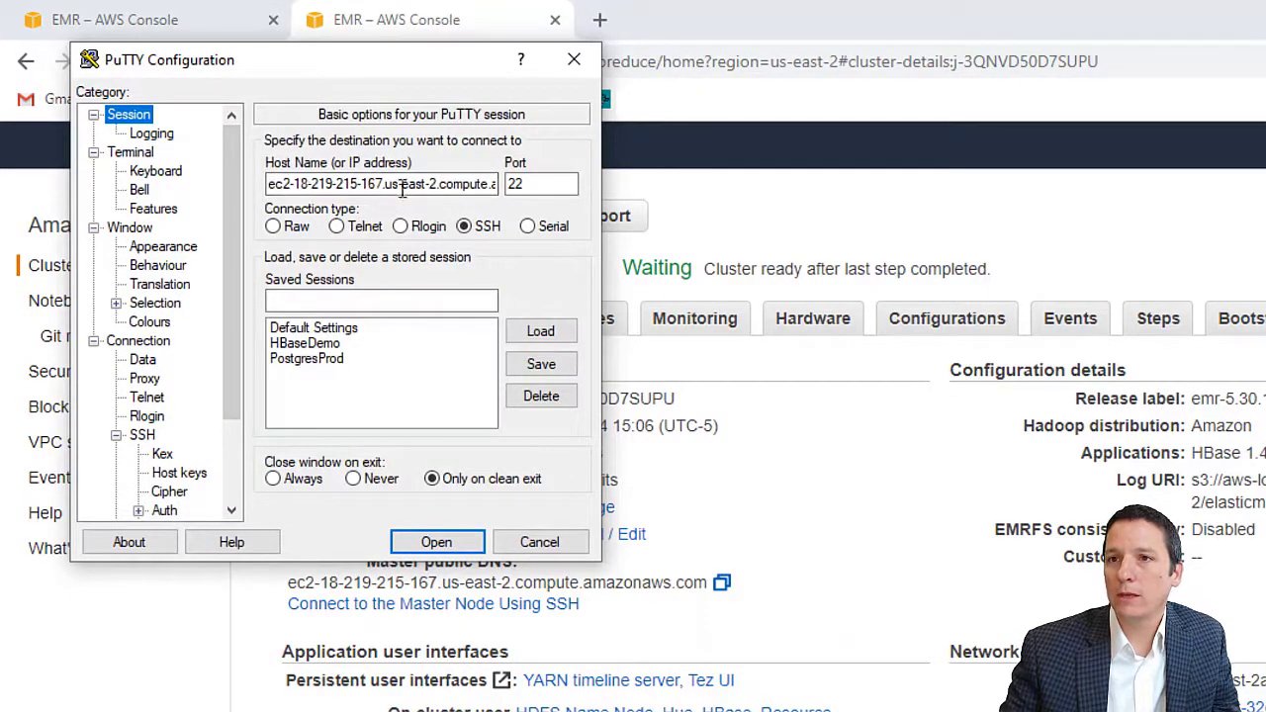
mouse_move(437, 542)
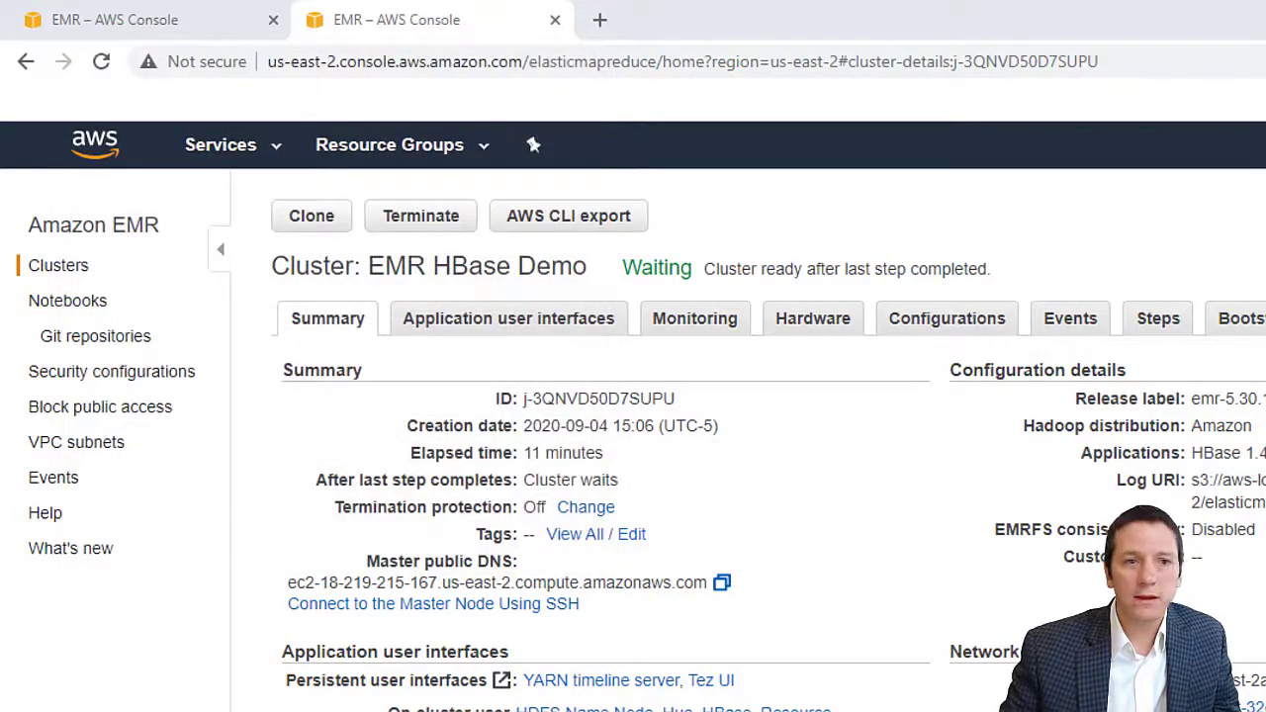
- Accept the cluster host key and log in to the master node as ec2-user
click(432, 603)
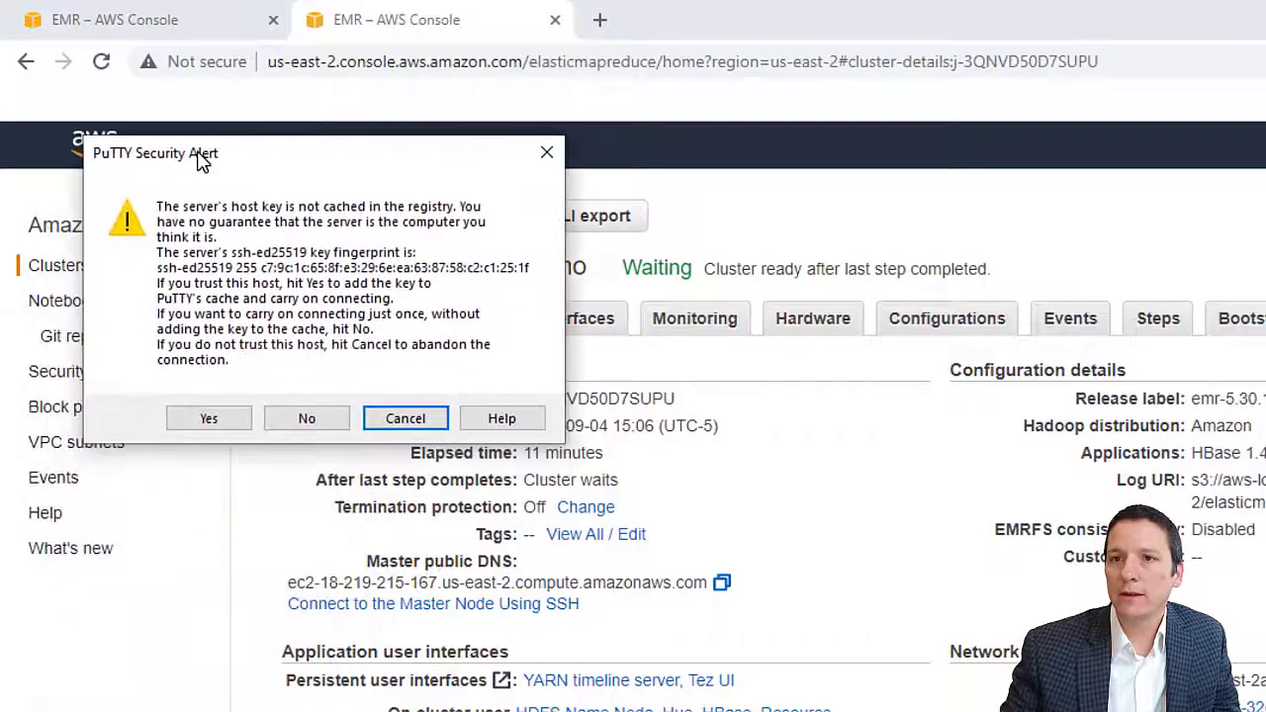
mouse_move(225, 245)
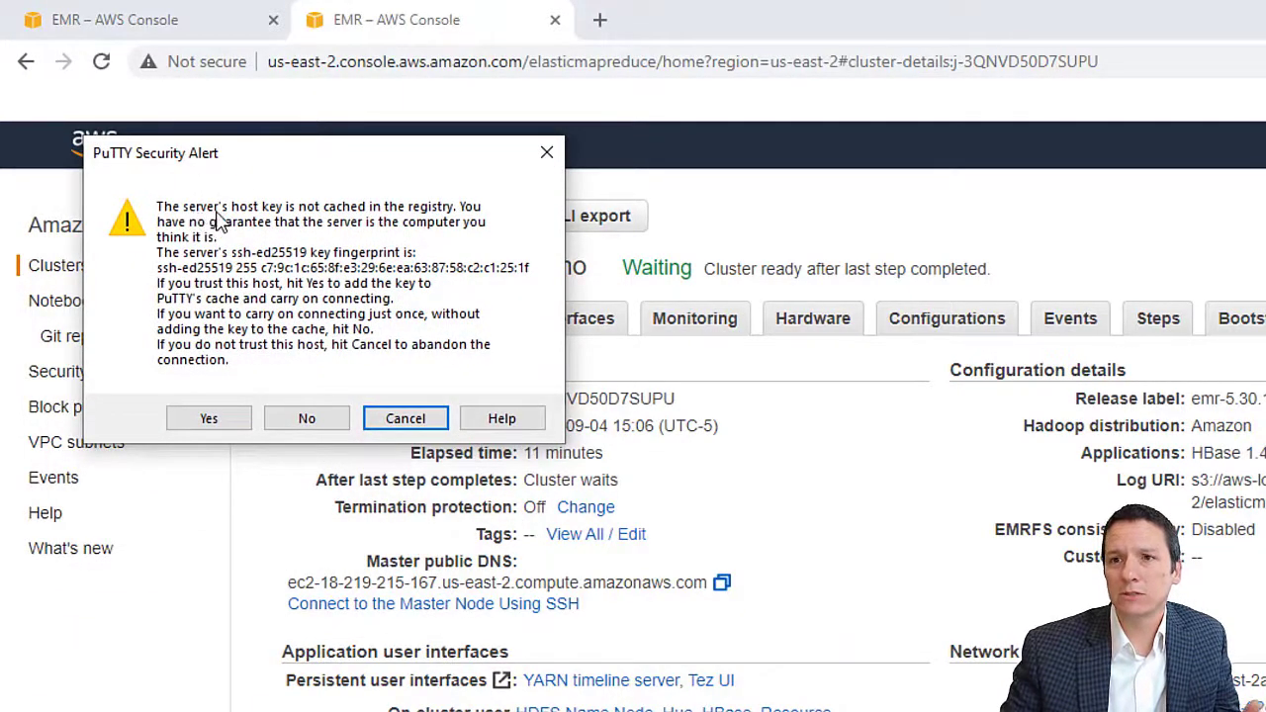
mouse_move(267, 242)
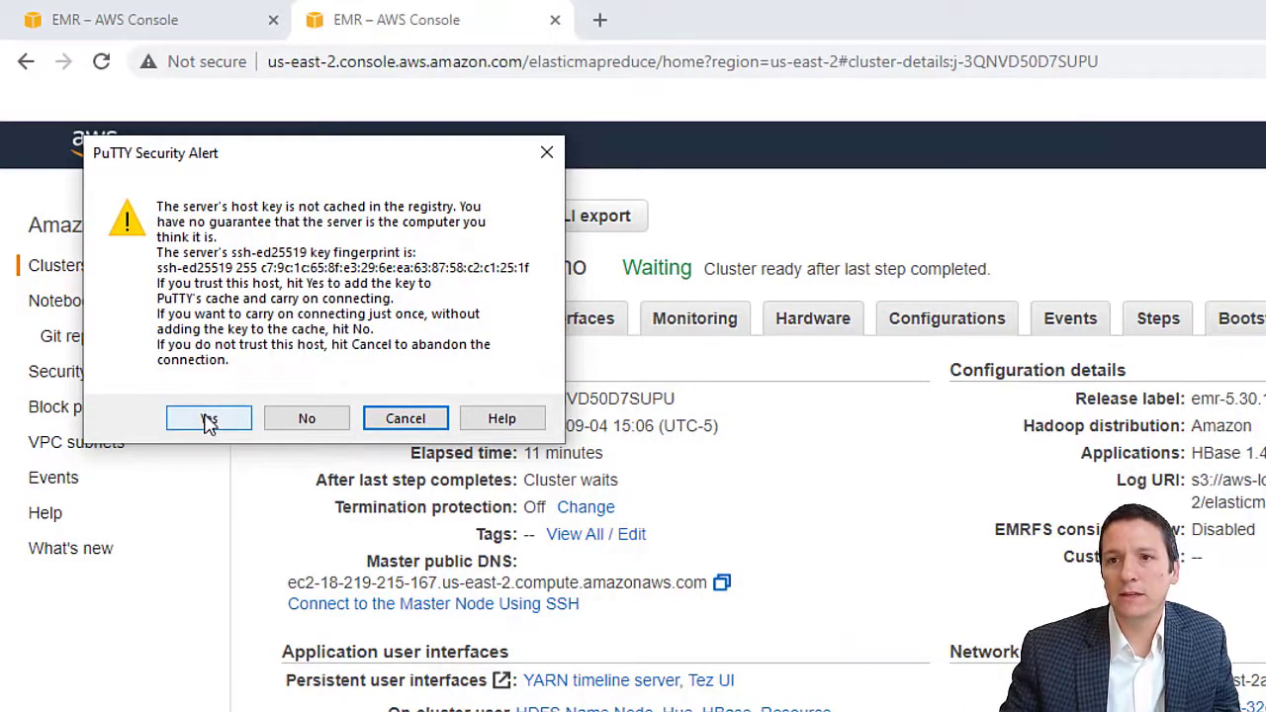
click(208, 417)
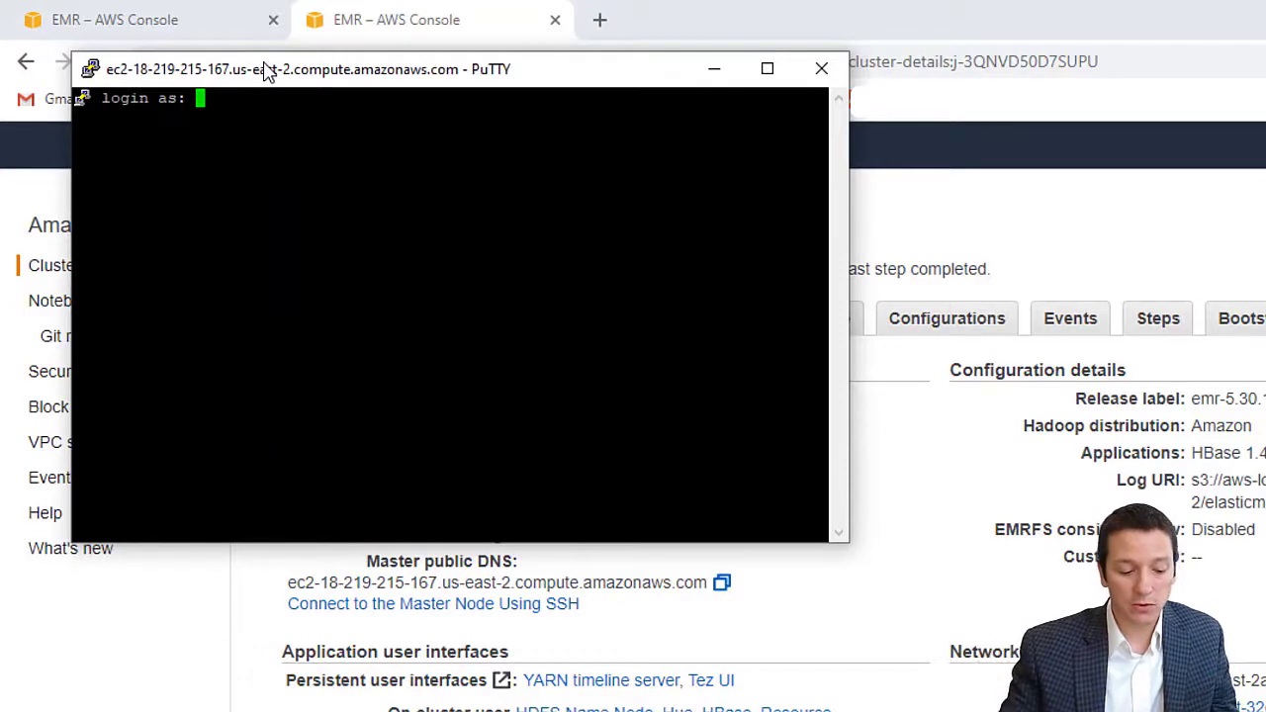
text(ec2)
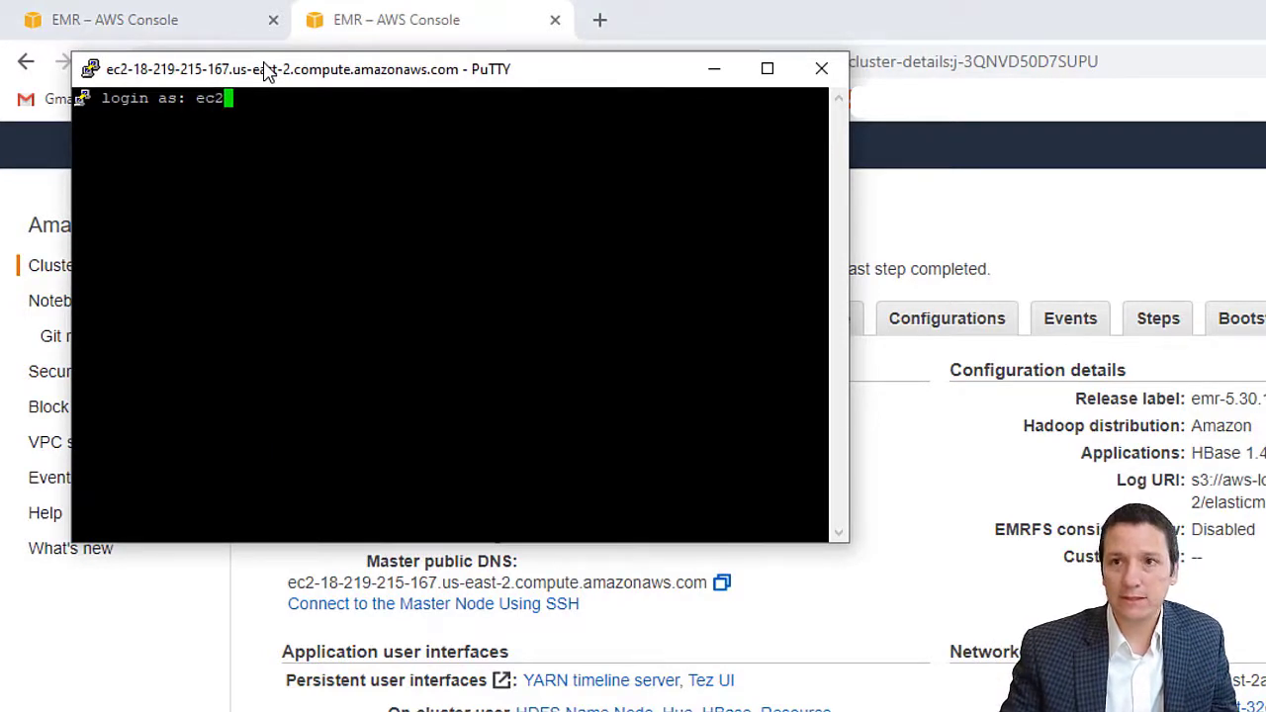
text(-user)
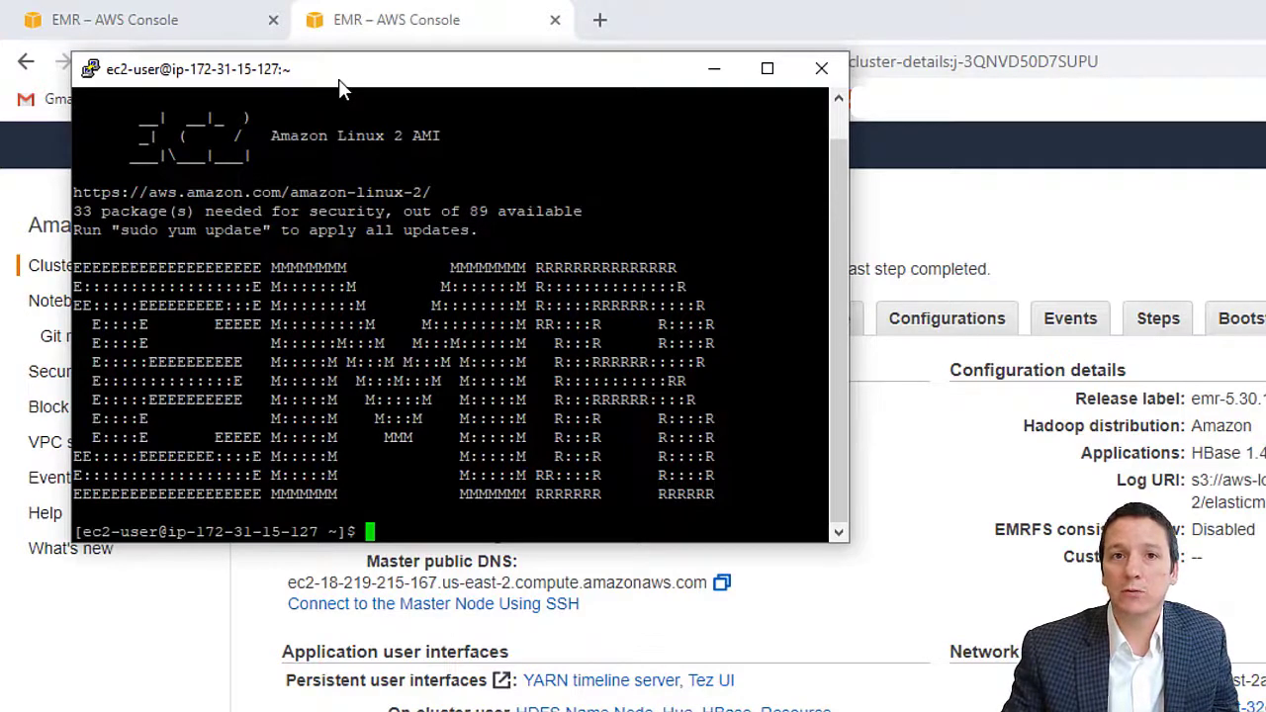
- Start the HBase shell, check its version, and create 'customers' with details, relatives, accounts families
text(hbase shell)
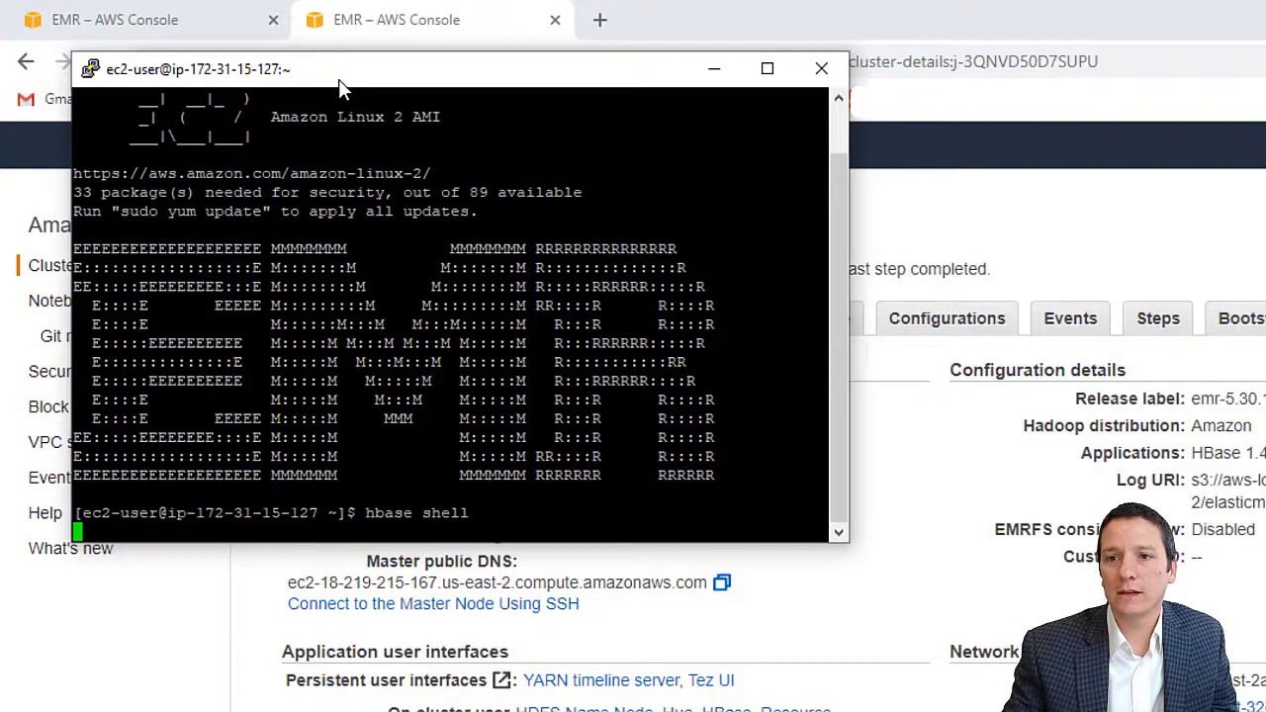
key(Return)
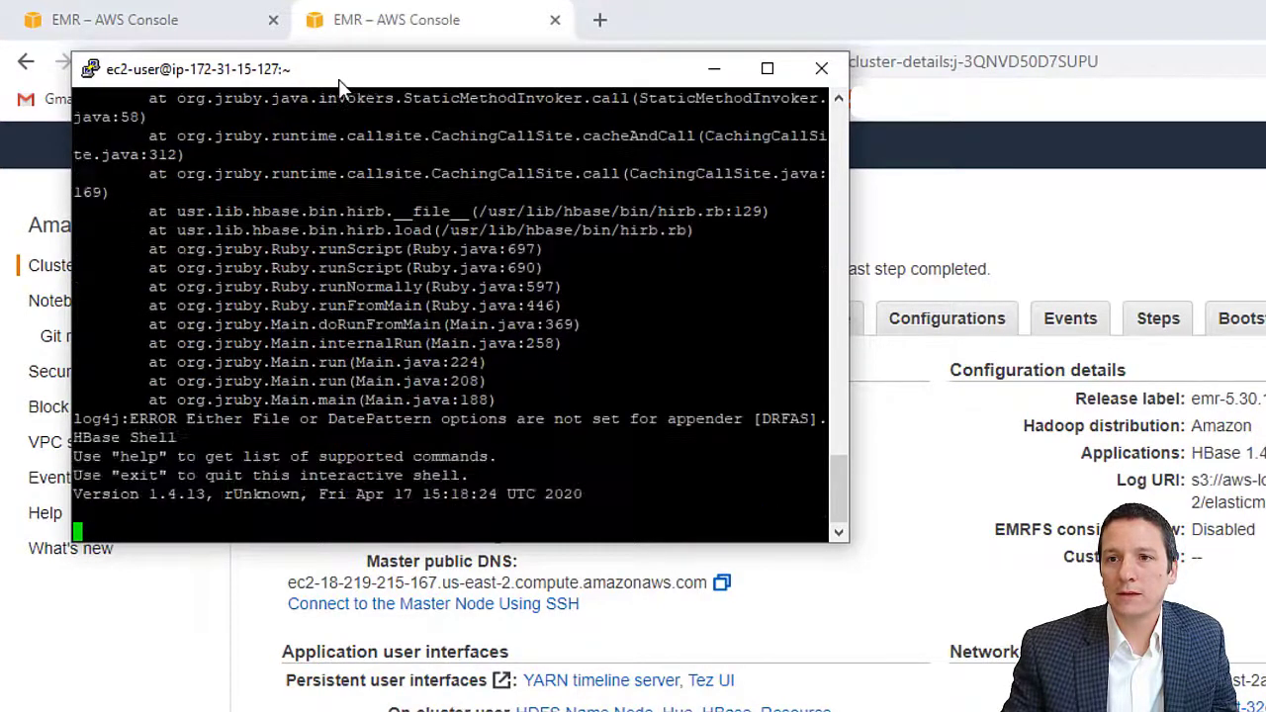
text(version)
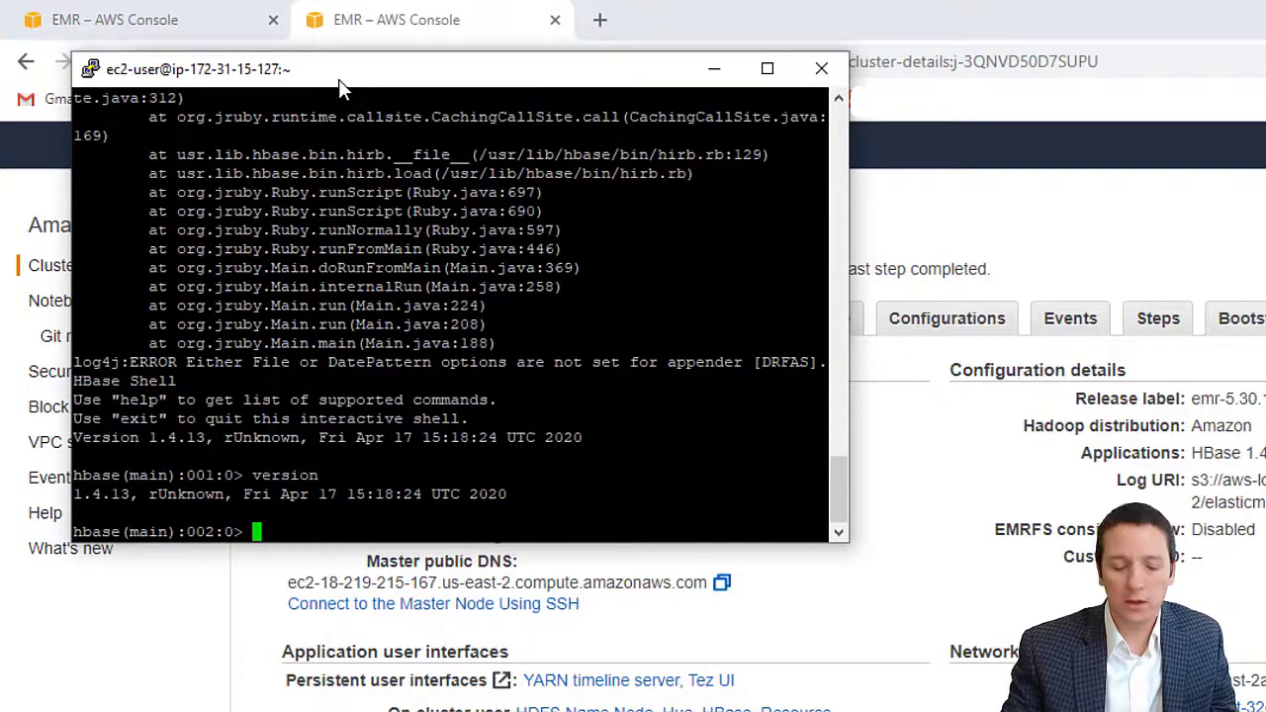
text(create ')
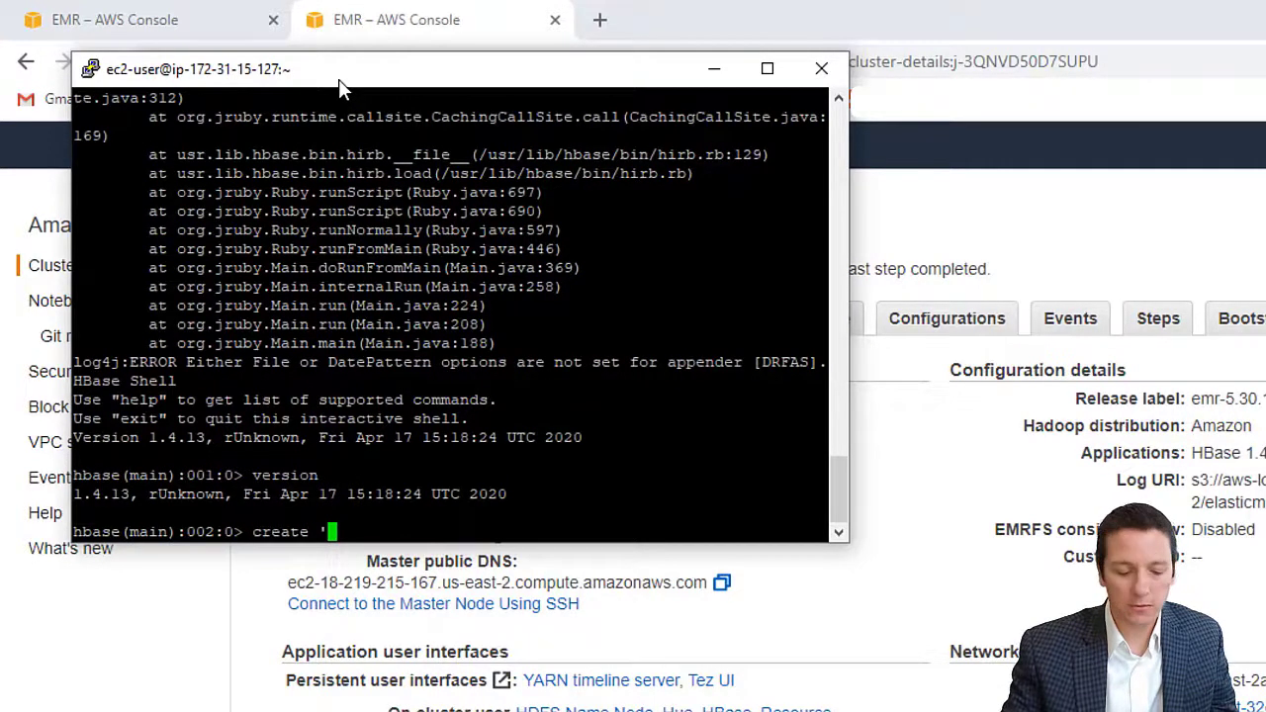
text(customers',)
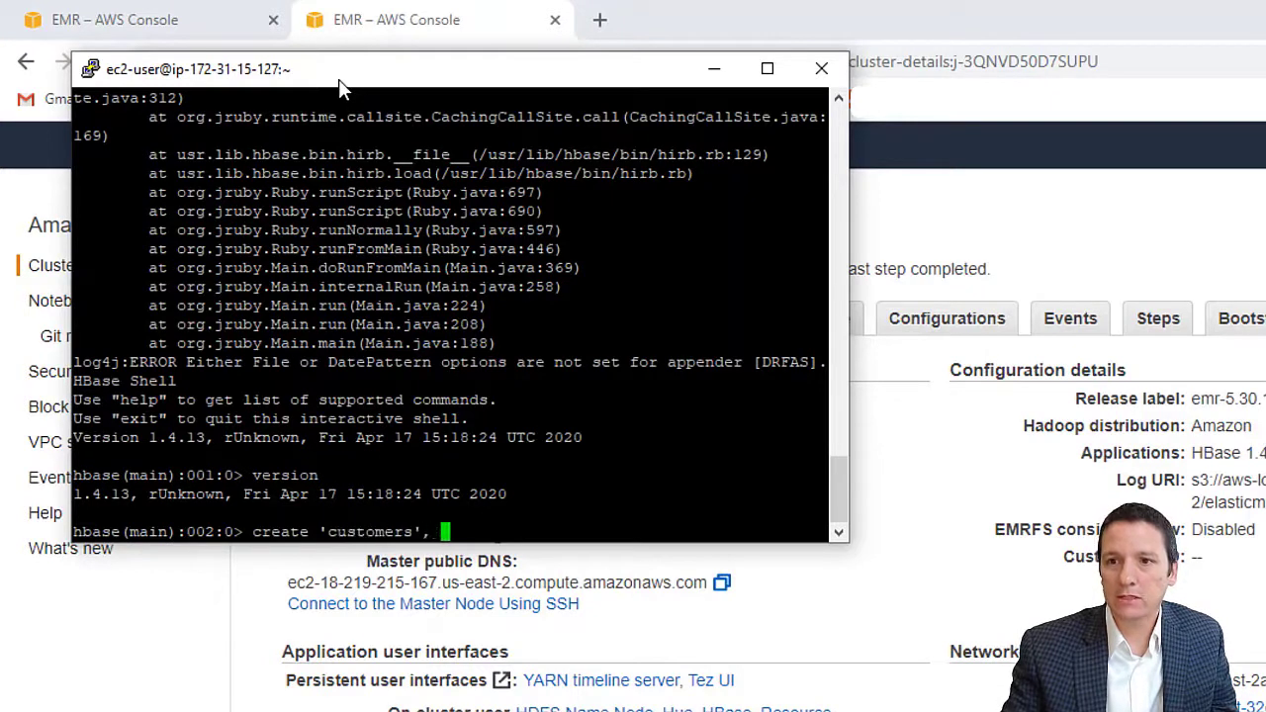
text('detail',)
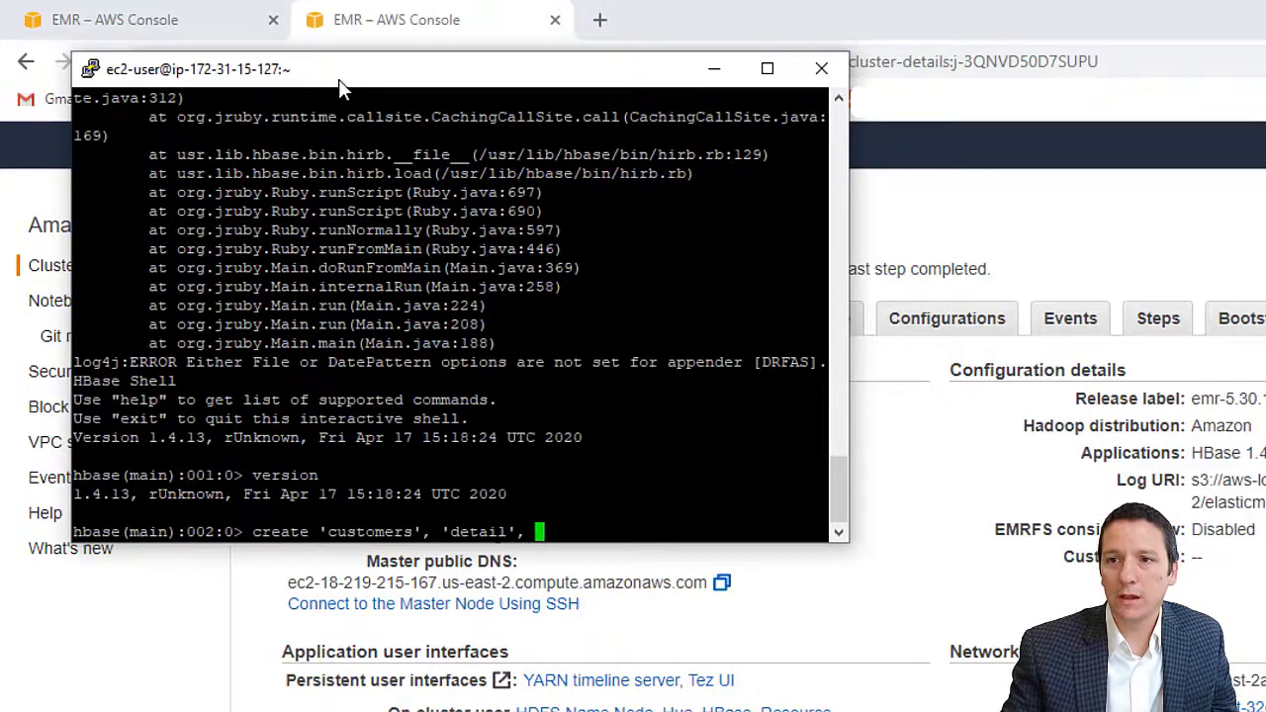
text(s')
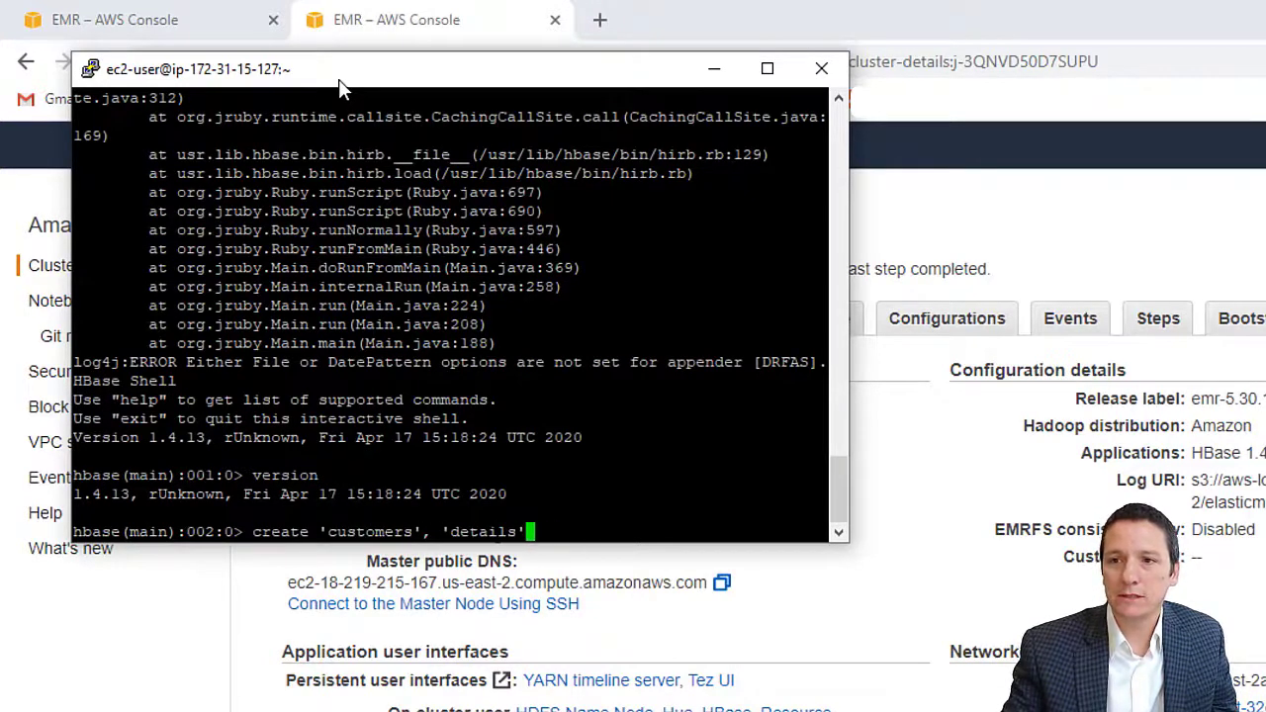
text(, 'relatives')
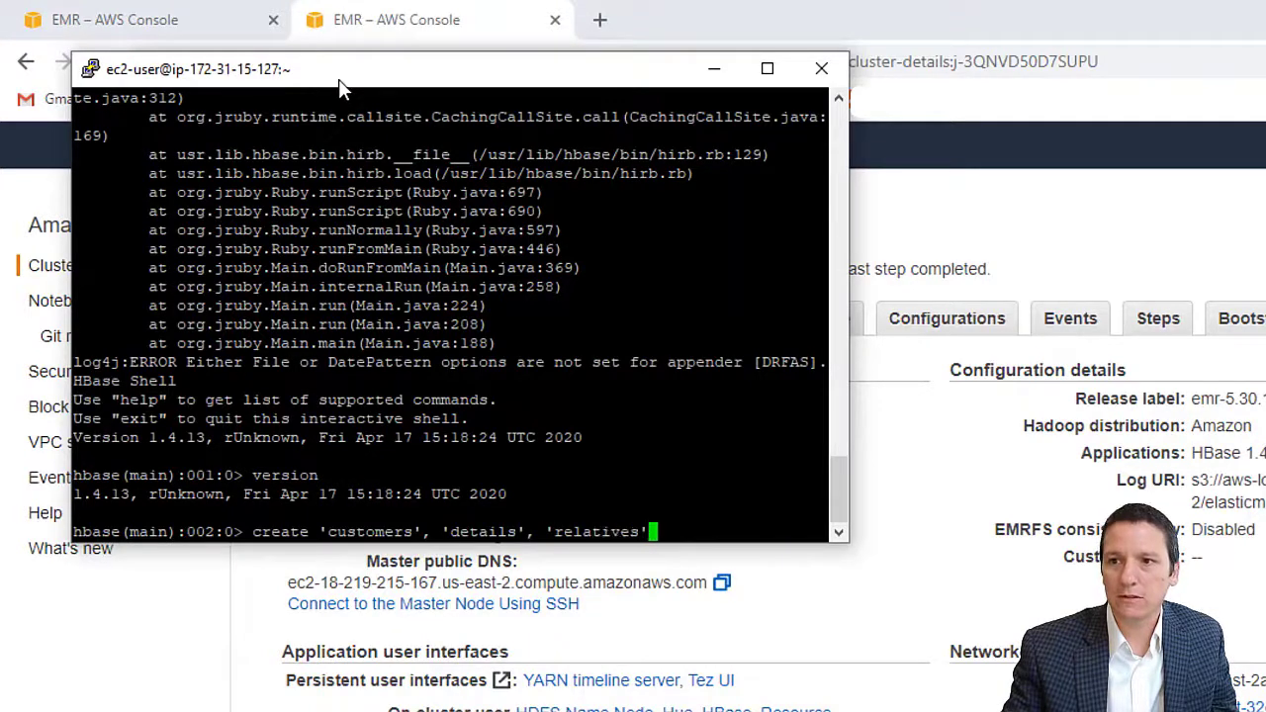
text(, 'accounts')
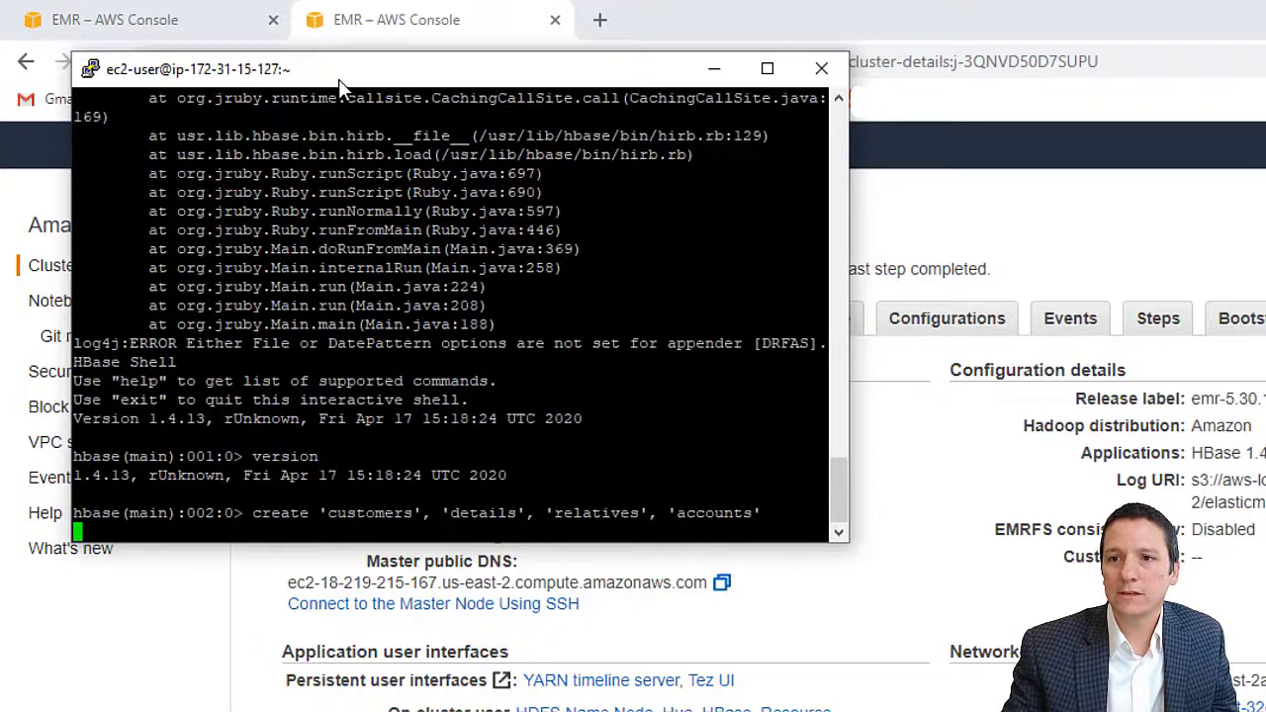
key(Return)
text(list)
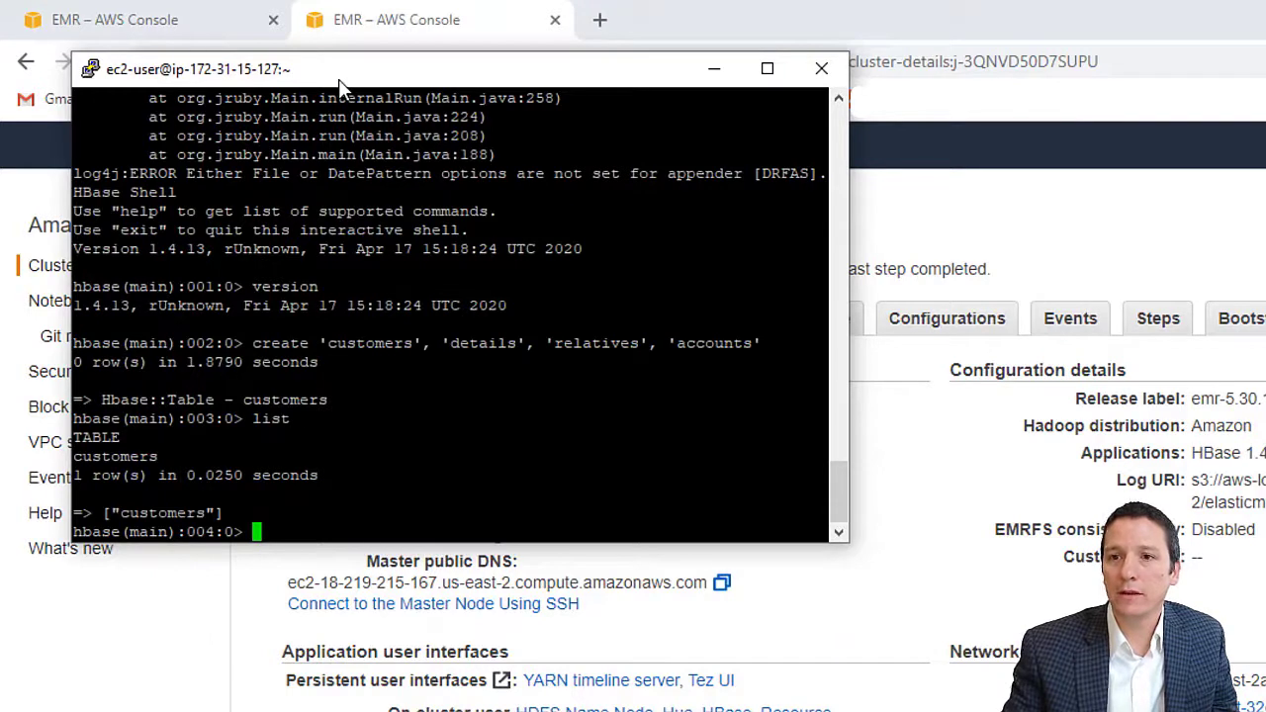
- Put details:name 'Mark' into row 101, scan 'customers', and exit the HBase shell
text(put 'customers', ')
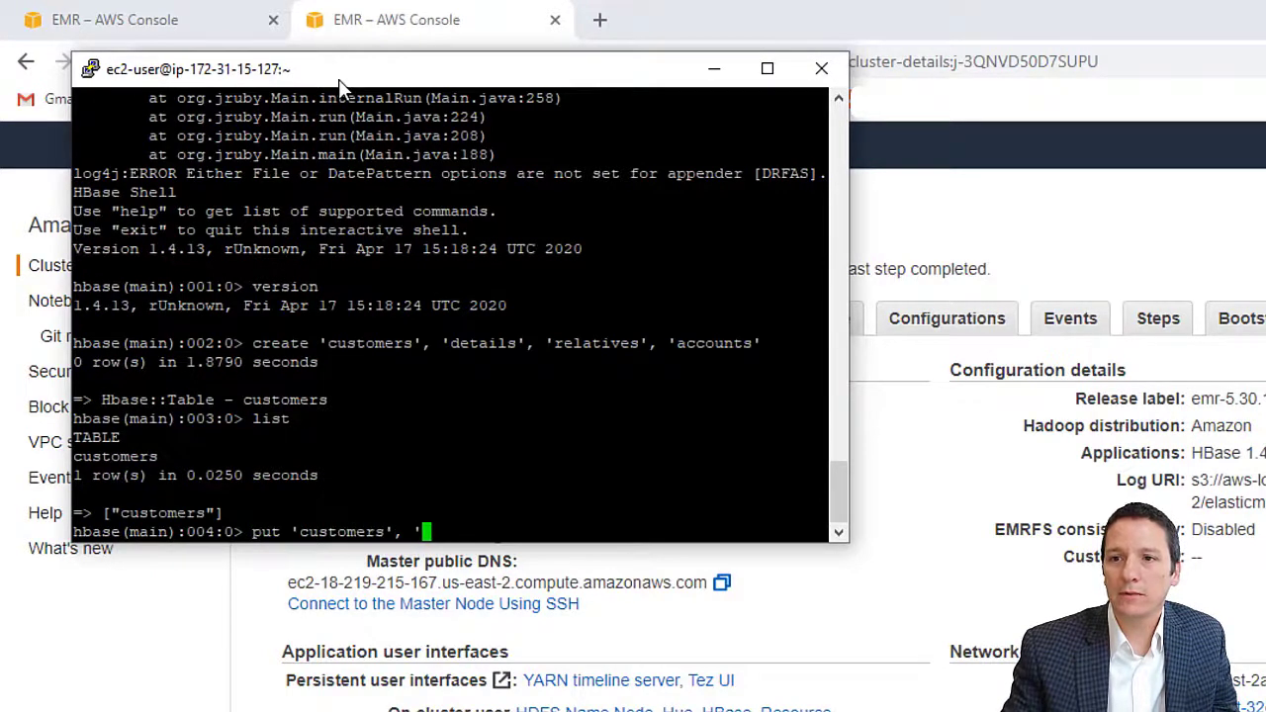
text(101', 'd)
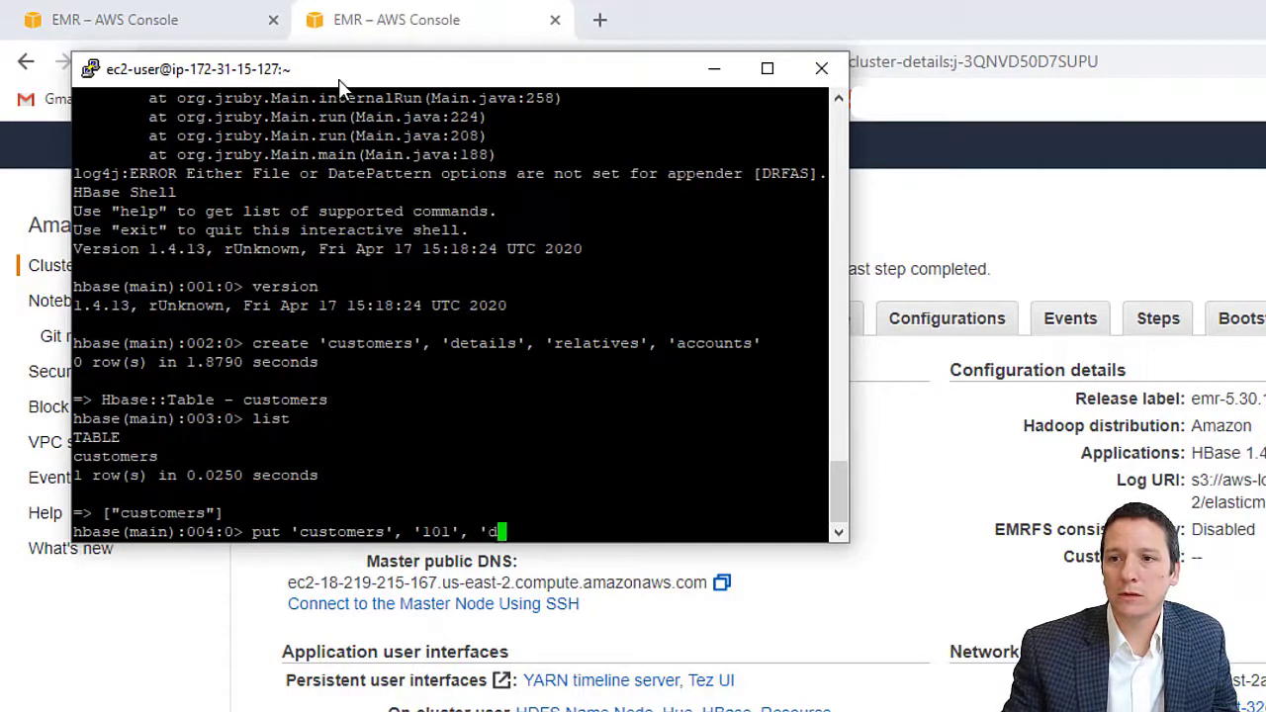
text(etails:name', 'Mark)
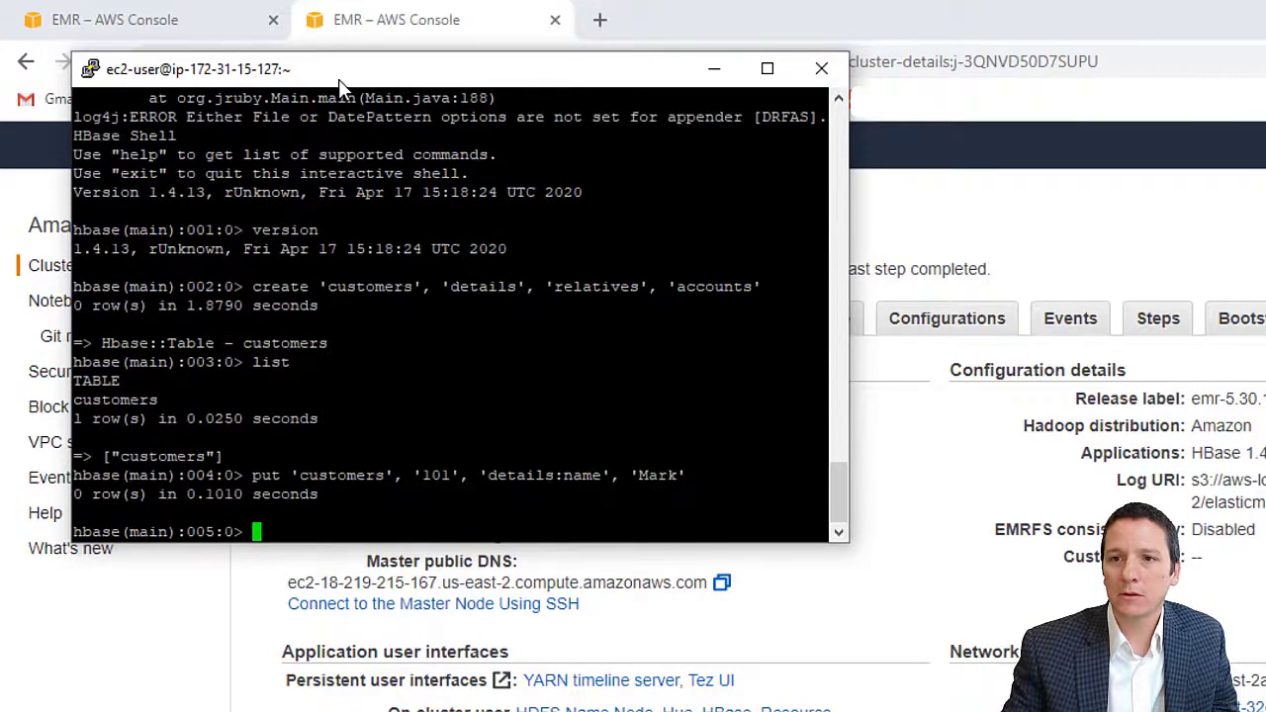
text(scan 'c)
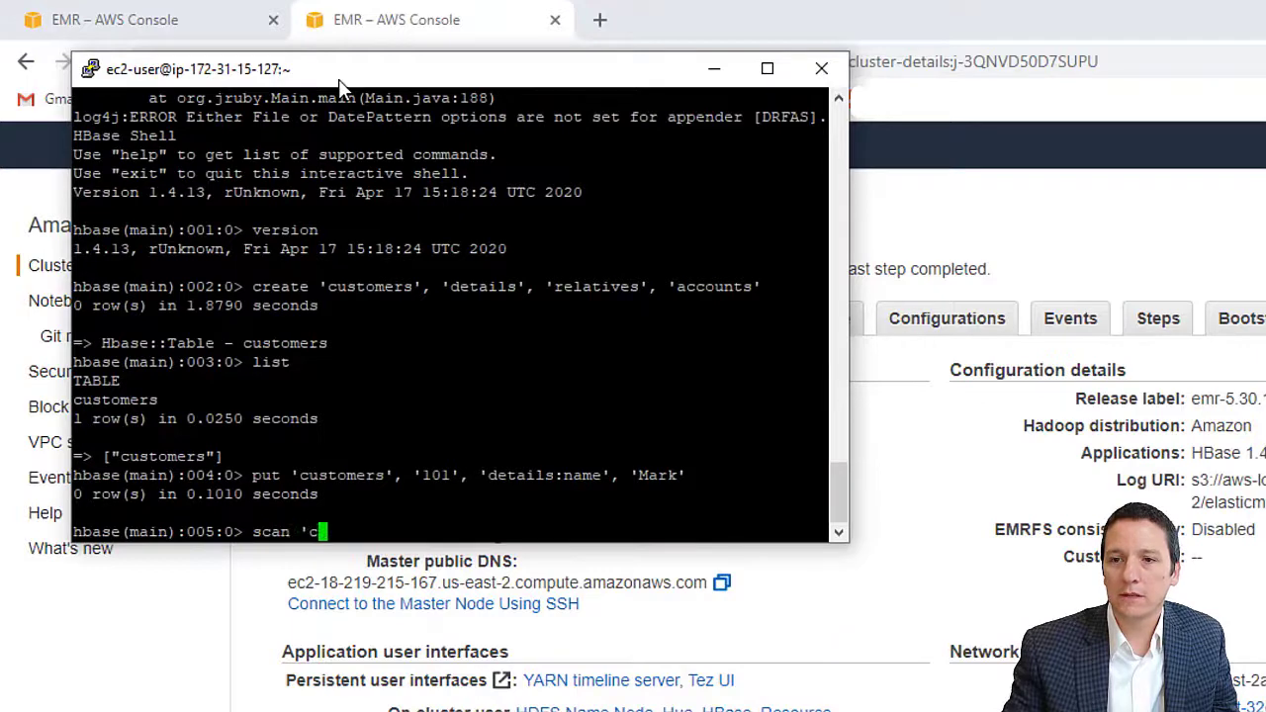
key(Return)
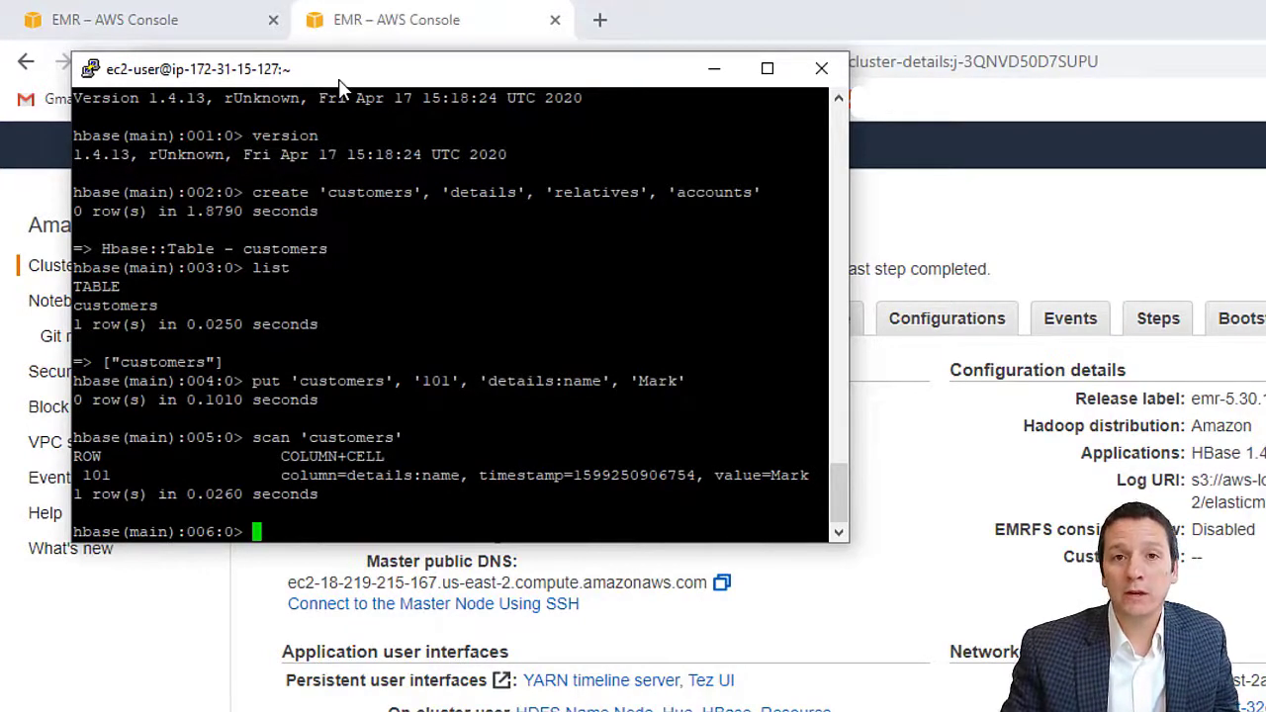
text(exit)
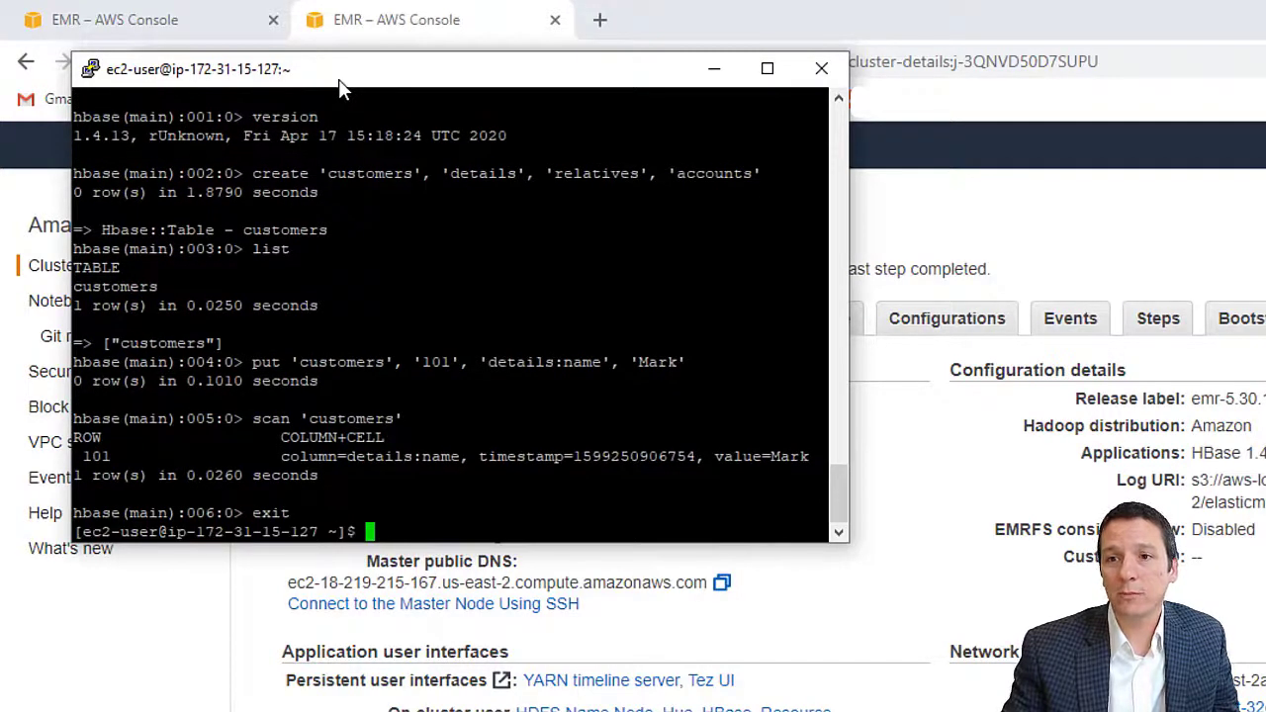
click(821, 68)
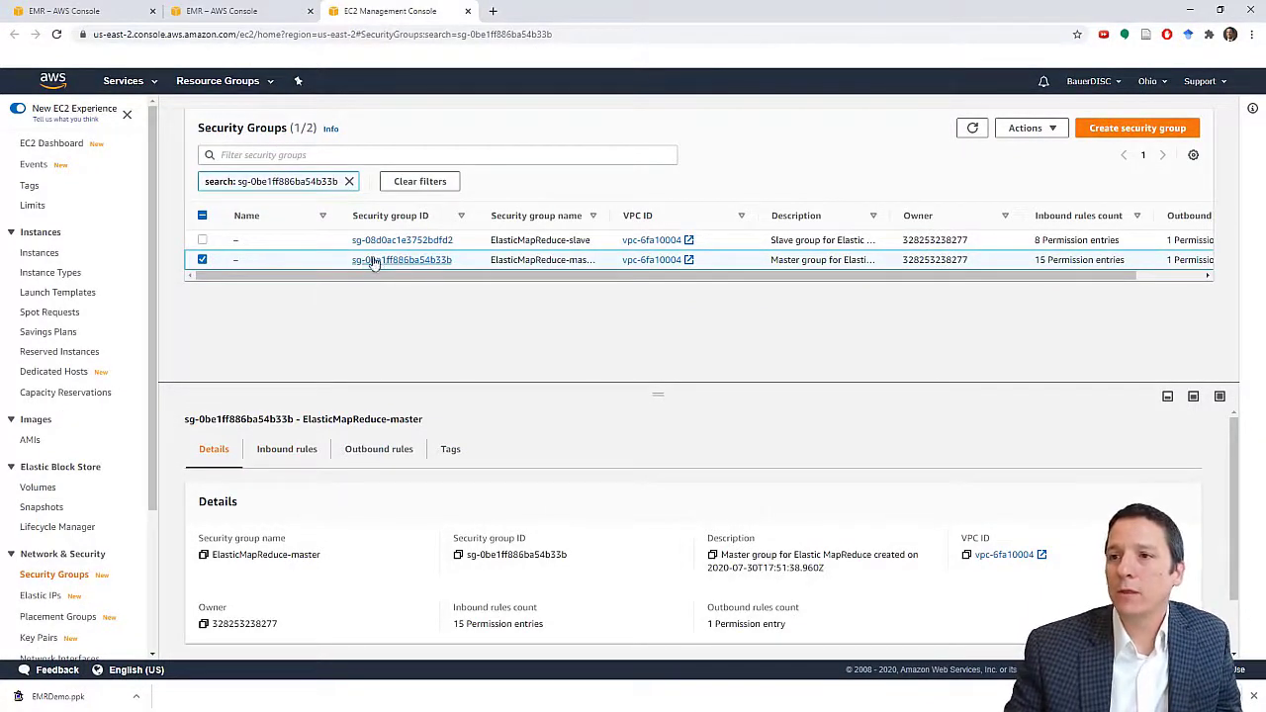
- Open the ElasticMapReduce-master security group and scroll to its 15 inbound rules
click(402, 259)
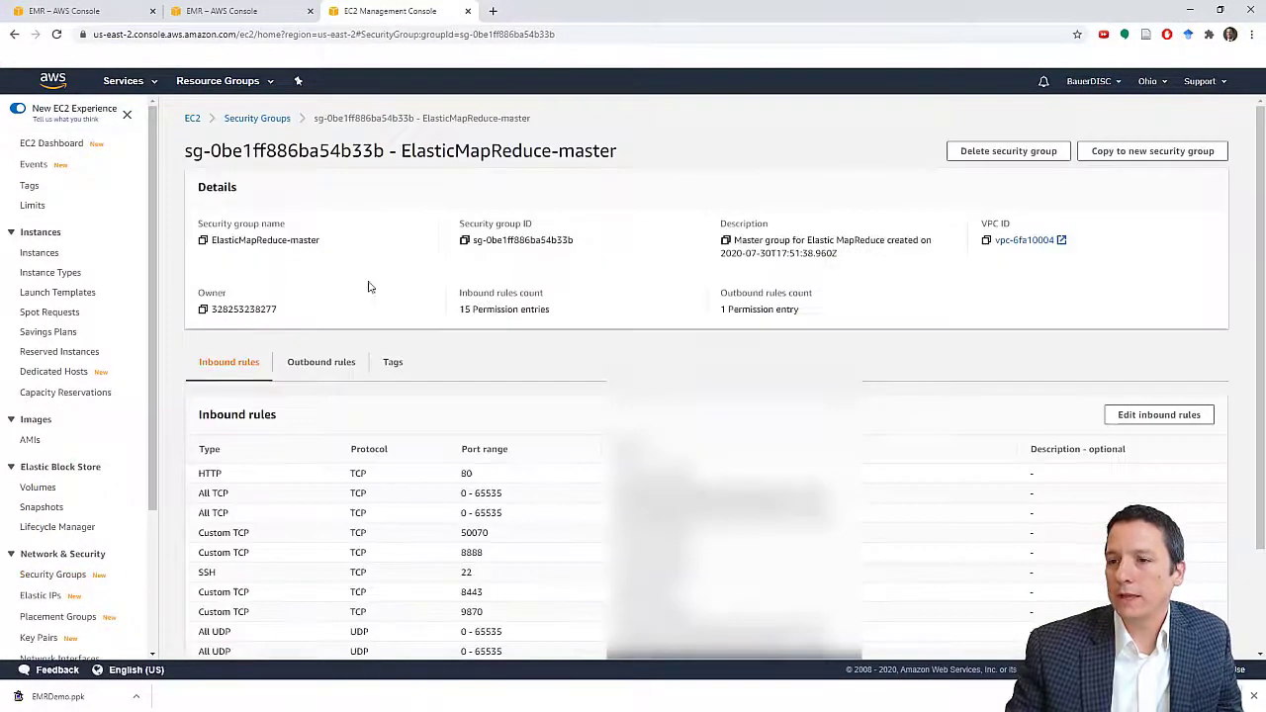
scroll(down, 3)
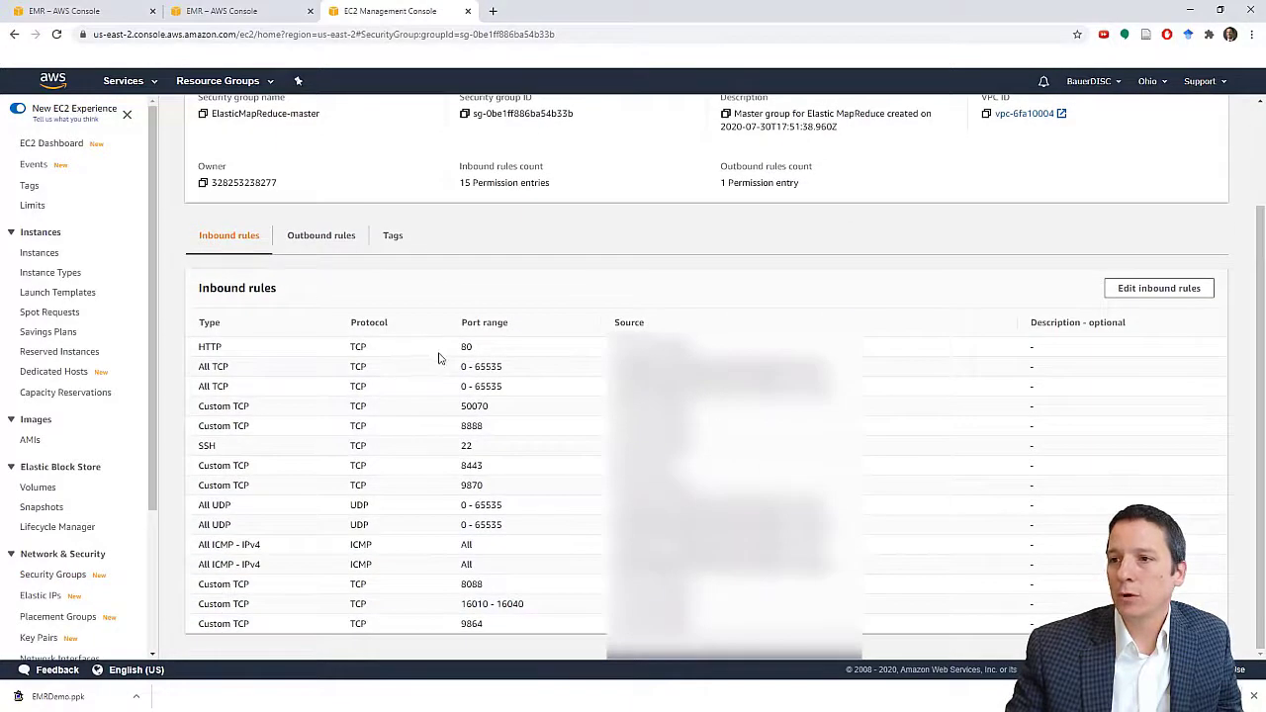
mouse_move(462, 396)
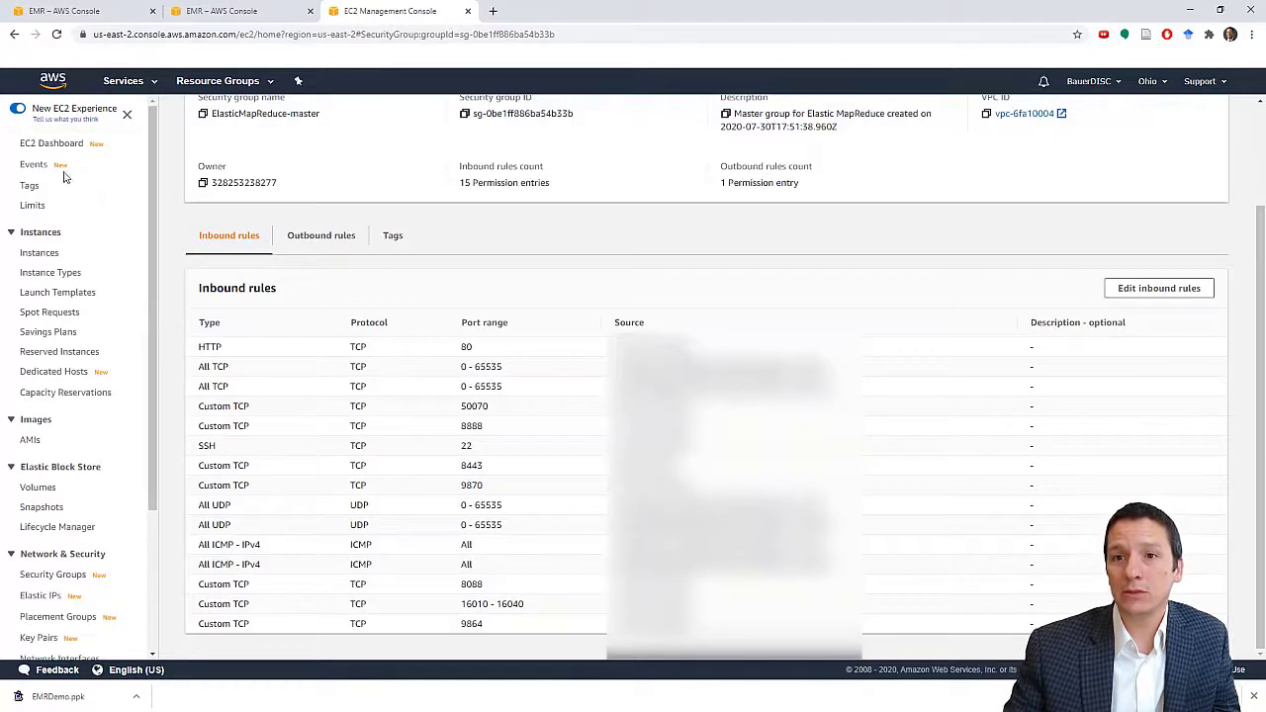
mouse_move(40, 252)
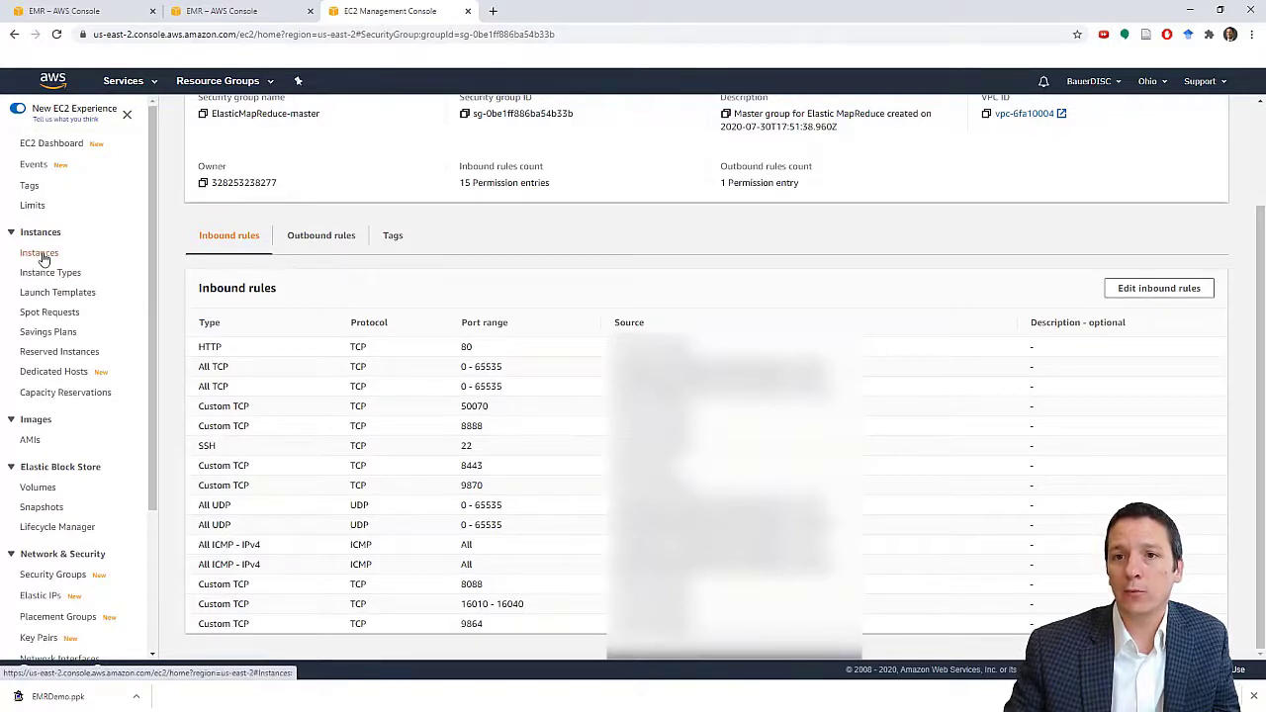
- View the four running m4.large EC2 instances, then open a new browser tab
click(39, 253)
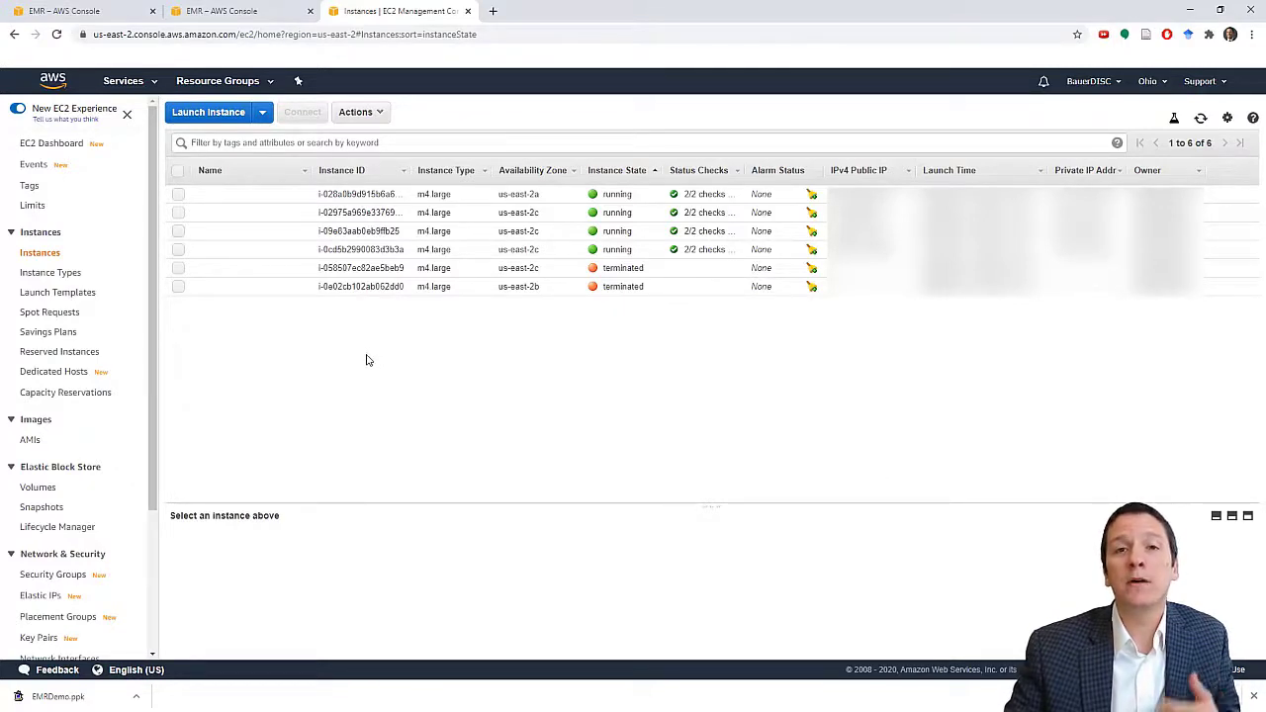
mouse_move(345, 368)
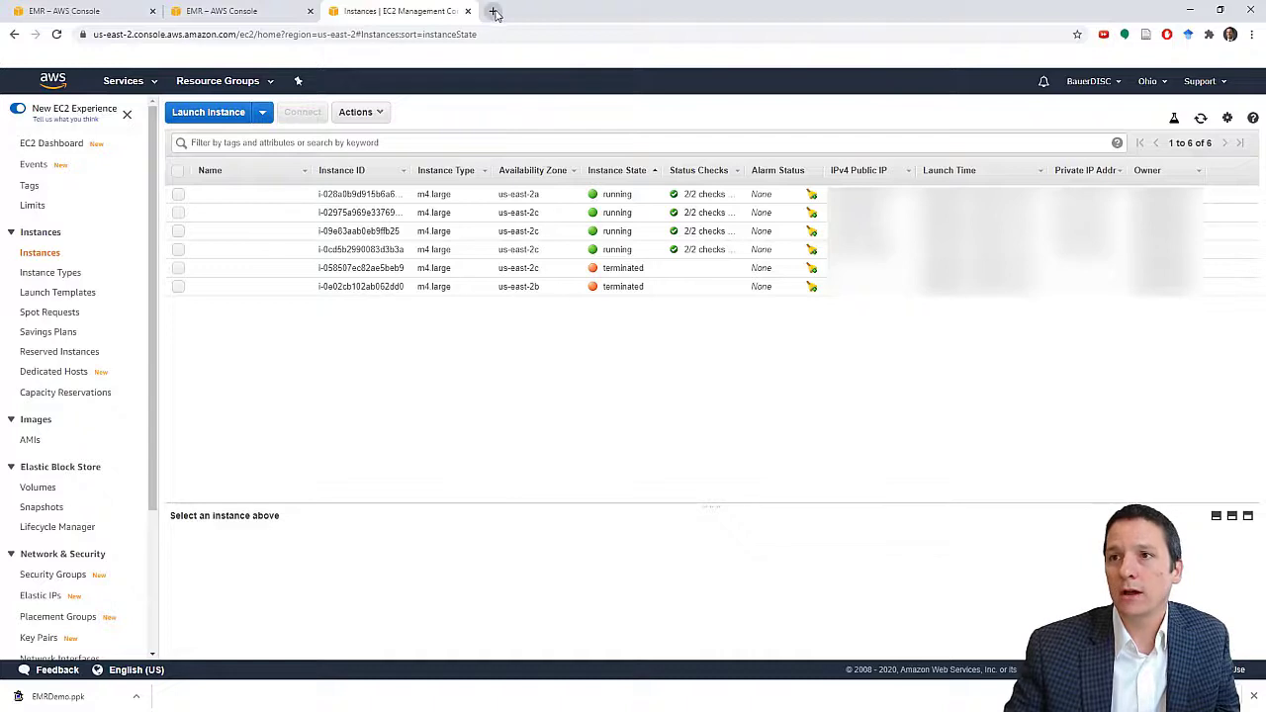
click(493, 11)
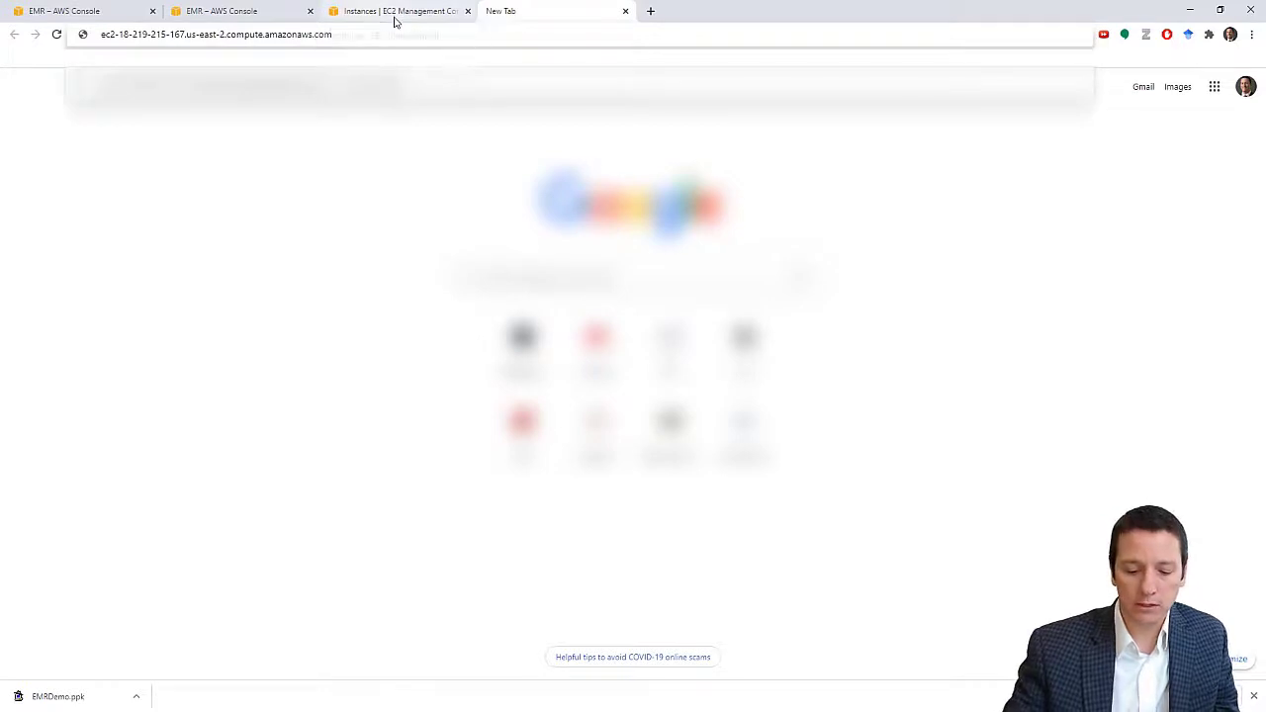
- Add port 8088 to the master DNS to load the YARN ResourceManager applications page
text(:8088/cluster)
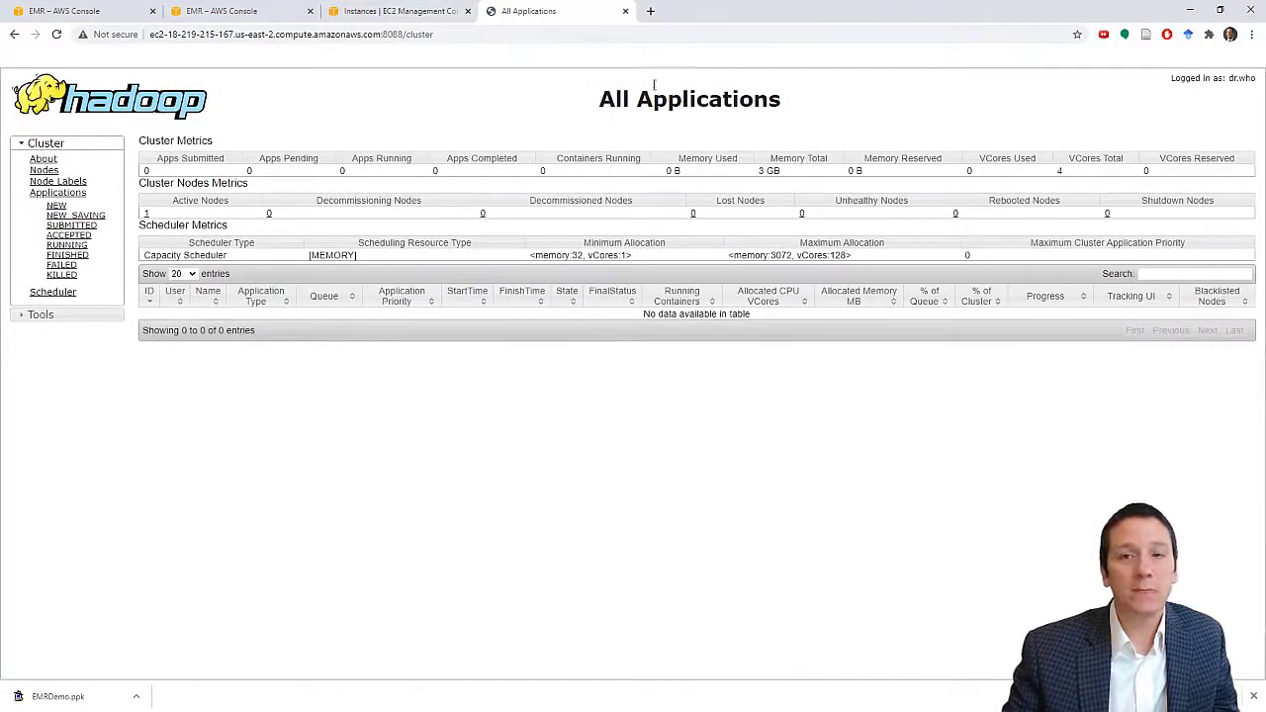
mouse_move(330, 475)
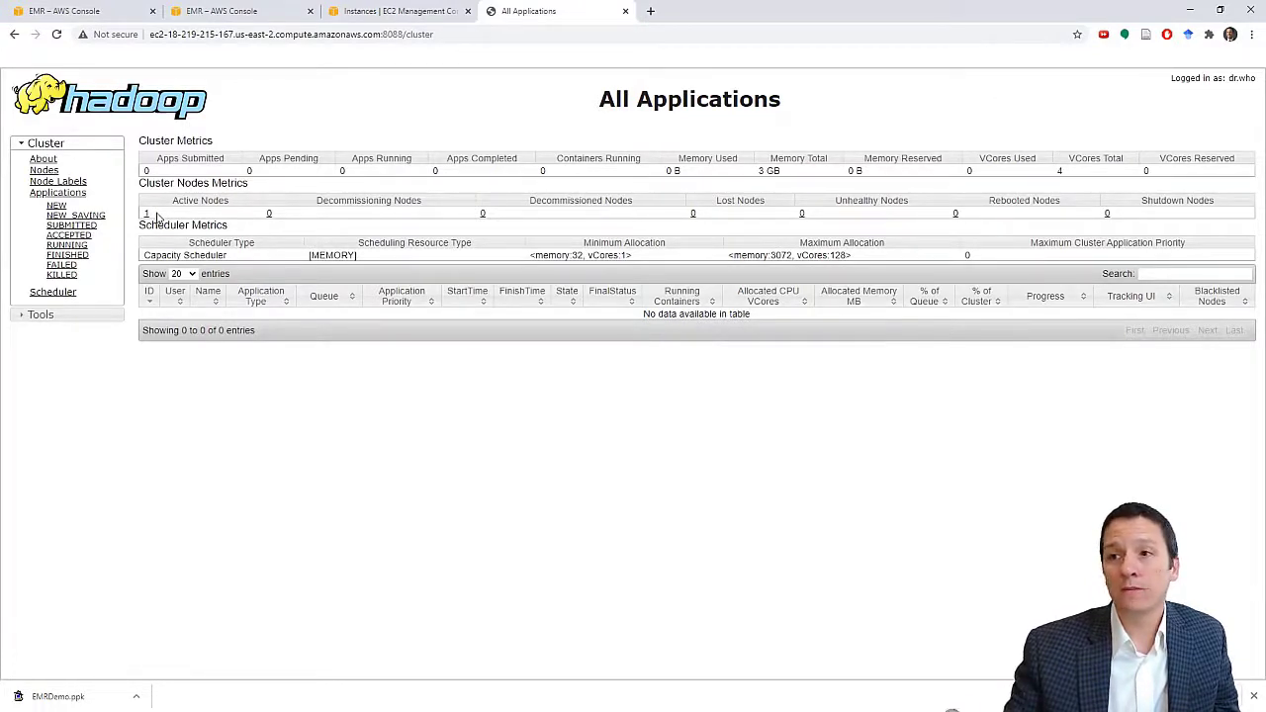
mouse_move(419, 69)
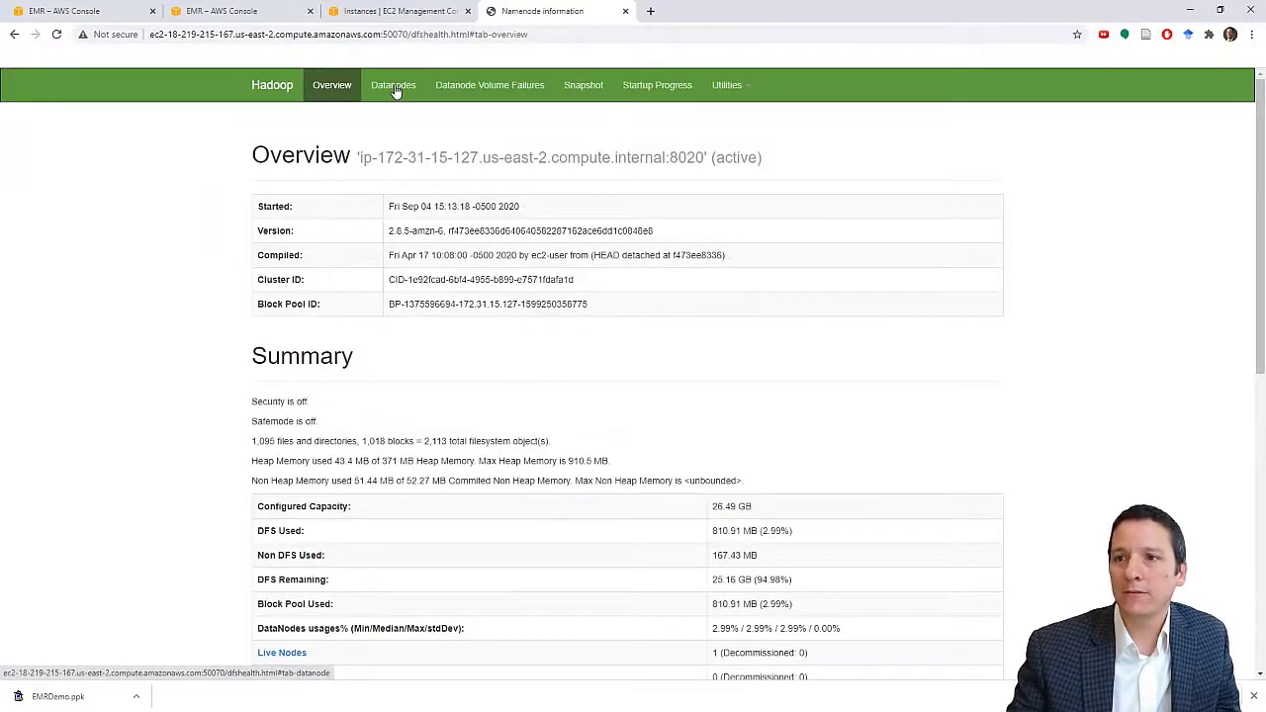
- Check the Datanodes page showing one in-service datanode, then Datanode Volume Failures
click(393, 84)
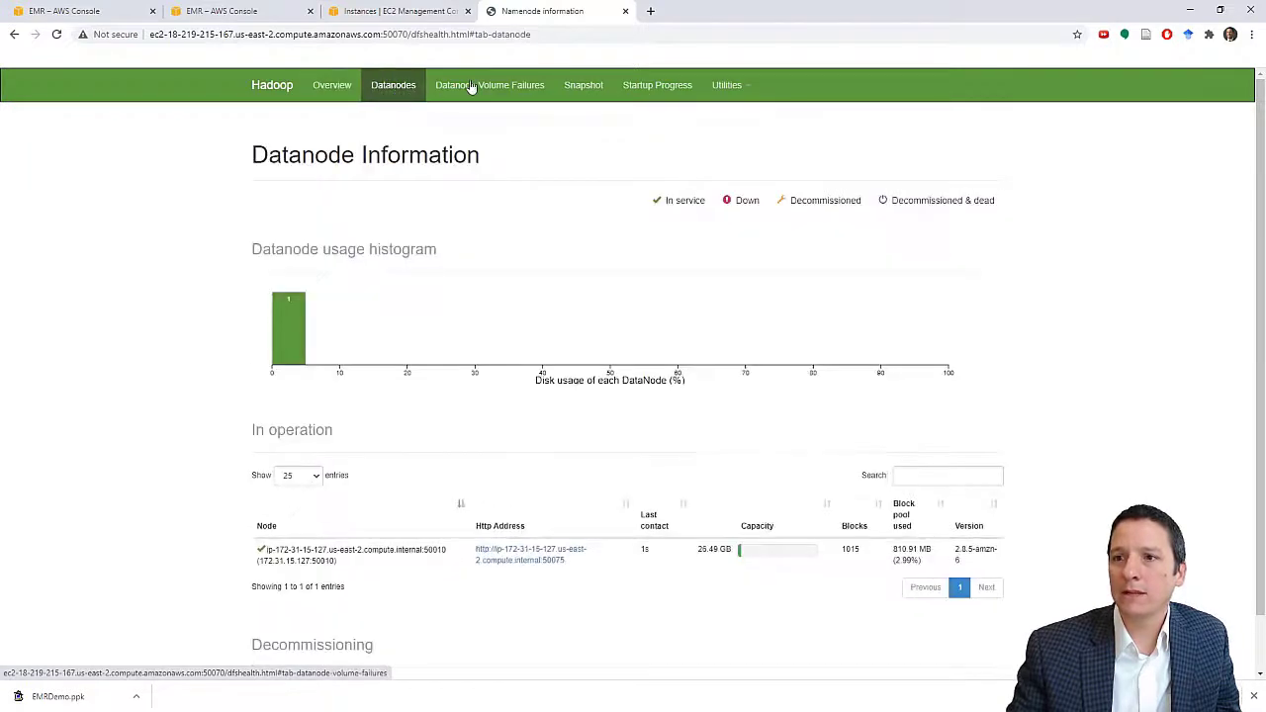
click(331, 84)
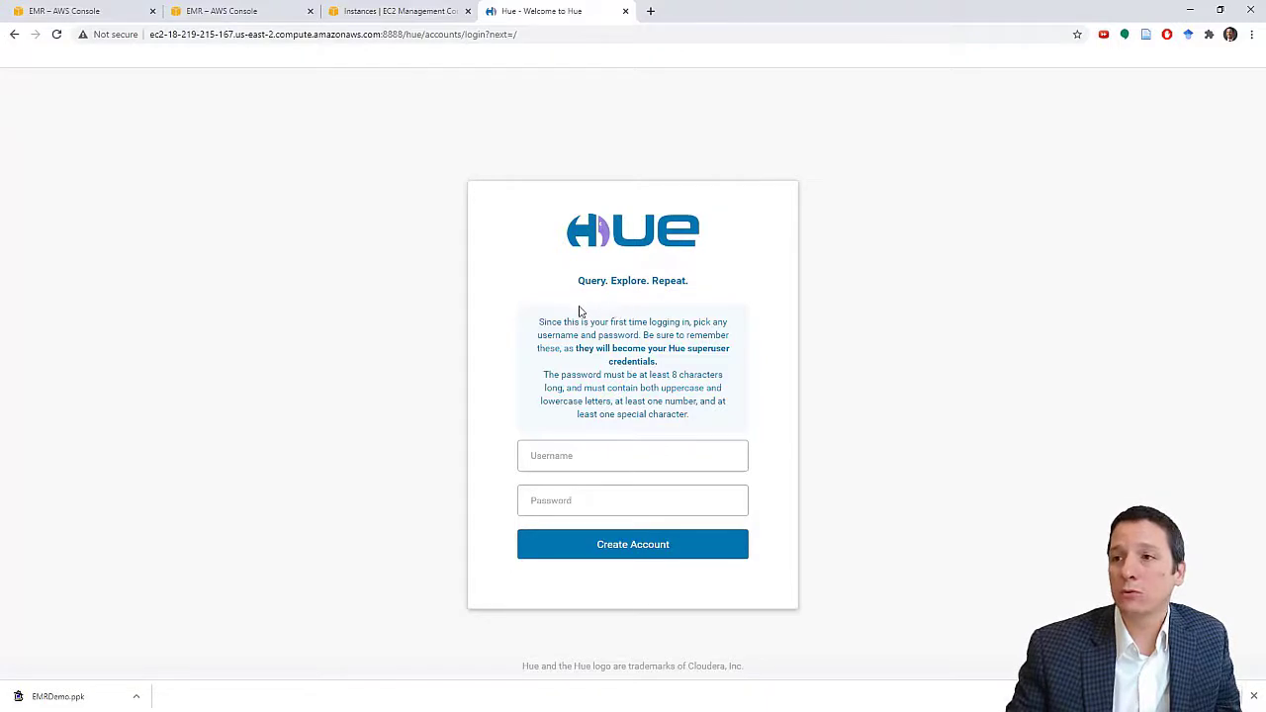
mouse_move(573, 307)
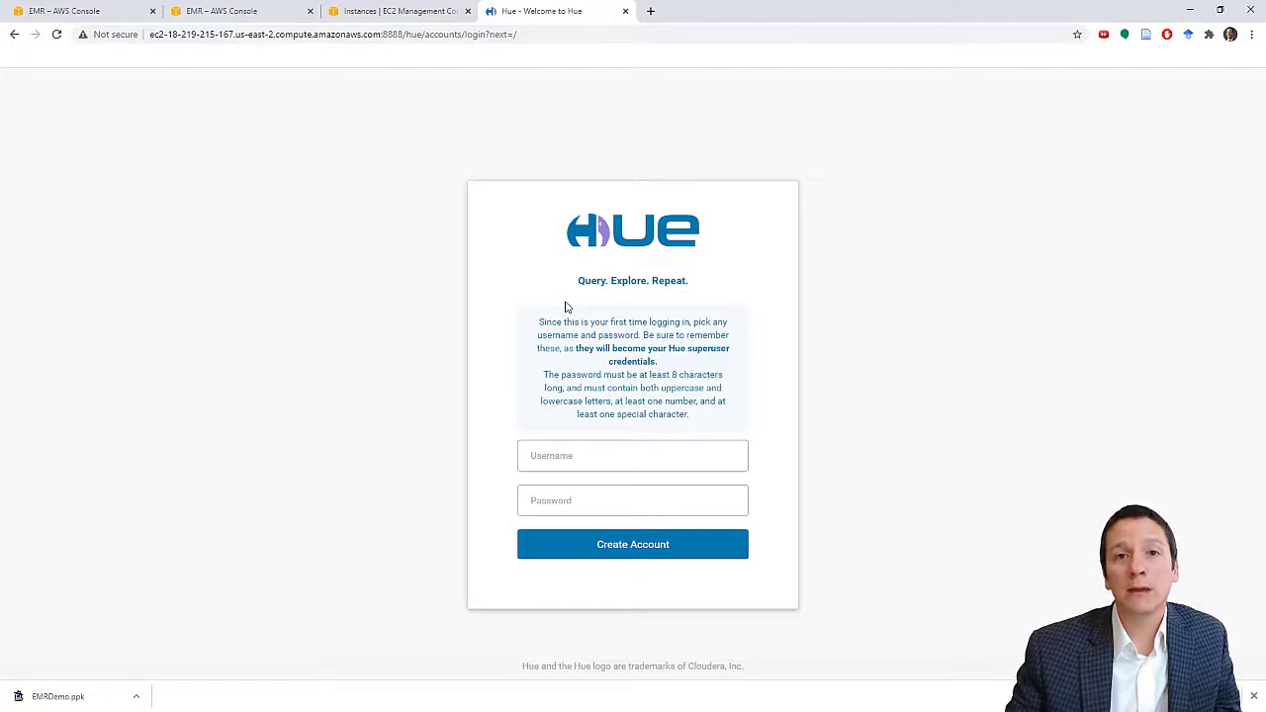
mouse_move(495, 327)
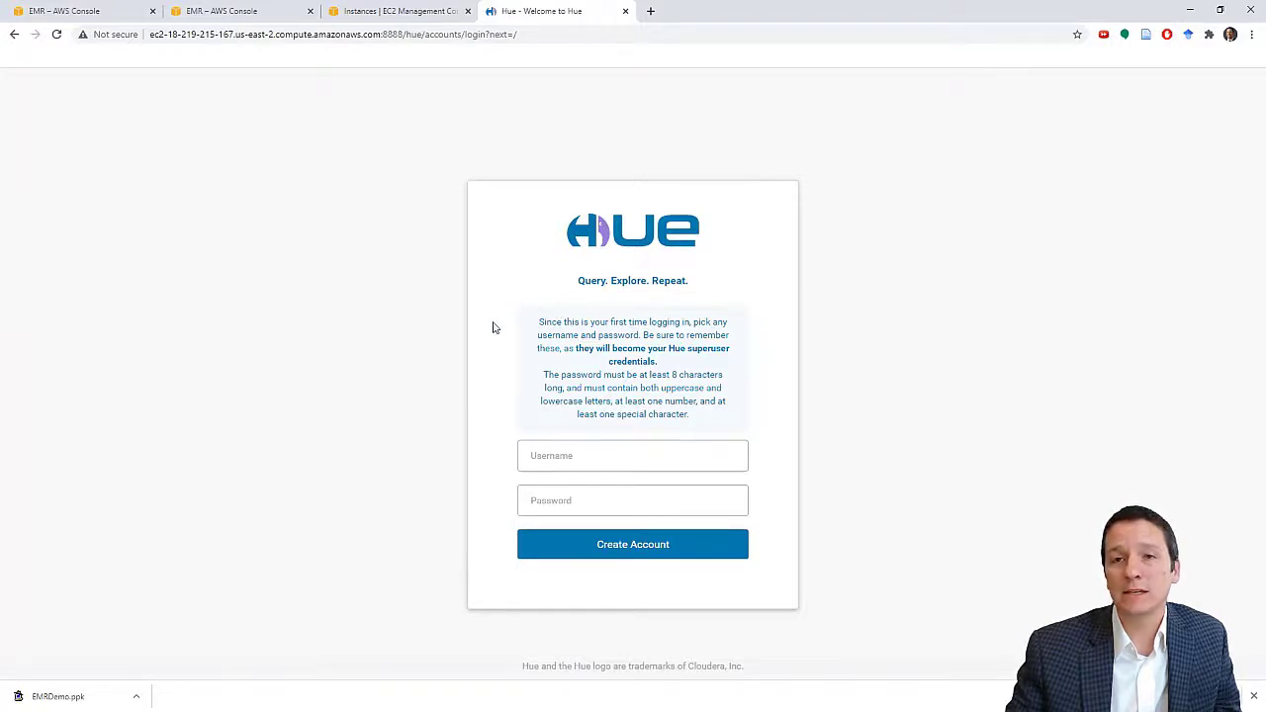
- Go back to the EMR HBase Demo cluster summary in the first console tab
click(84, 11)
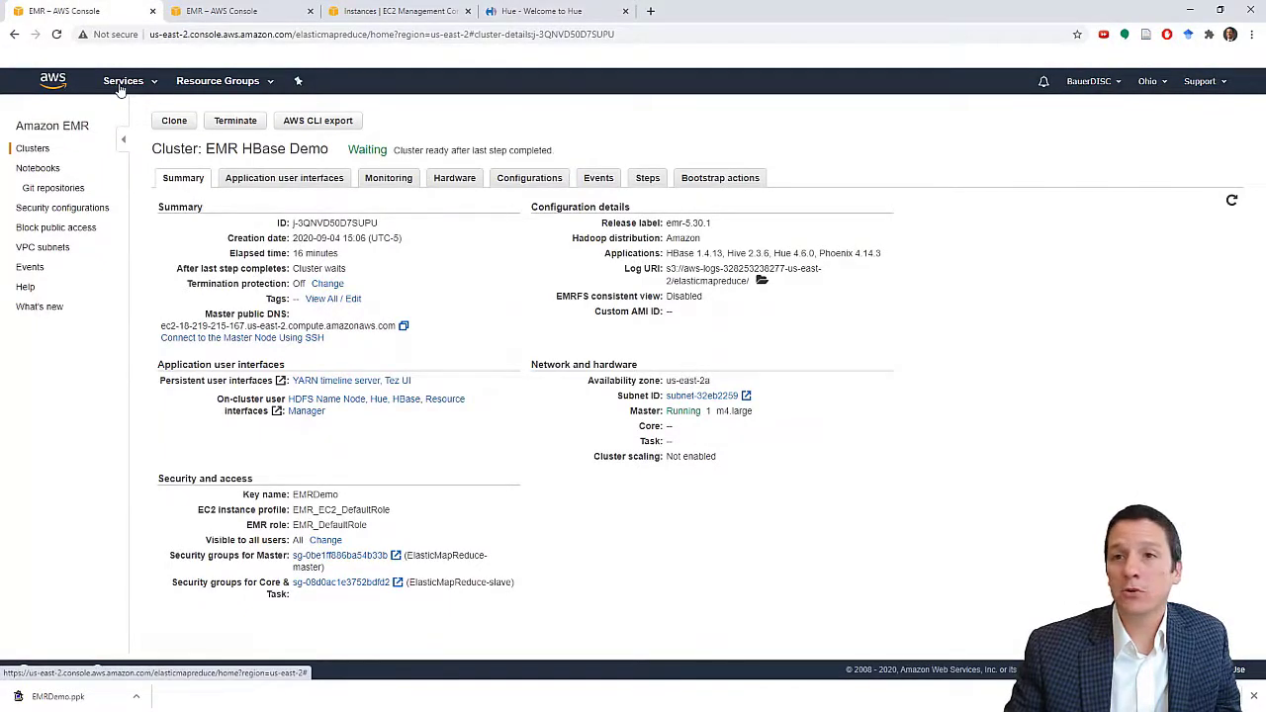
- Select EMR HBase Demo in the EMR clusters list and confirm its termination
click(123, 80)
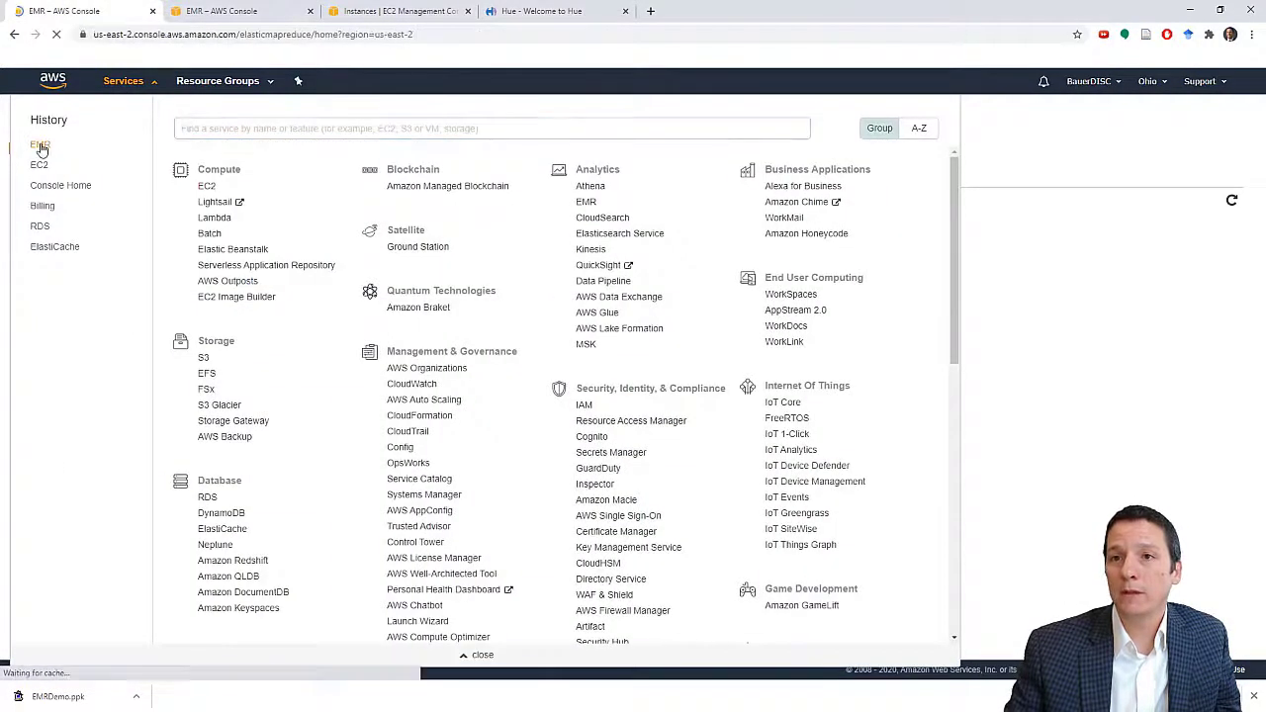
click(39, 145)
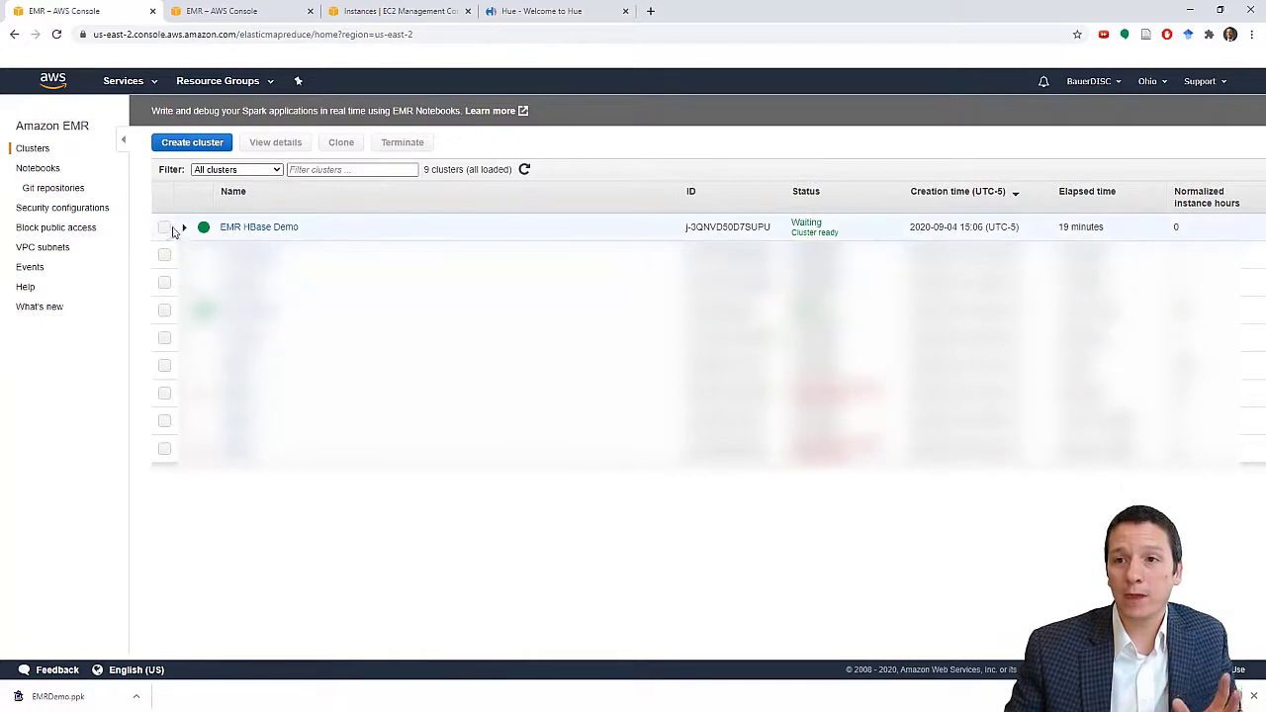
click(164, 227)
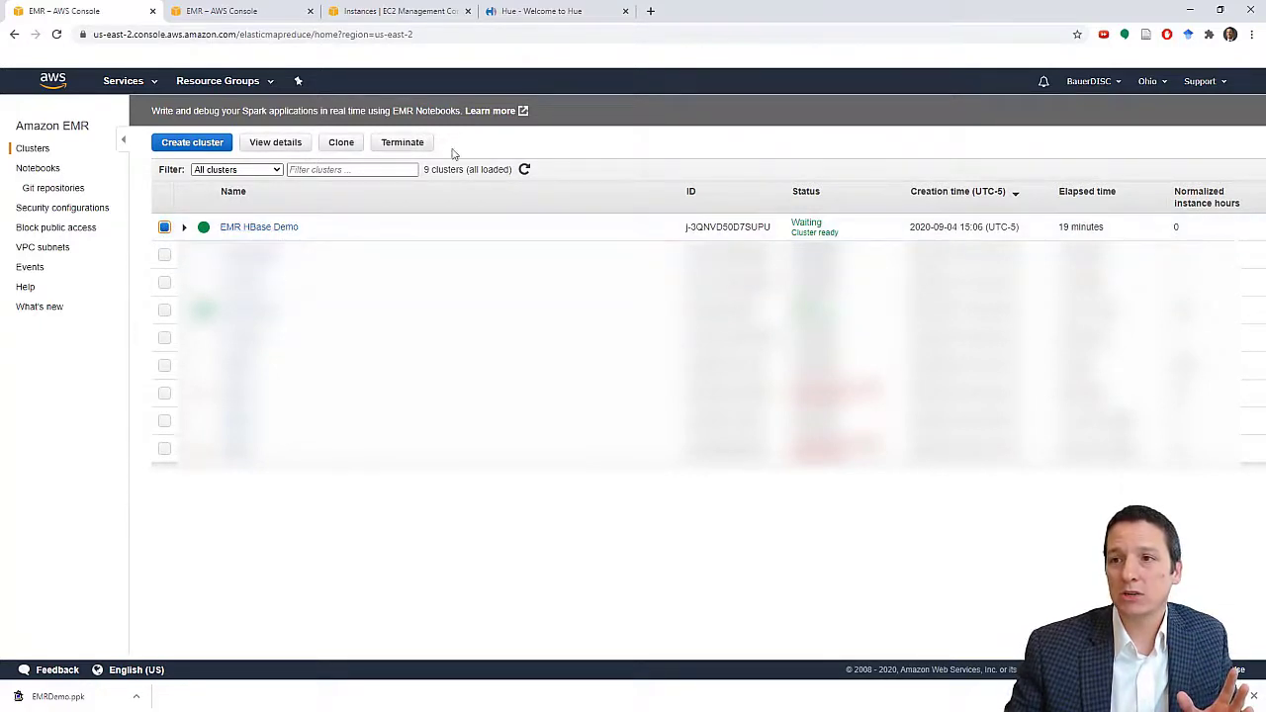
click(402, 141)
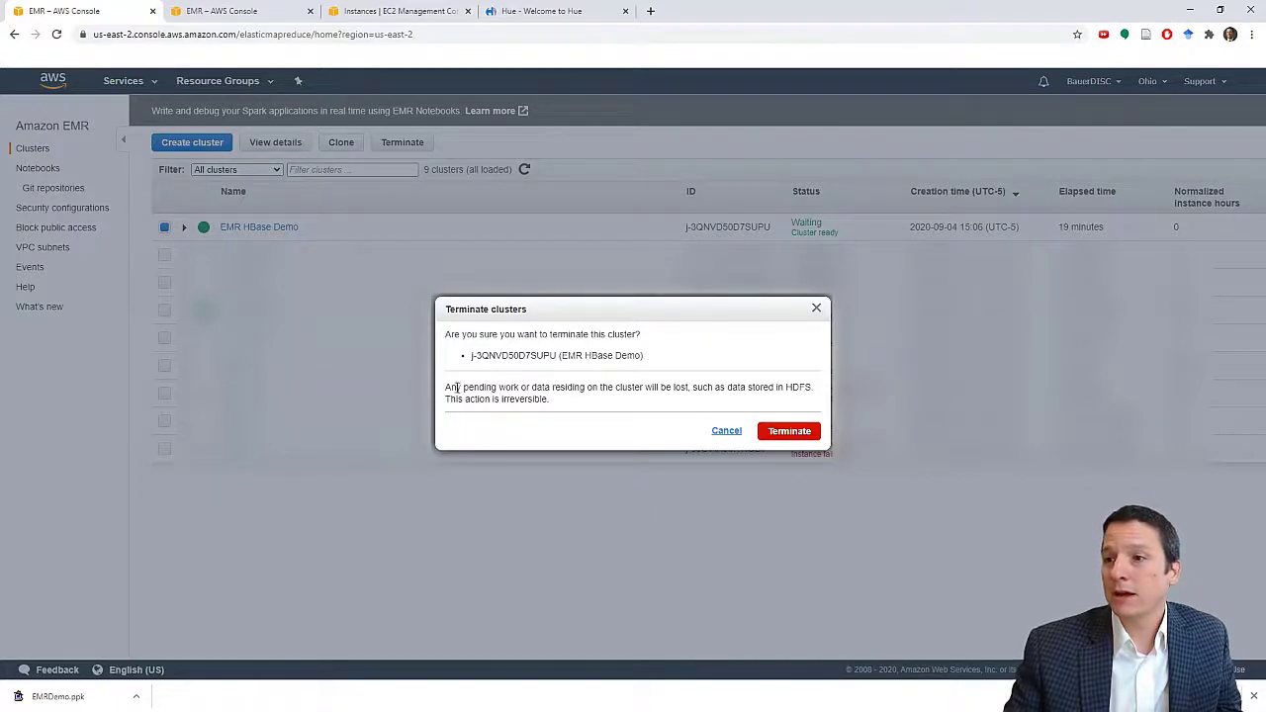
double_click(543, 387)
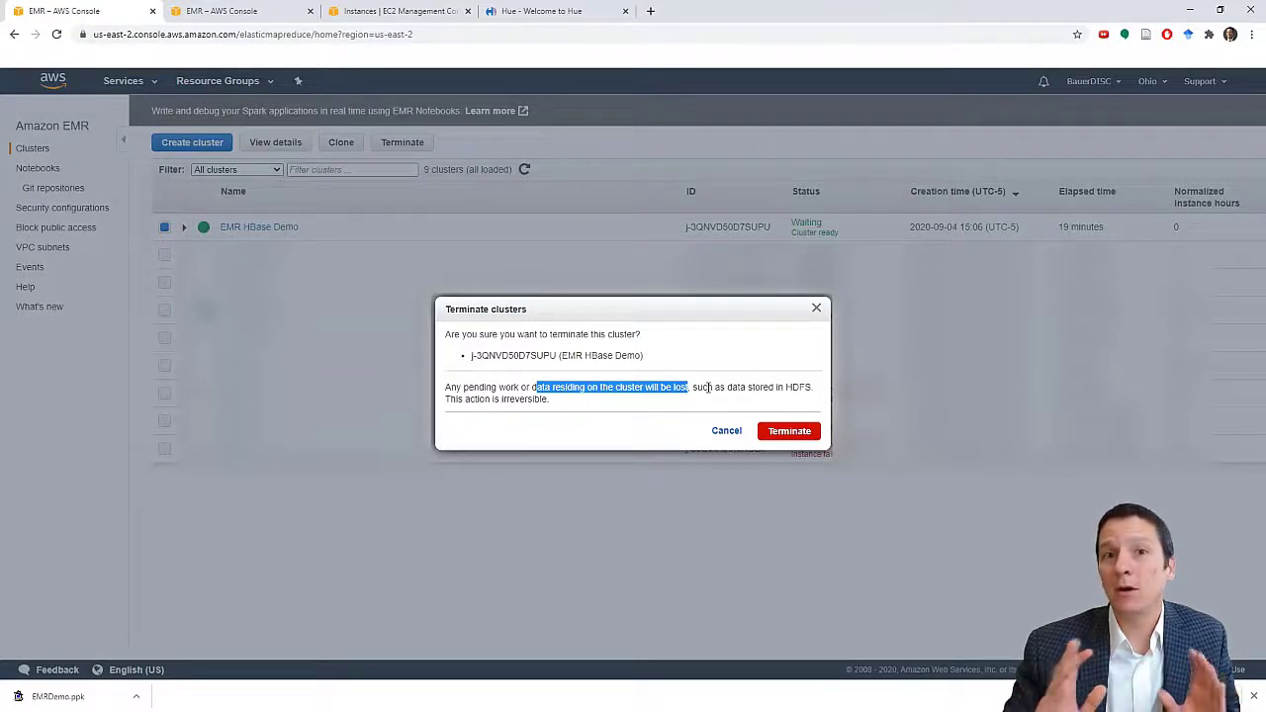
mouse_move(789, 431)
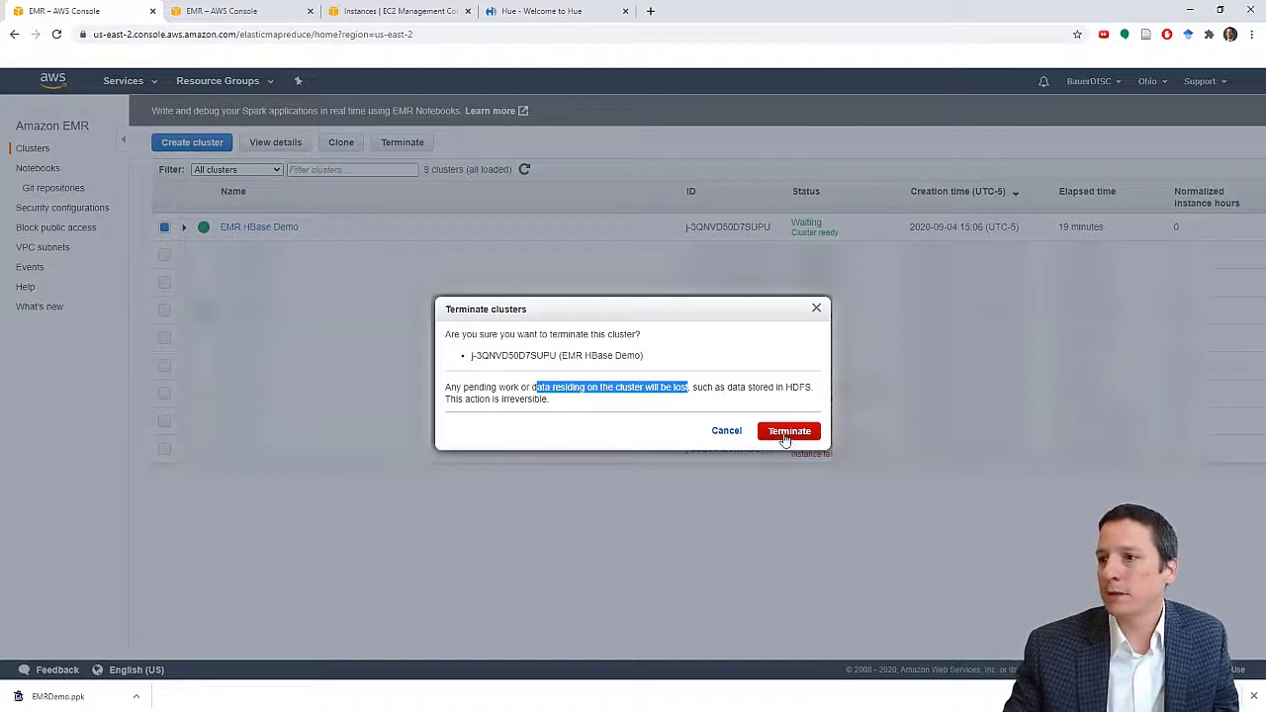
click(789, 430)
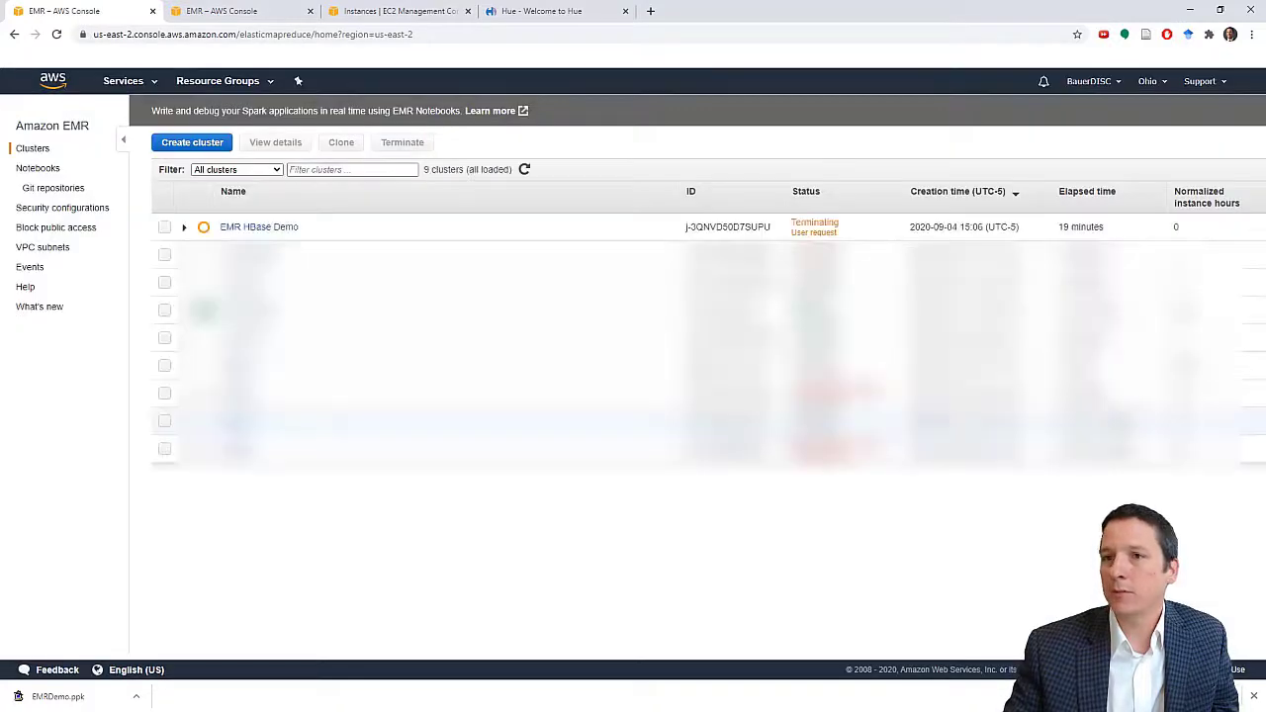
mouse_move(120, 471)
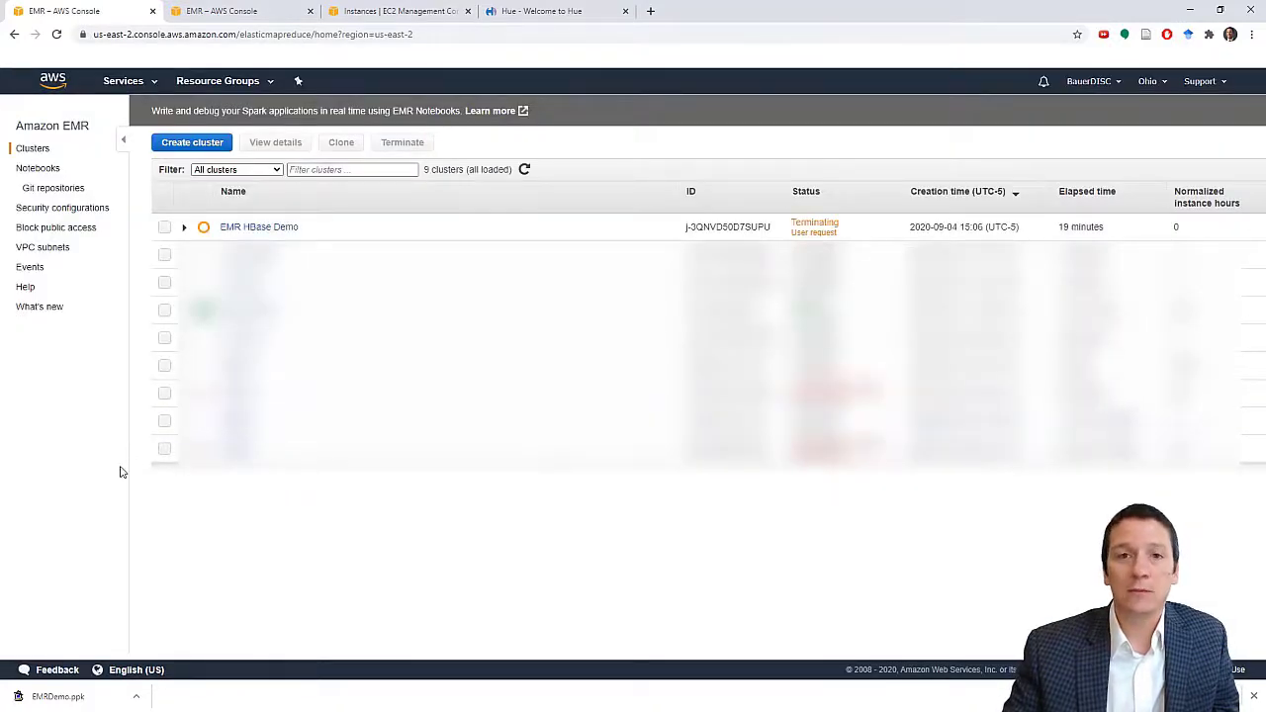
mouse_move(146, 554)
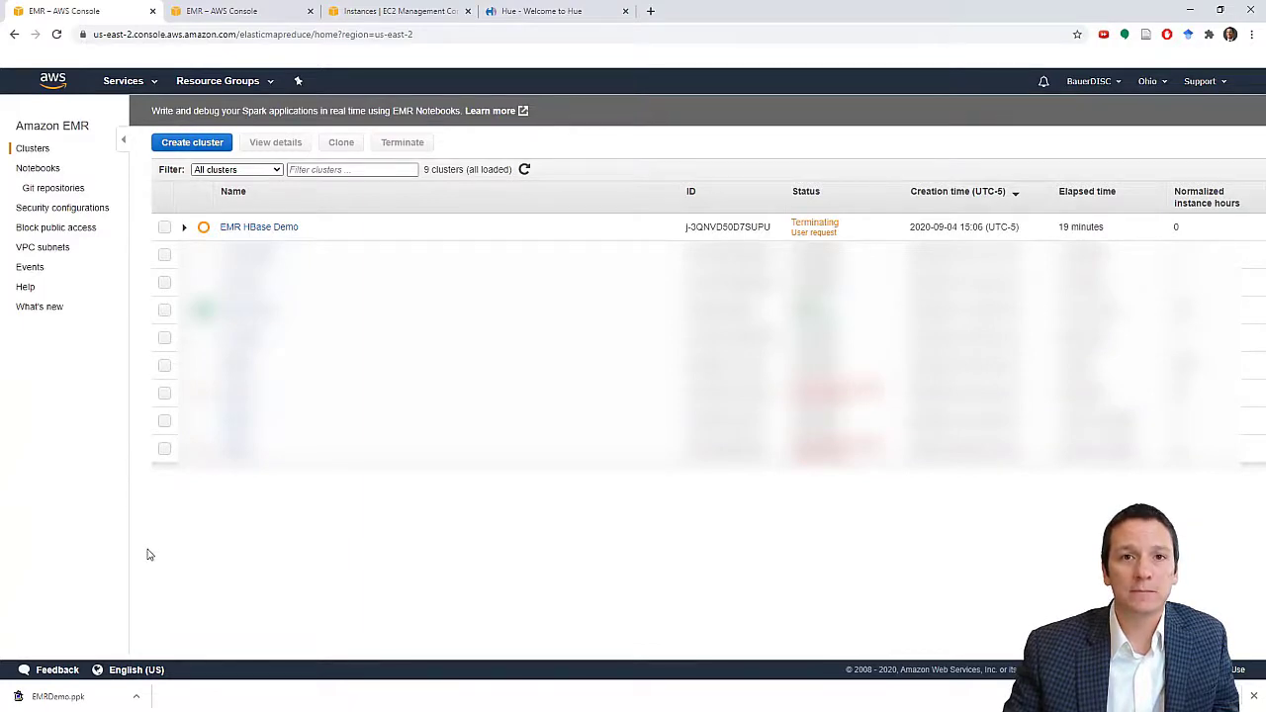